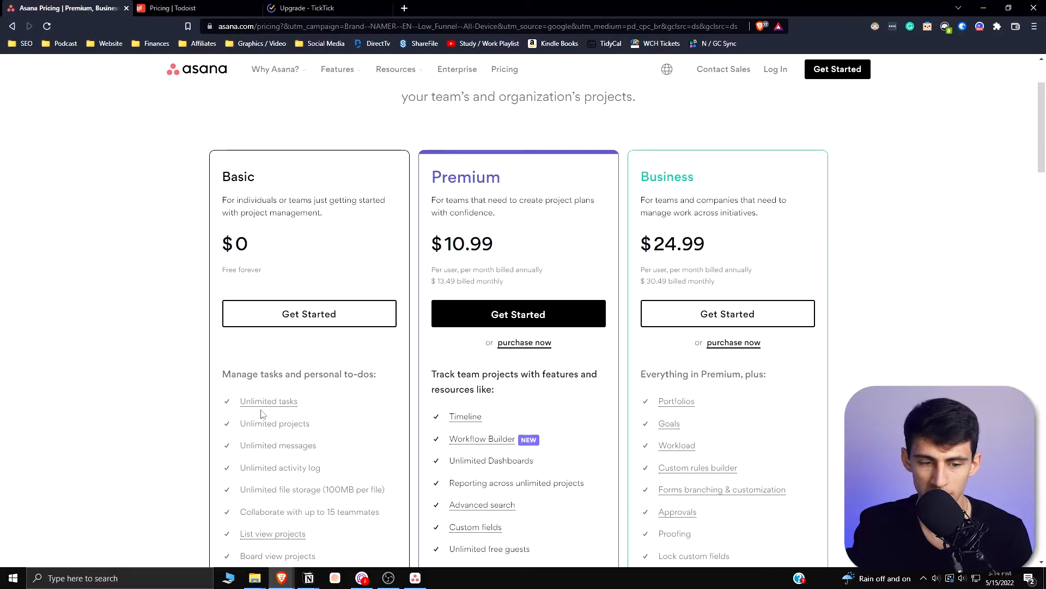
pyautogui.moveTo(267, 444)
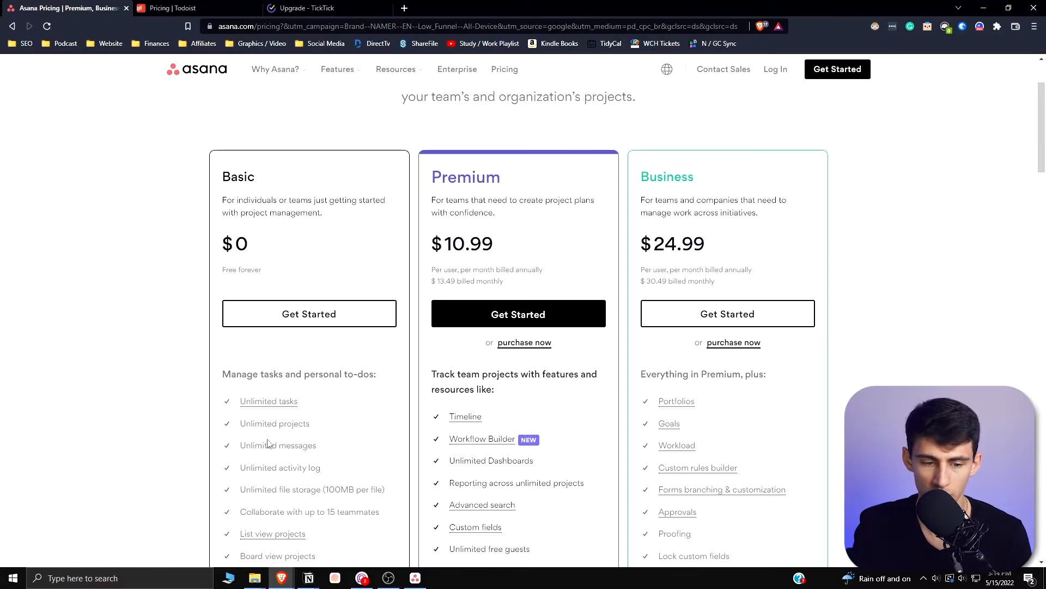
# Scroll through Asana's pricing page to review its plan feature lists.
pyautogui.scroll(-3)
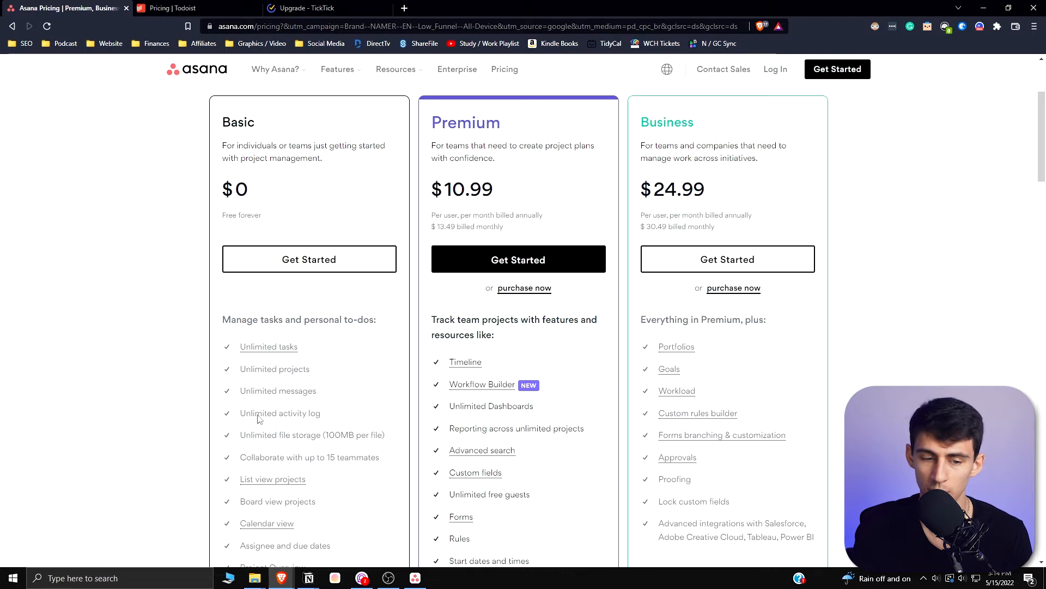
pyautogui.moveTo(290, 460)
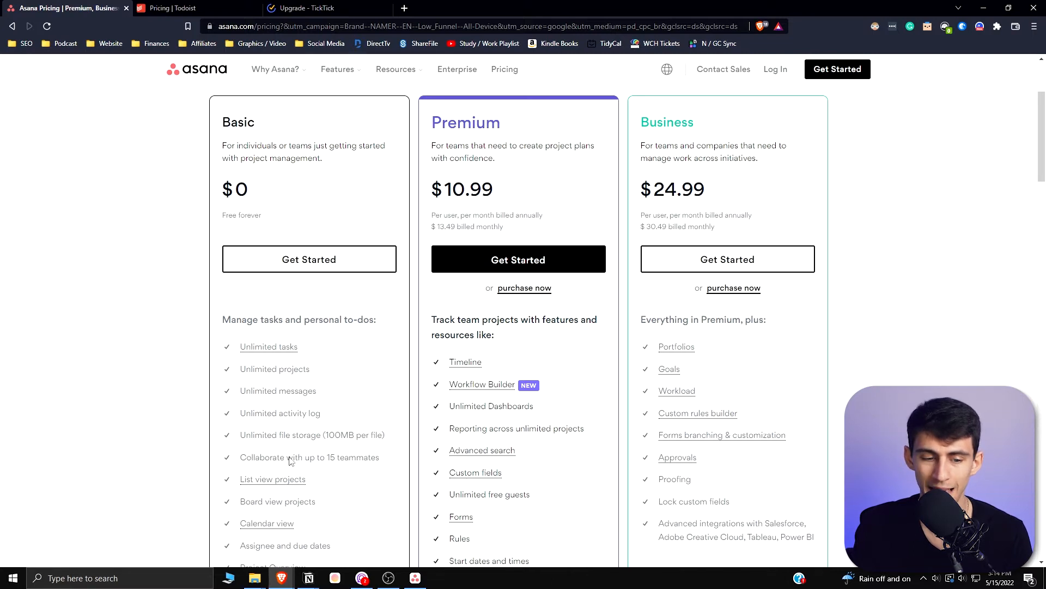
pyautogui.scroll(-3)
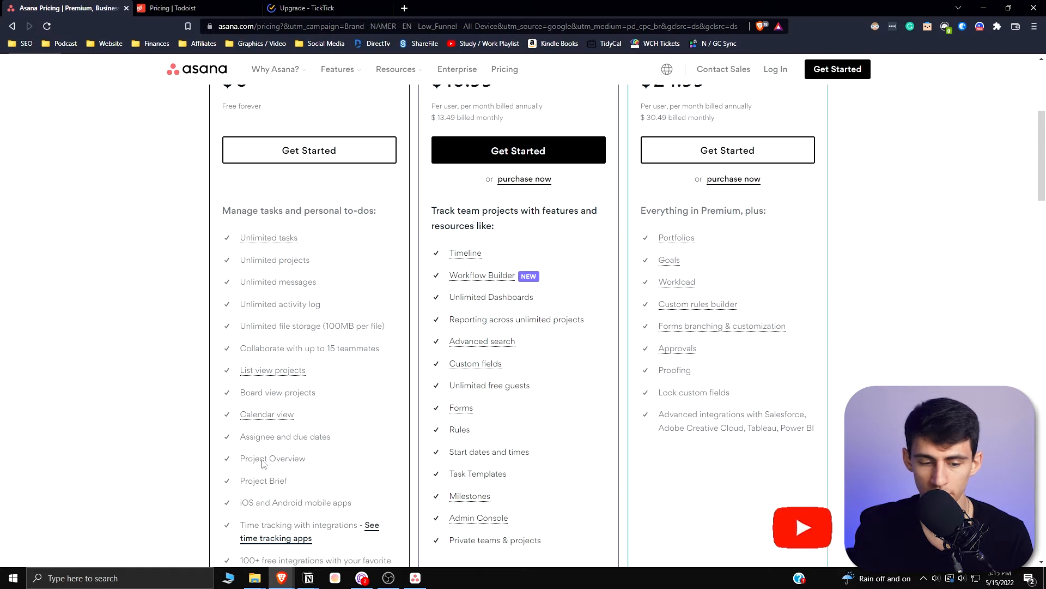
pyautogui.scroll(-3)
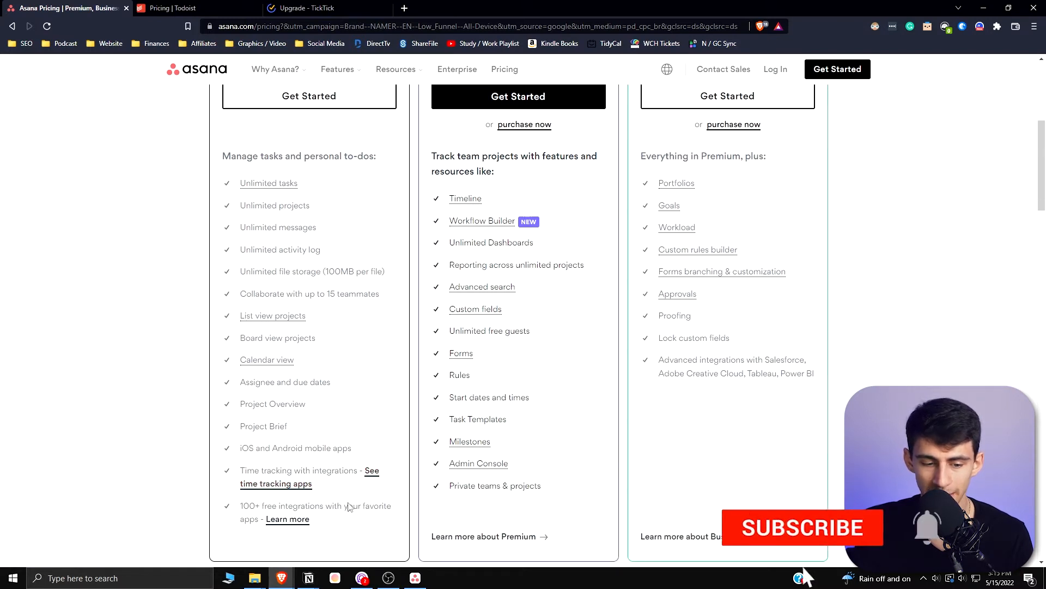
pyautogui.scroll(3)
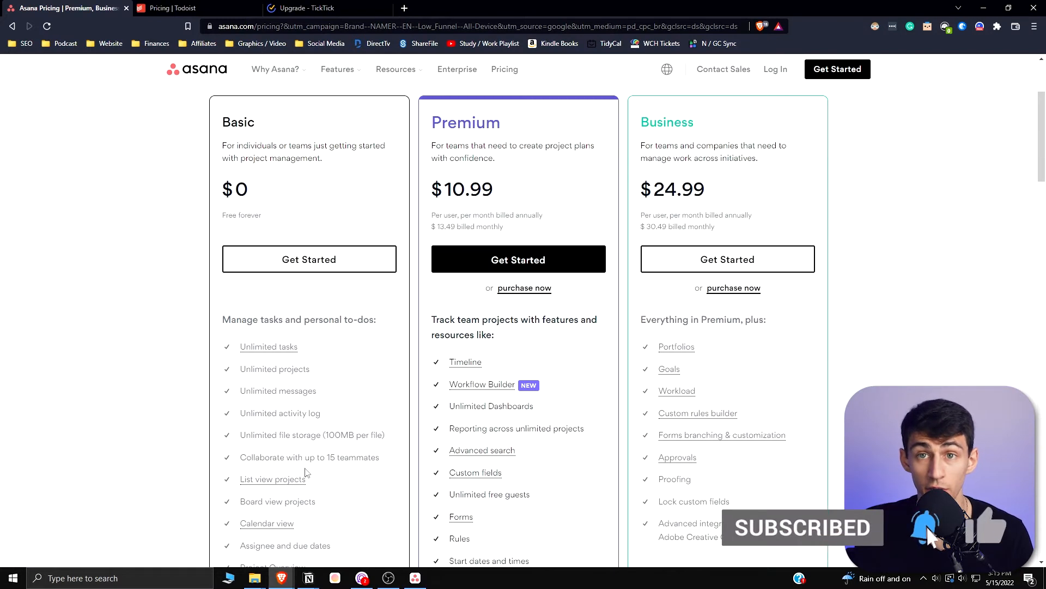
pyautogui.moveTo(468, 194)
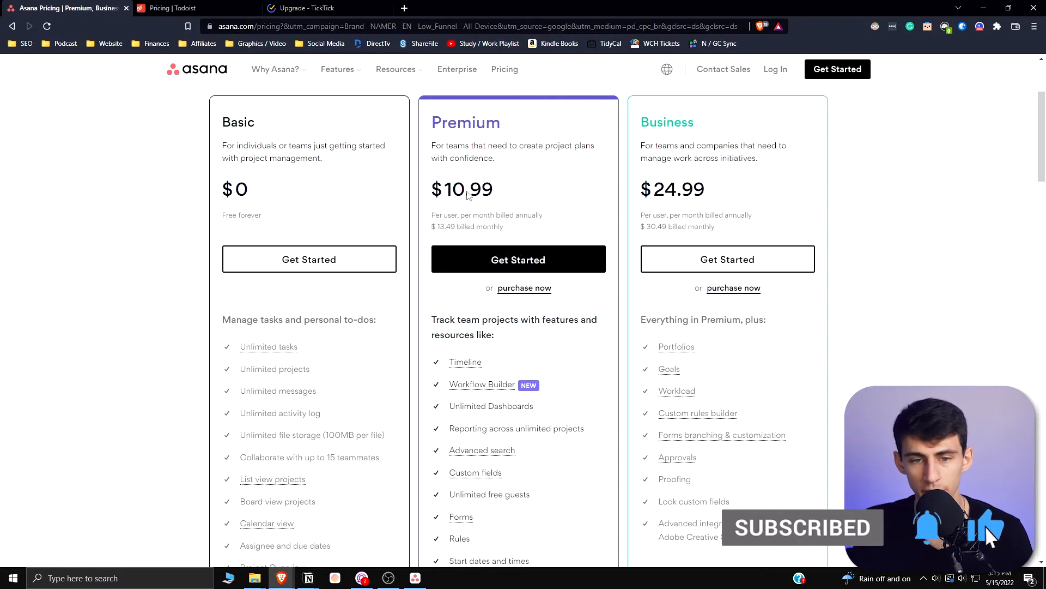
pyautogui.moveTo(468, 195)
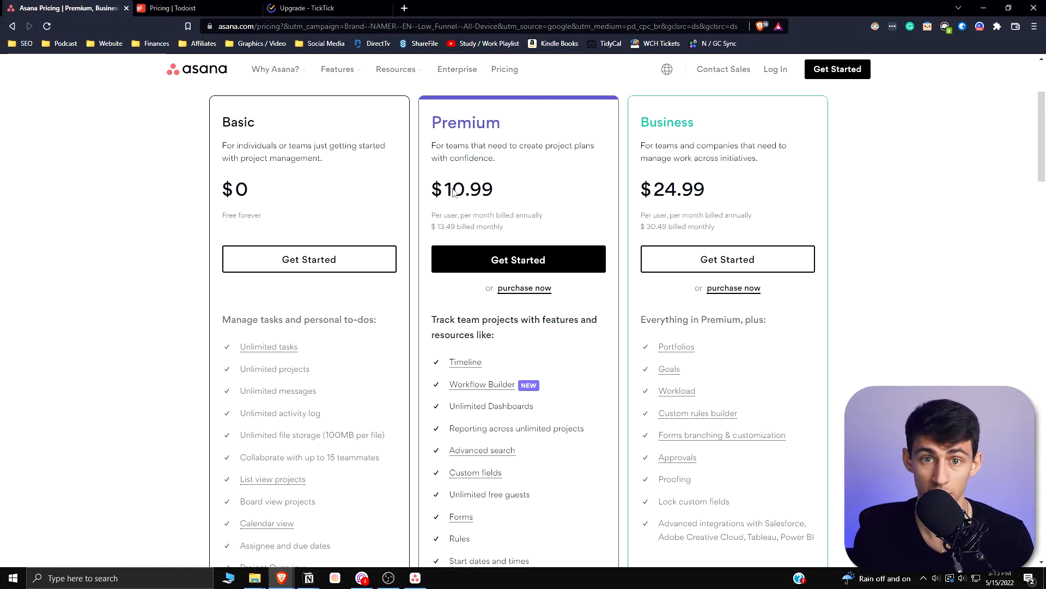
pyautogui.scroll(-3)
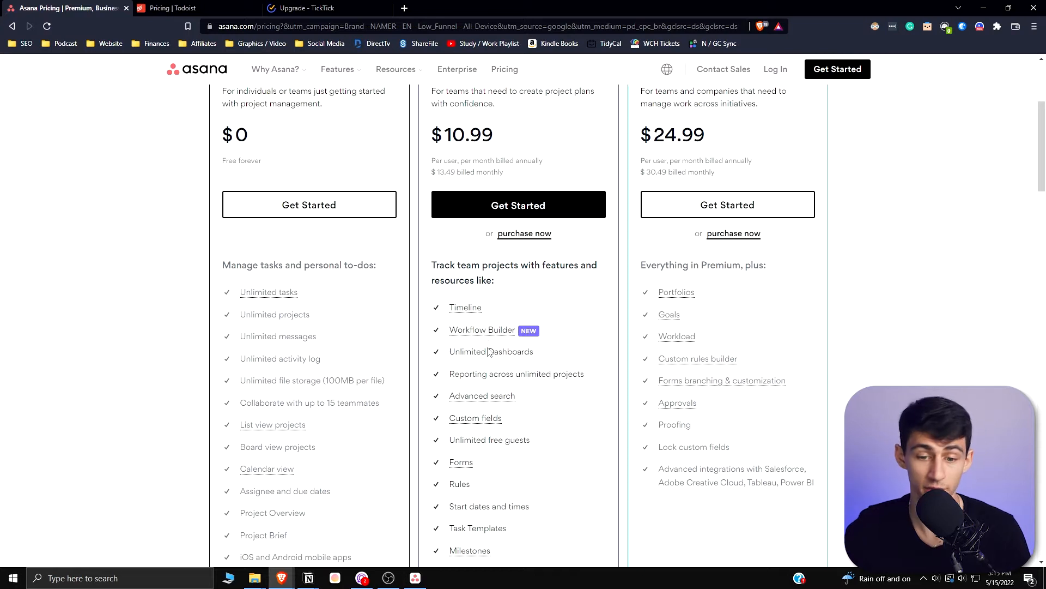
pyautogui.scroll(-3)
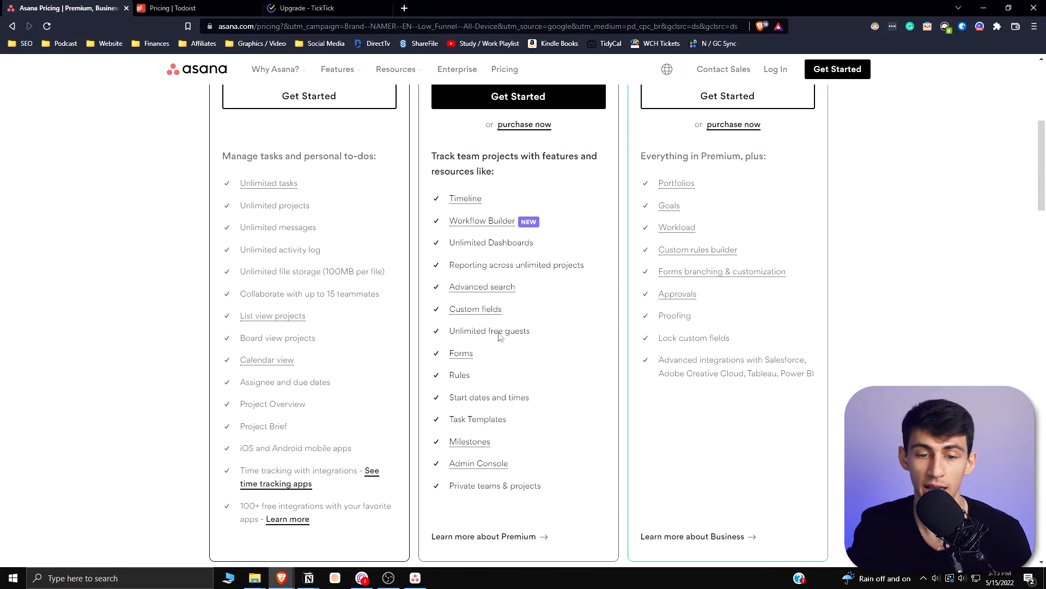
# Review Todoist's pricing page with its Free $0, Pro $3 and Business $5 plans.
pyautogui.click(170, 8)
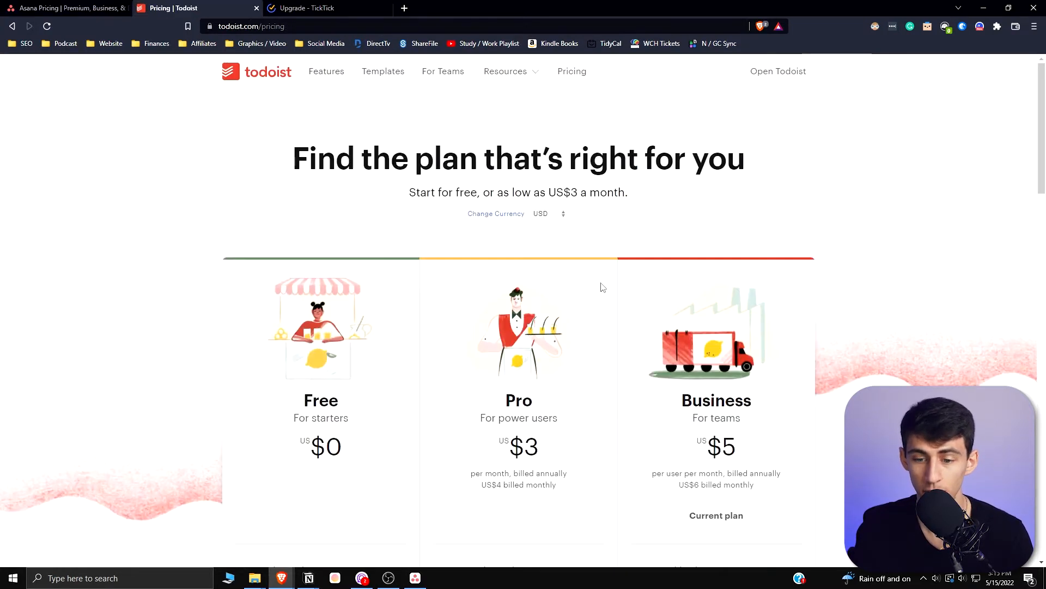
pyautogui.scroll(-3)
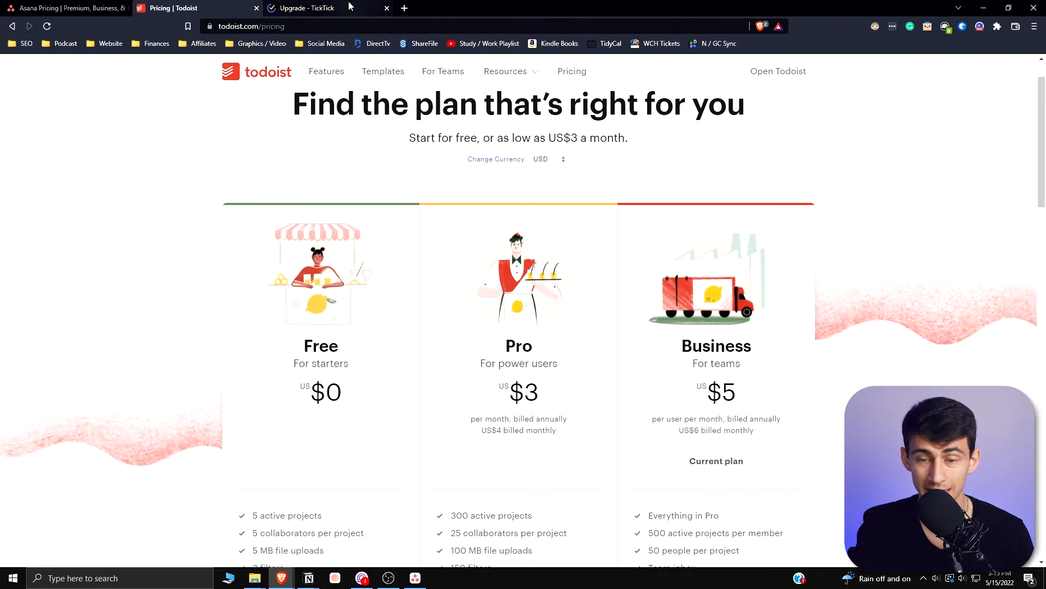
pyautogui.moveTo(506, 285)
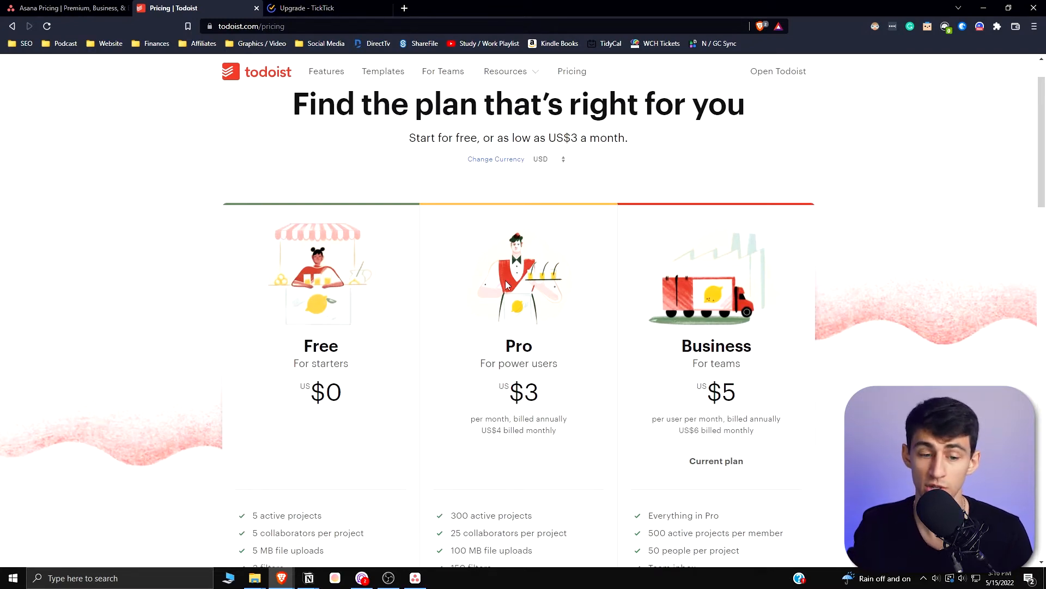
pyautogui.scroll(-3)
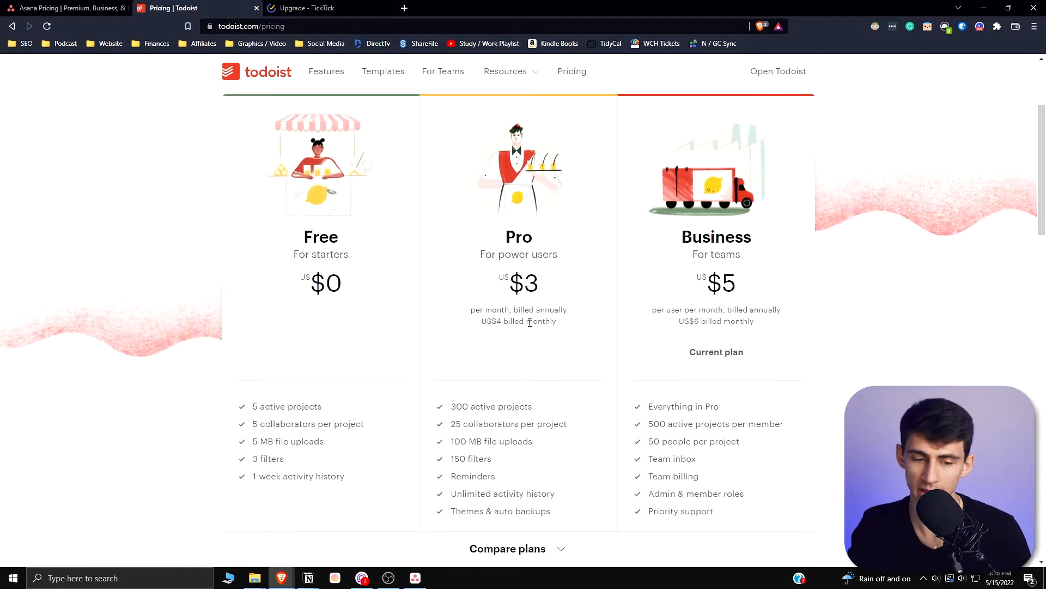
pyautogui.moveTo(320, 416)
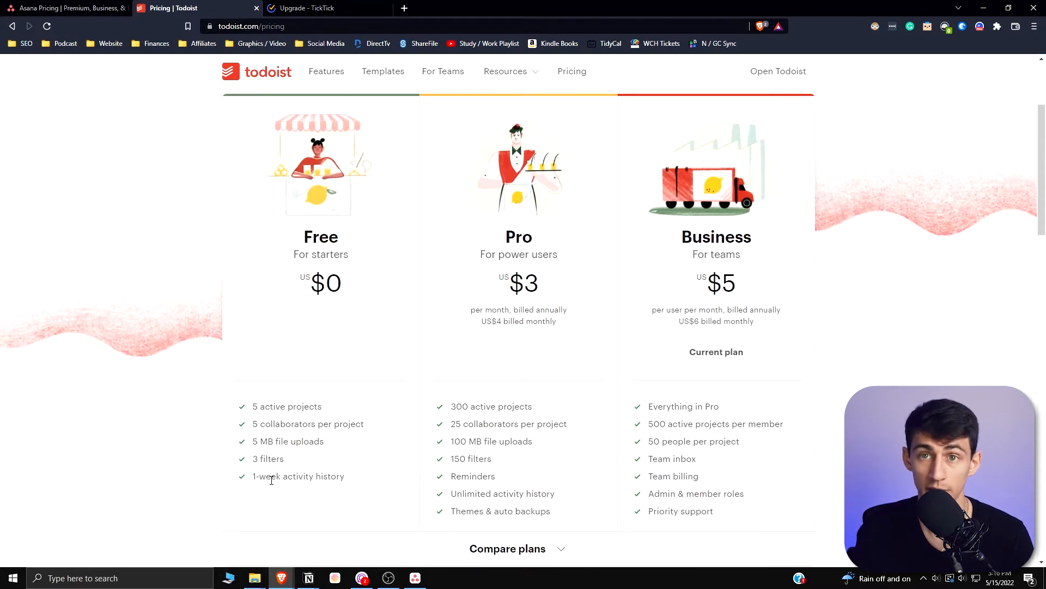
pyautogui.scroll(-3)
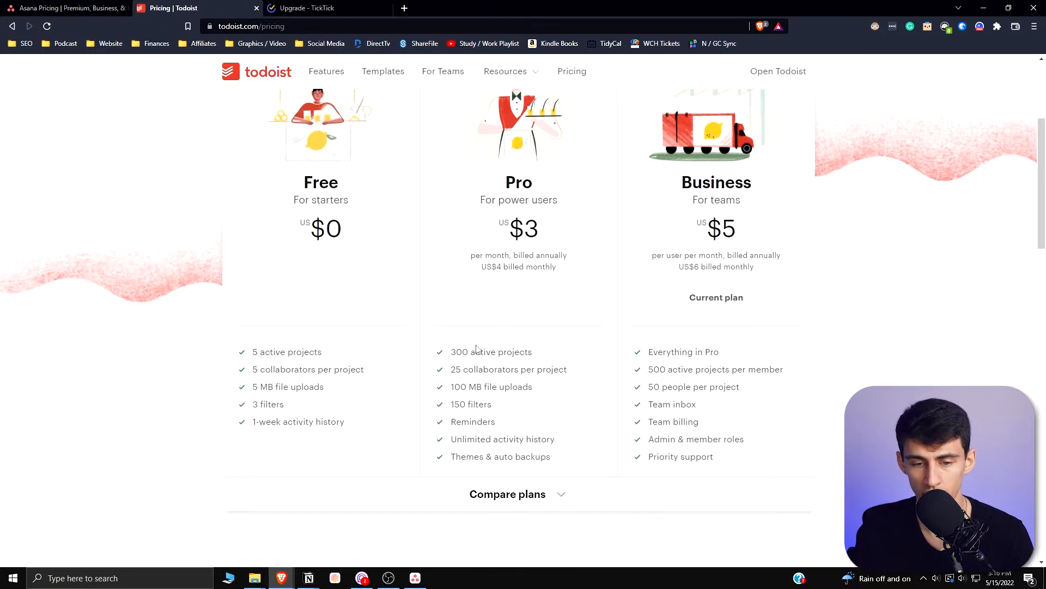
pyautogui.scroll(3)
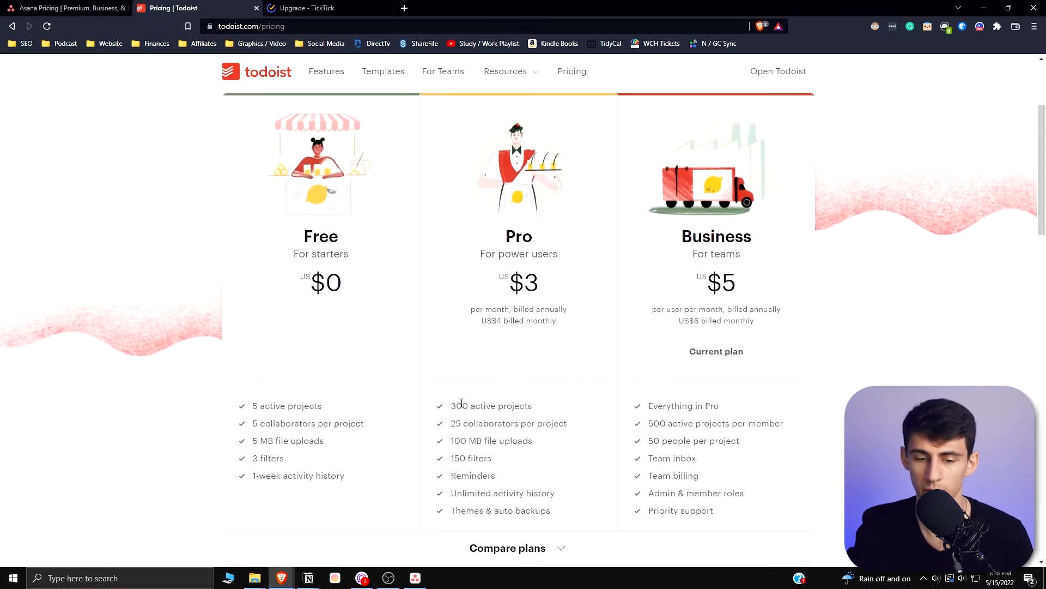
pyautogui.scroll(-3)
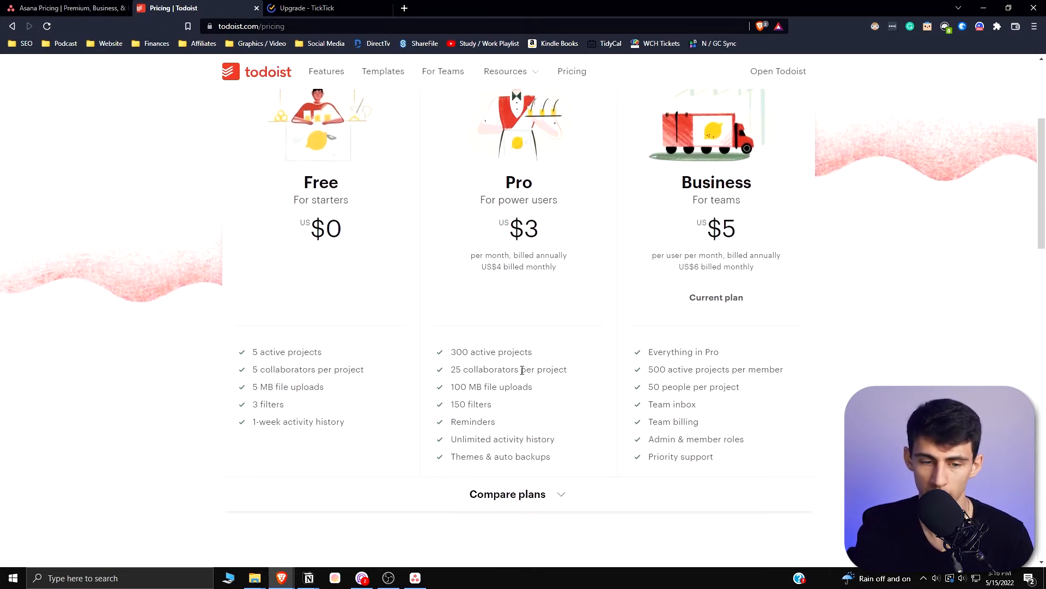
# Flip between the Asana and Todoist pricing pages to compare plans, ending on Todoist.
pyautogui.click(63, 8)
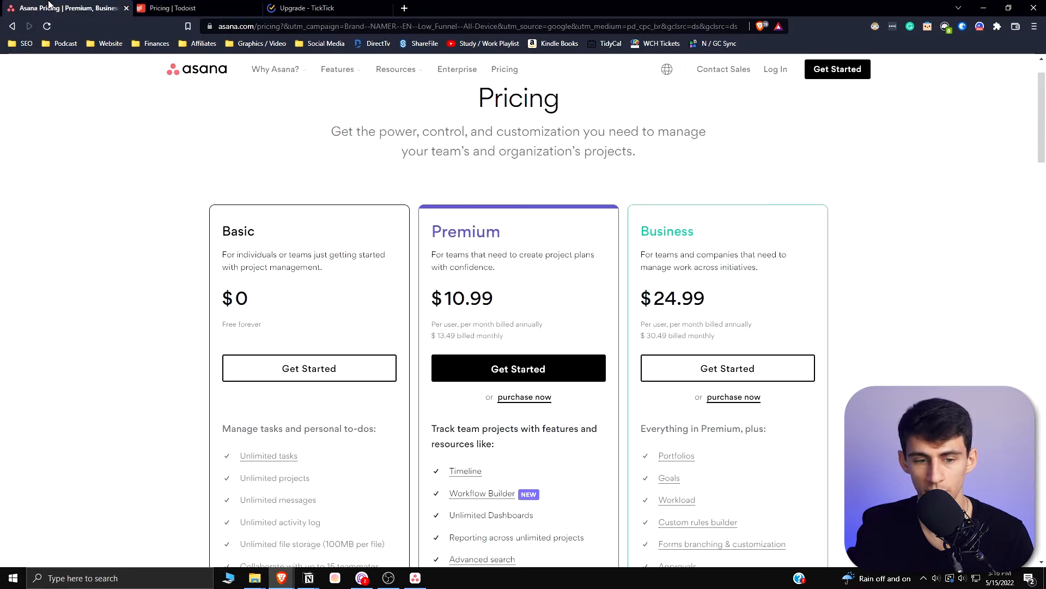
pyautogui.scroll(-3)
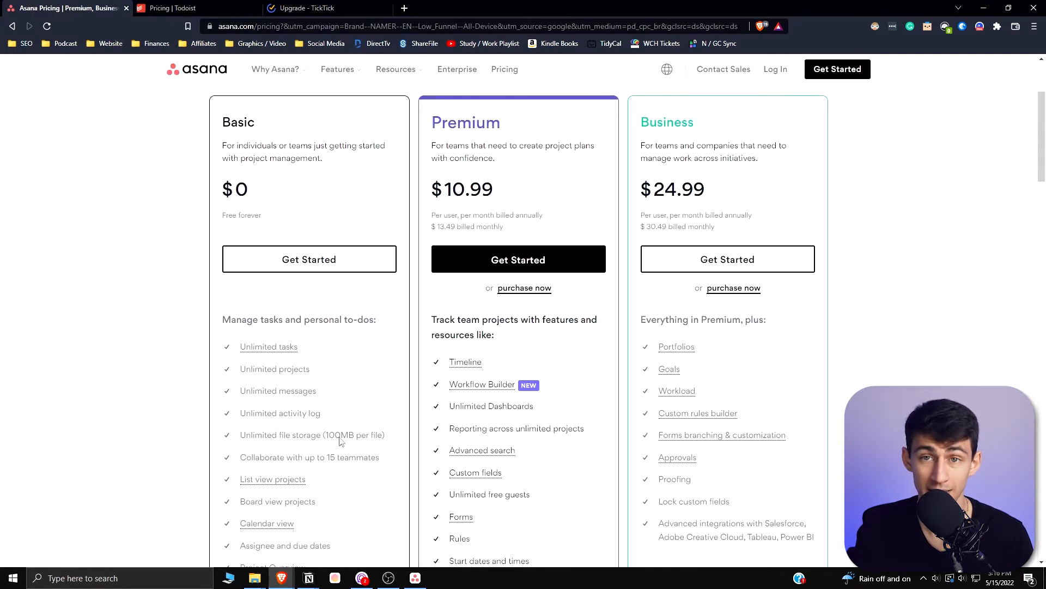
pyautogui.click(167, 7)
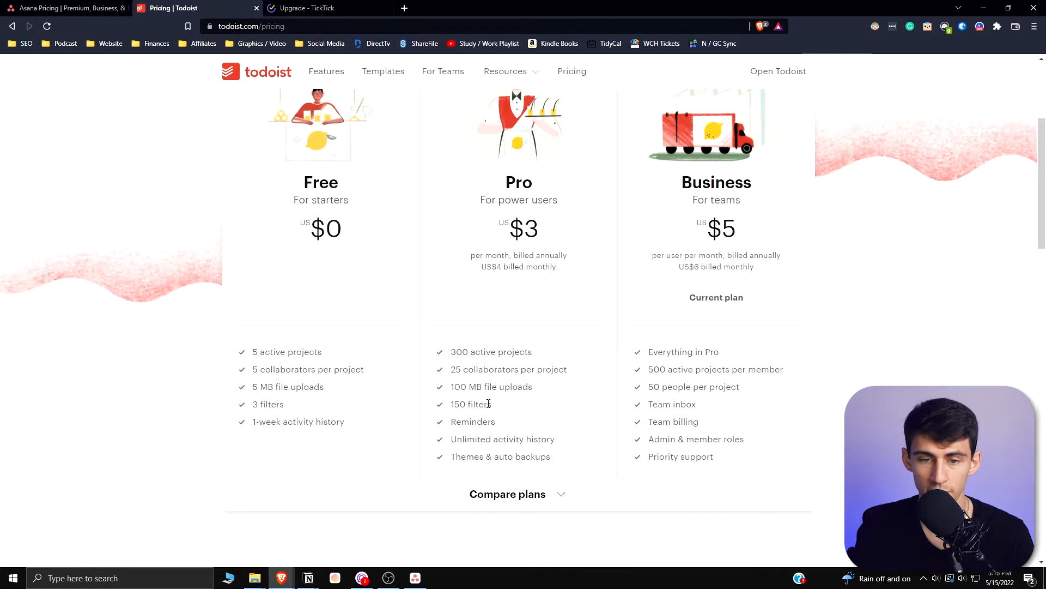
pyautogui.moveTo(482, 418)
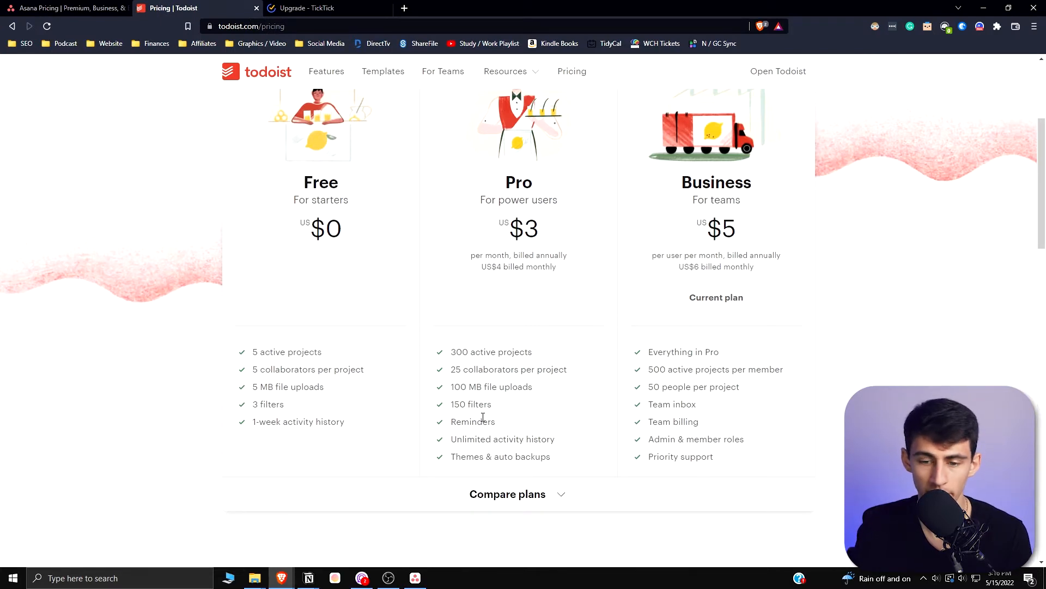
pyautogui.moveTo(481, 441)
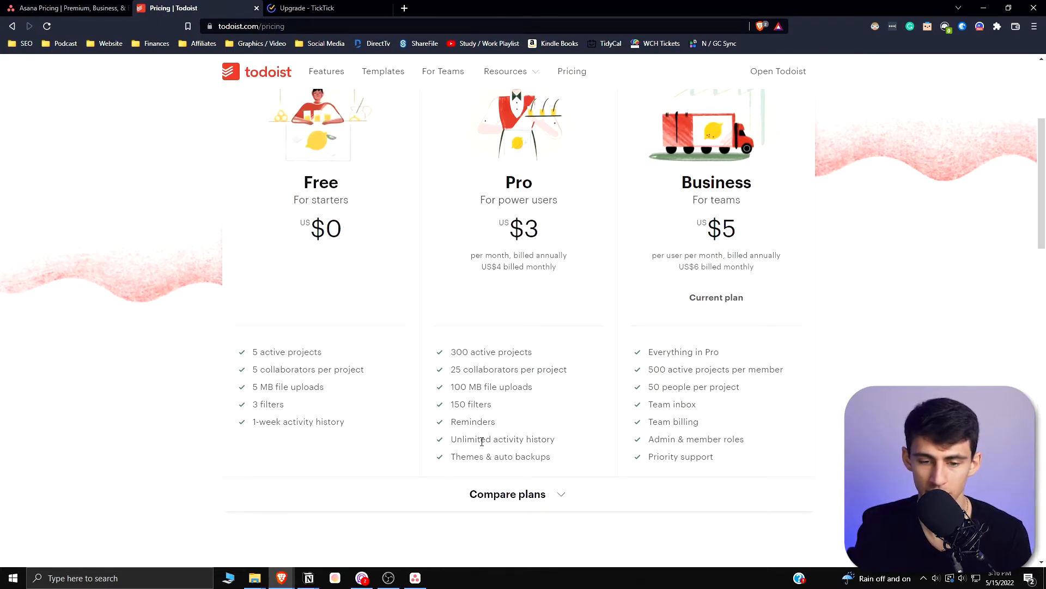
pyautogui.click(66, 8)
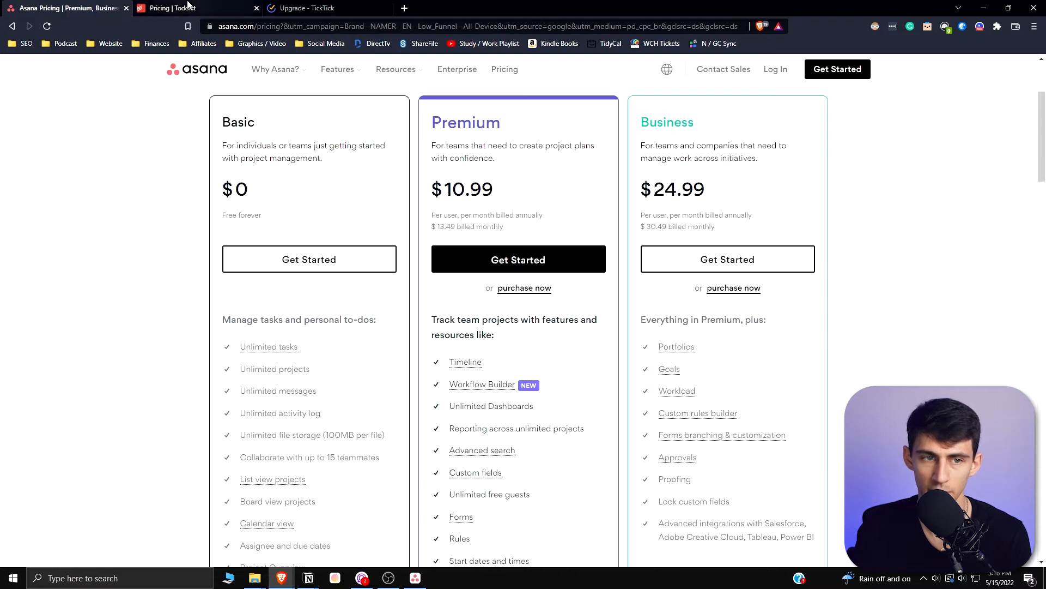
pyautogui.click(180, 8)
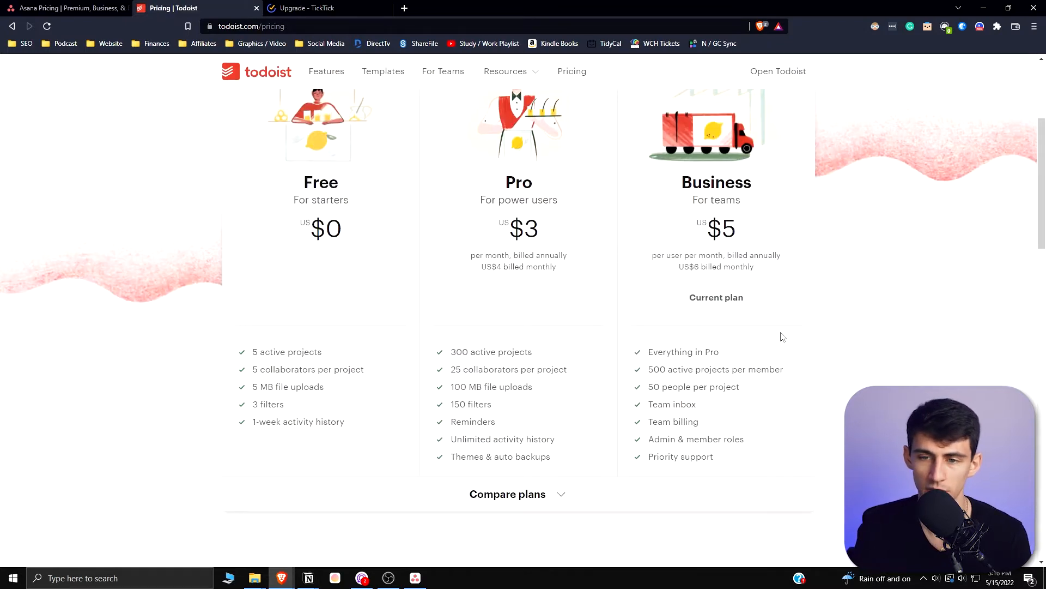
pyautogui.moveTo(712, 337)
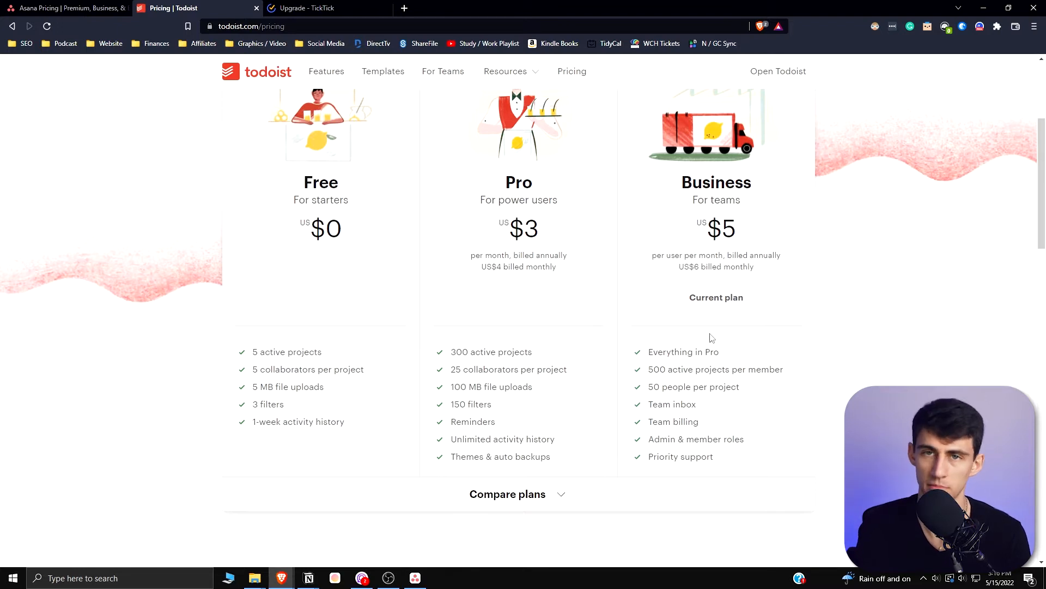
# Review TickTick's $27.99/year Premium page with Estimated Pomo, premium themes and white noises.
pyautogui.click(314, 8)
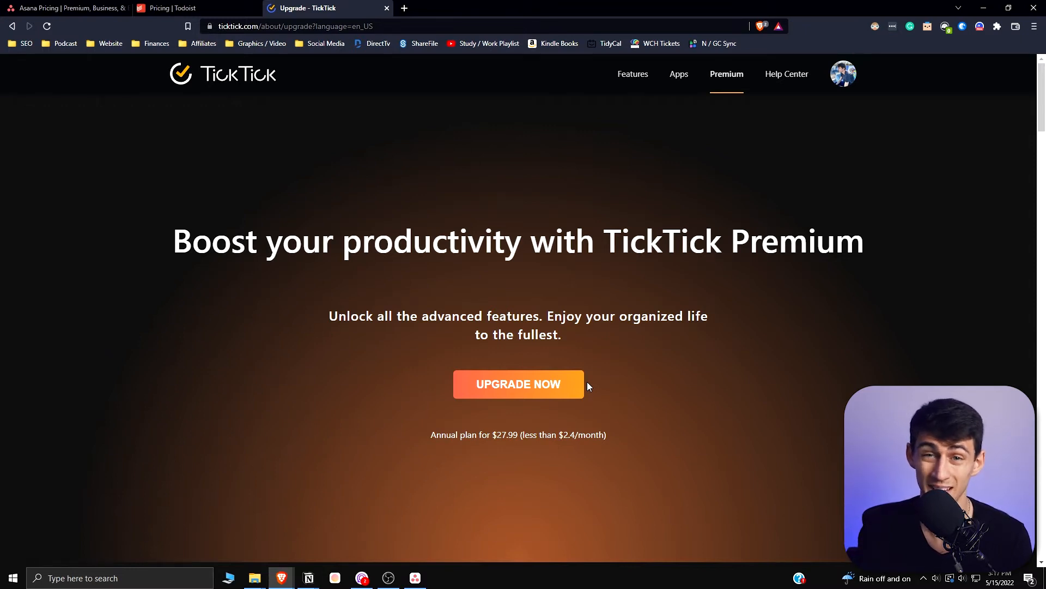
pyautogui.scroll(-3)
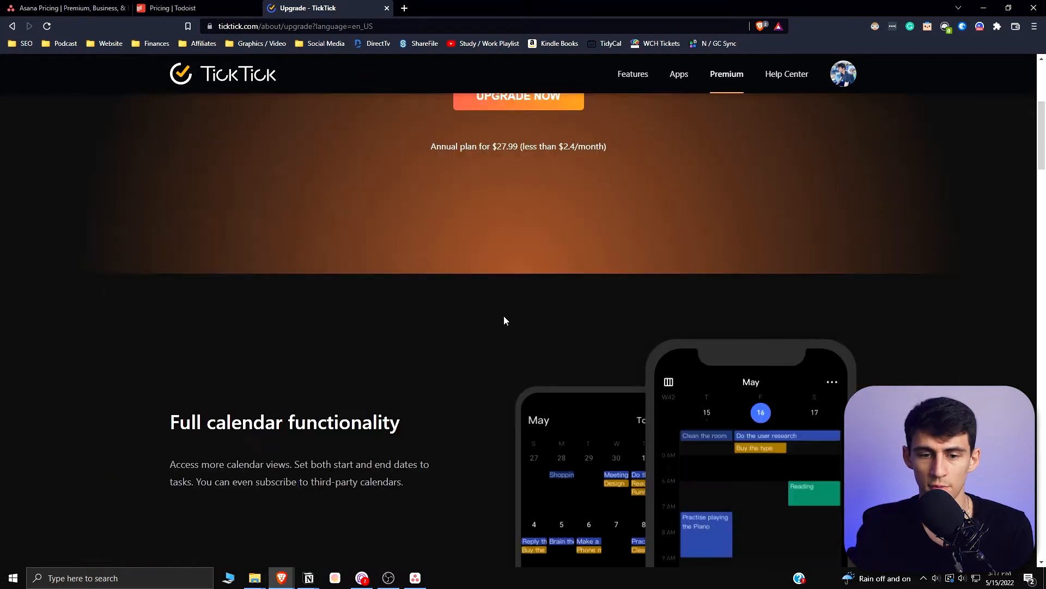
pyautogui.scroll(-3)
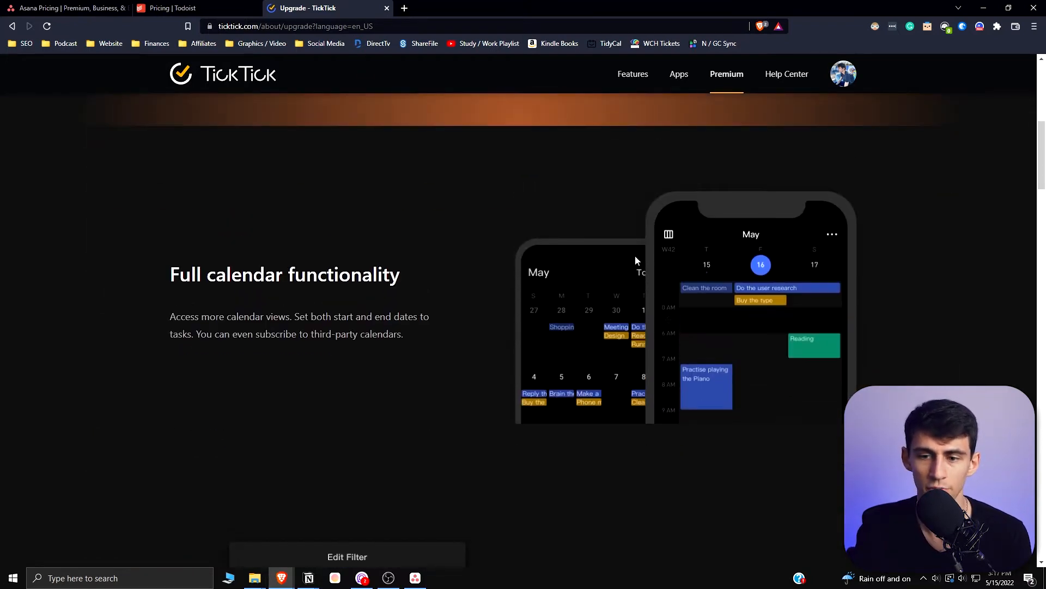
pyautogui.scroll(-3)
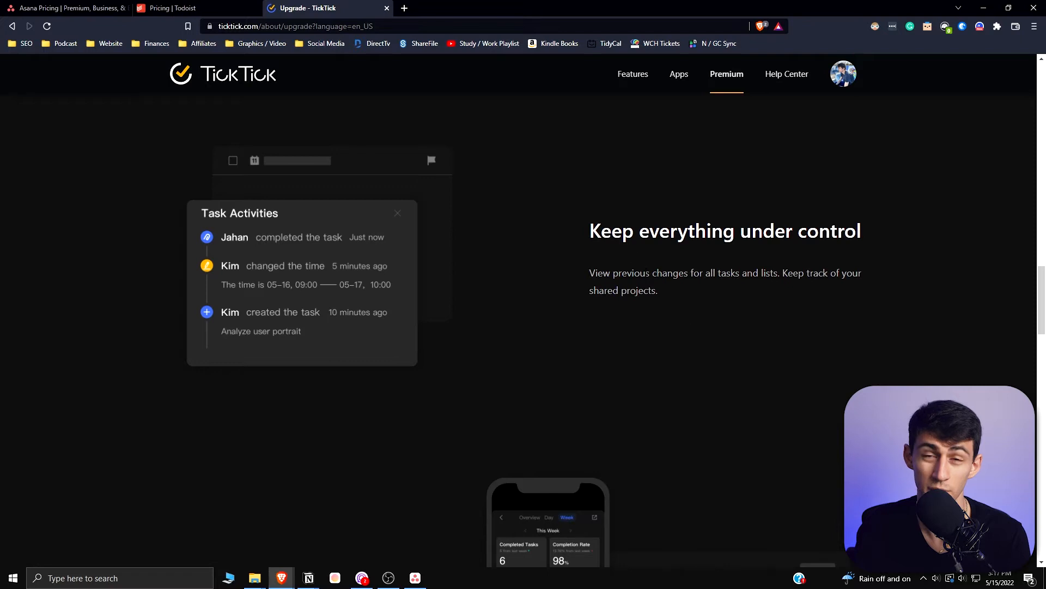
pyautogui.scroll(-3)
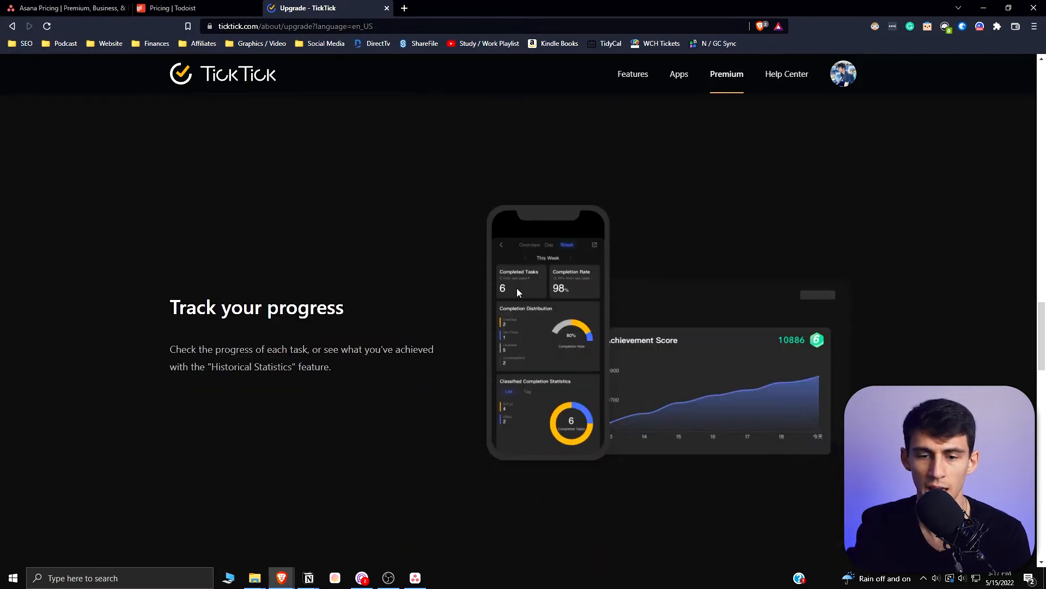
pyautogui.scroll(-3)
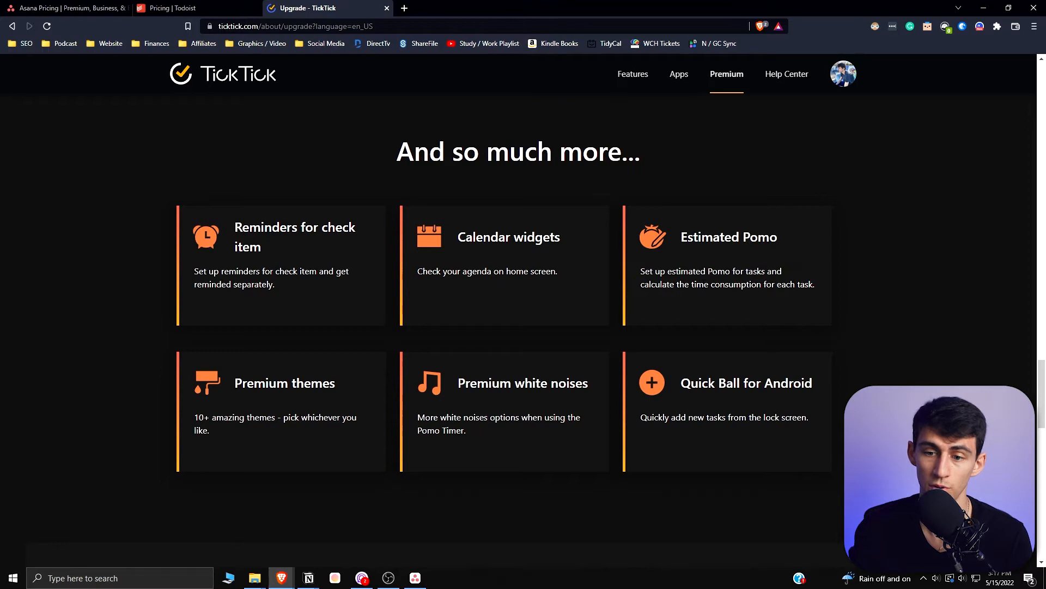
pyautogui.scroll(-3)
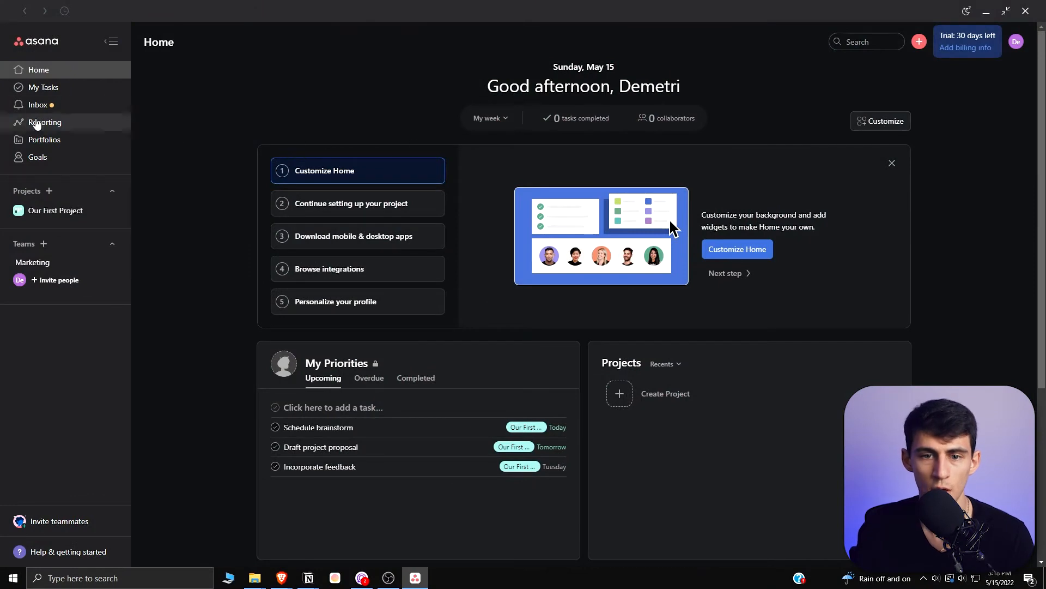
pyautogui.moveTo(608, 185)
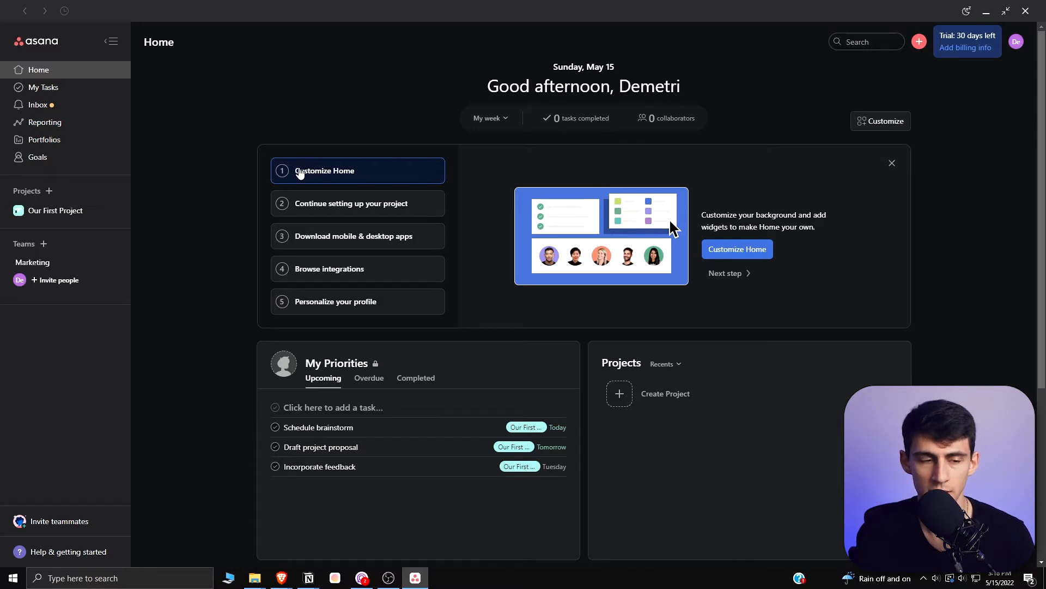
# Show My Tasks as a board, then as a calendar in Month layout.
pyautogui.click(43, 87)
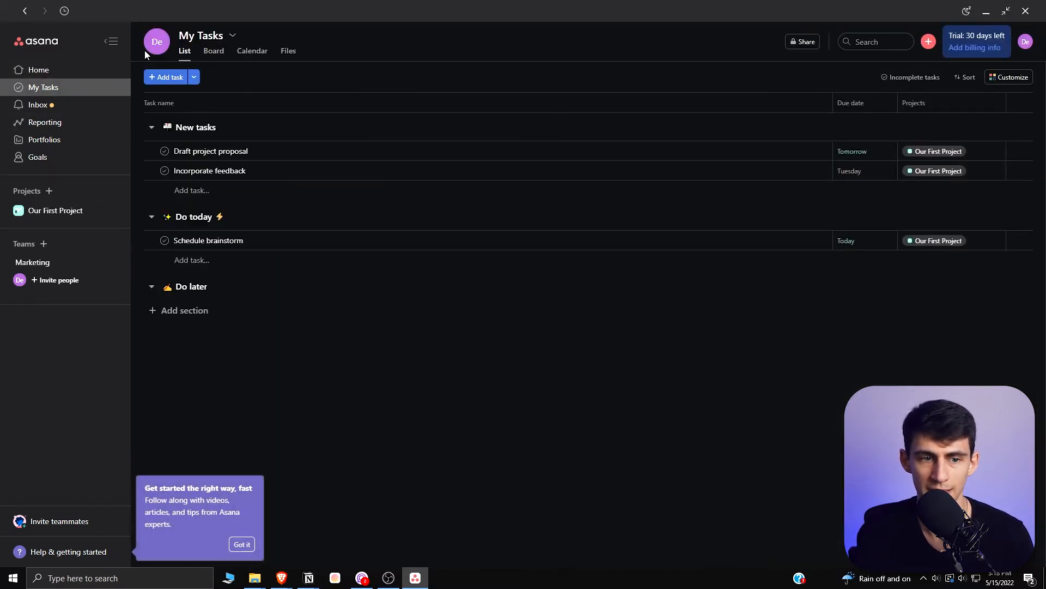
pyautogui.moveTo(927, 170)
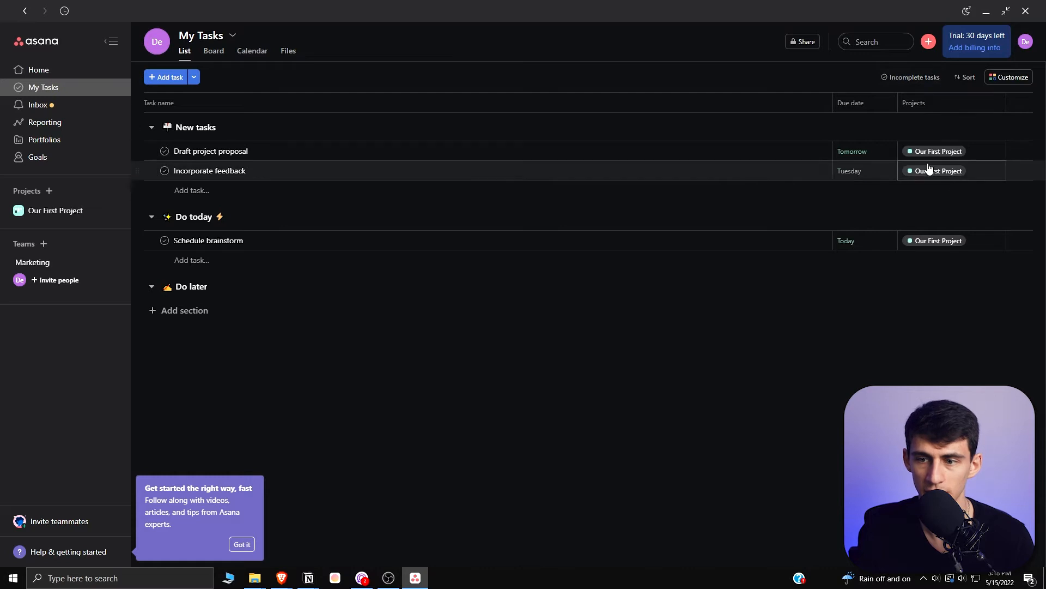
pyautogui.click(214, 51)
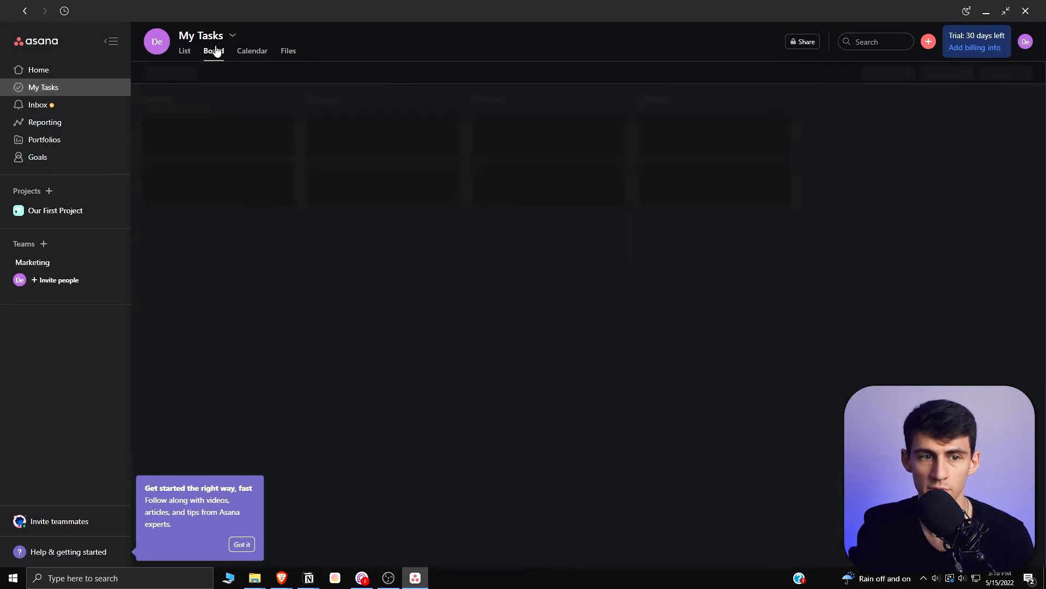
pyautogui.click(214, 51)
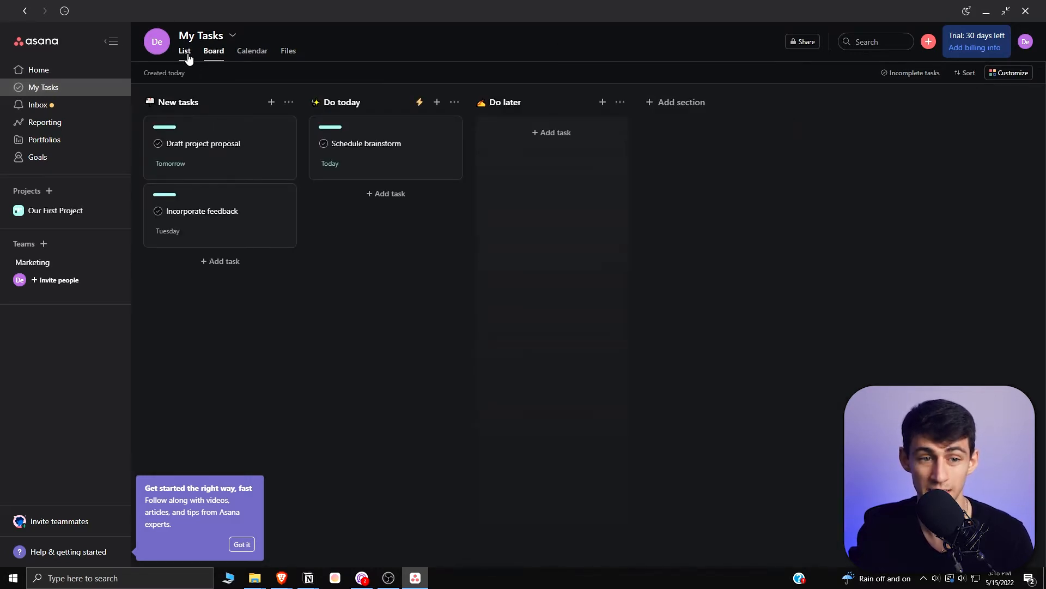
pyautogui.click(252, 51)
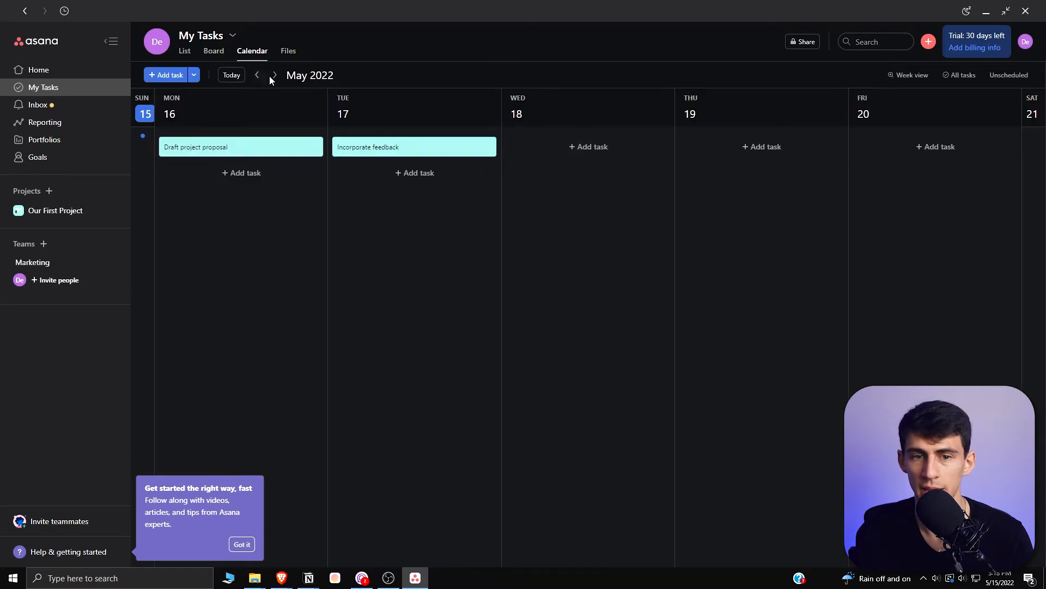
pyautogui.click(909, 75)
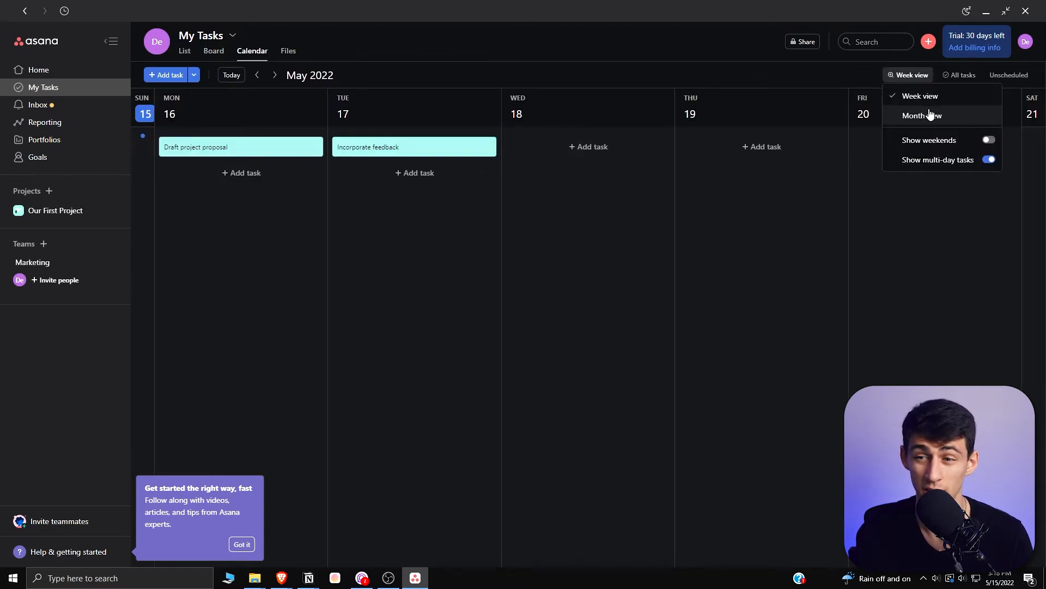
pyautogui.click(921, 114)
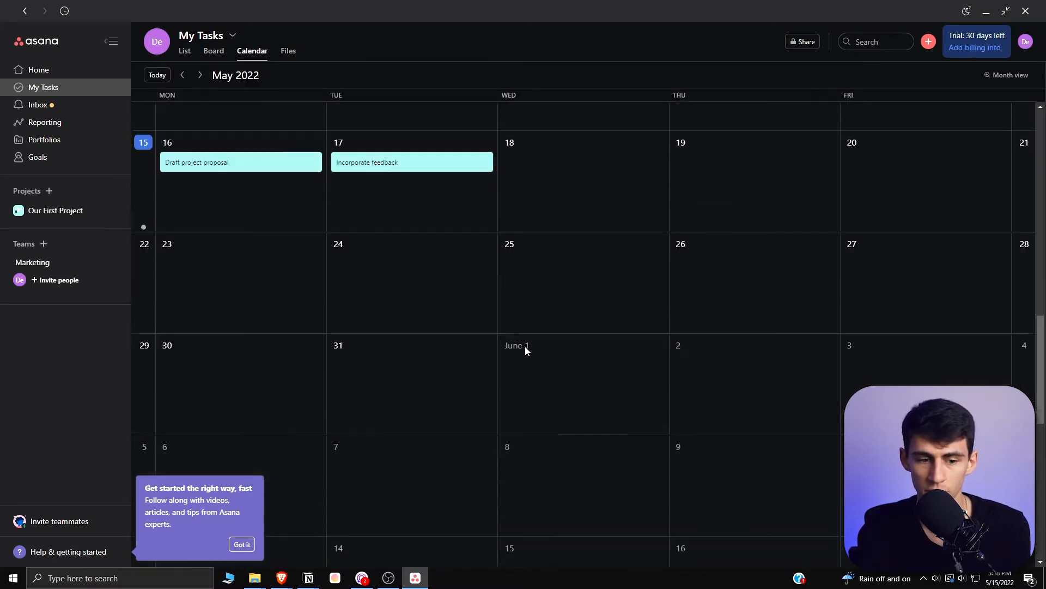
# Move Incorporate feedback to May 9 and view Draft project proposal's details.
pyautogui.scroll(3)
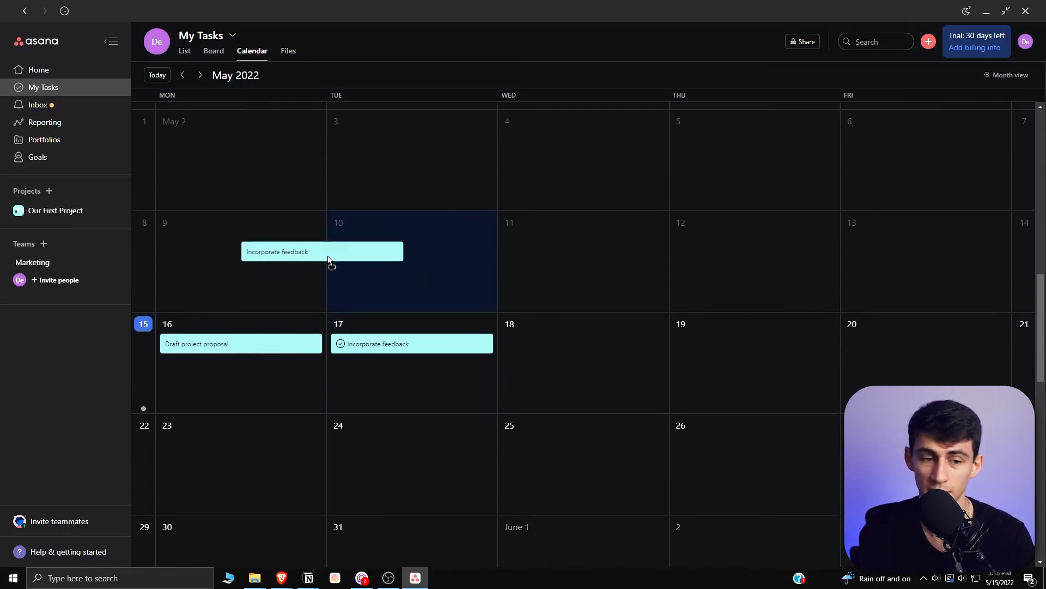
pyautogui.moveTo(322, 251); pyautogui.dragTo(240, 242)
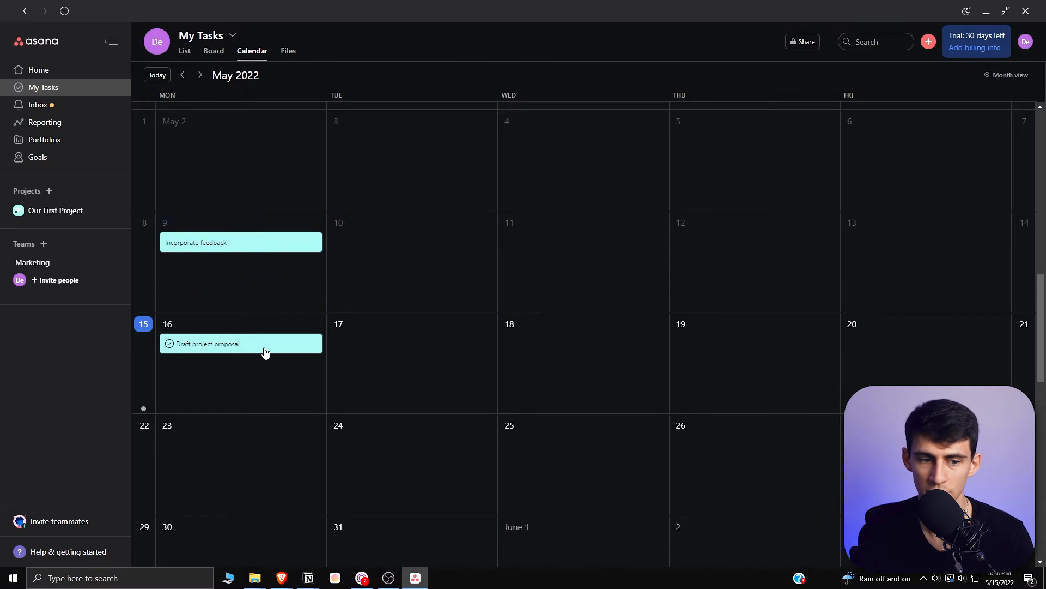
pyautogui.click(206, 343)
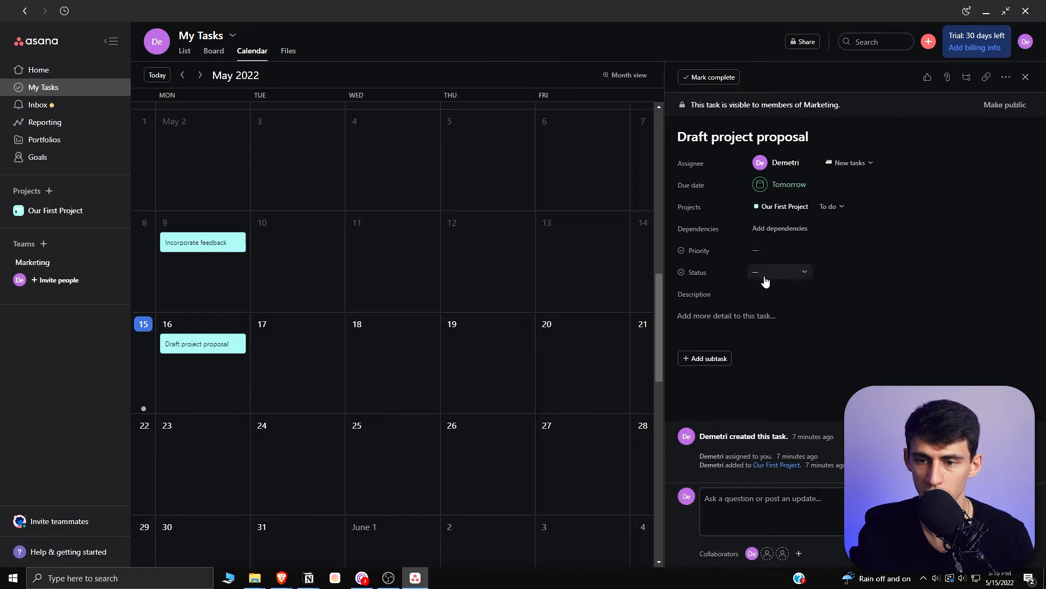
# Create a share link for Our First Project's board, check Sort options, and bring up Customize.
pyautogui.click(55, 211)
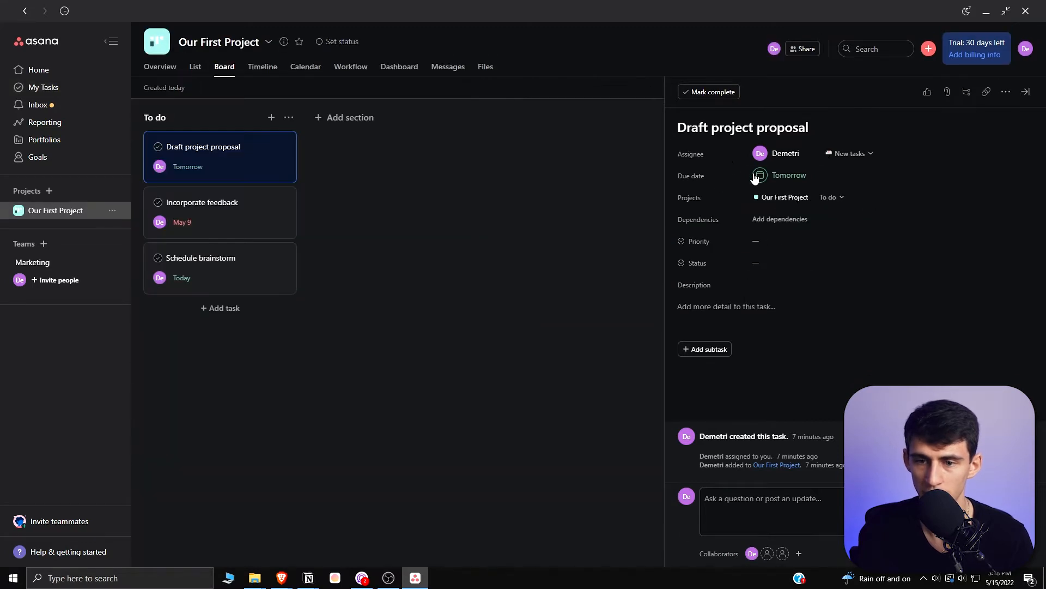
pyautogui.click(759, 174)
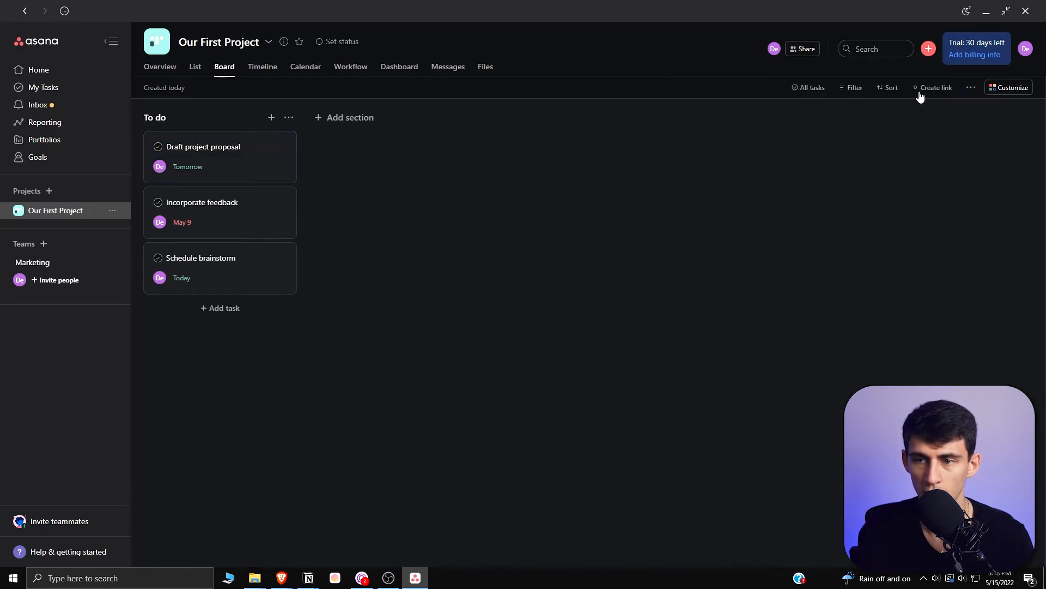
pyautogui.moveTo(936, 87)
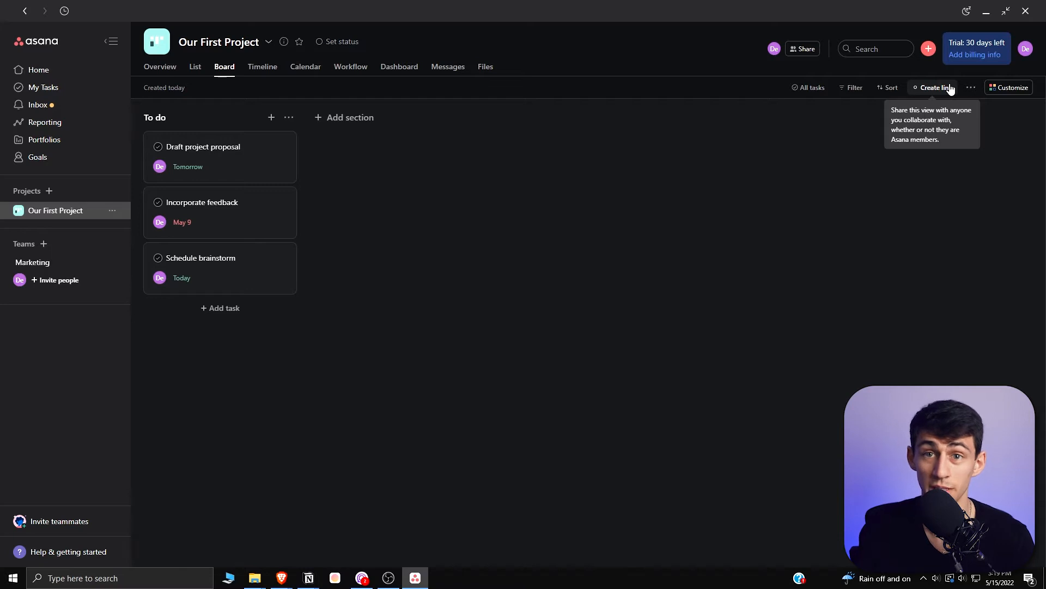
pyautogui.click(935, 87)
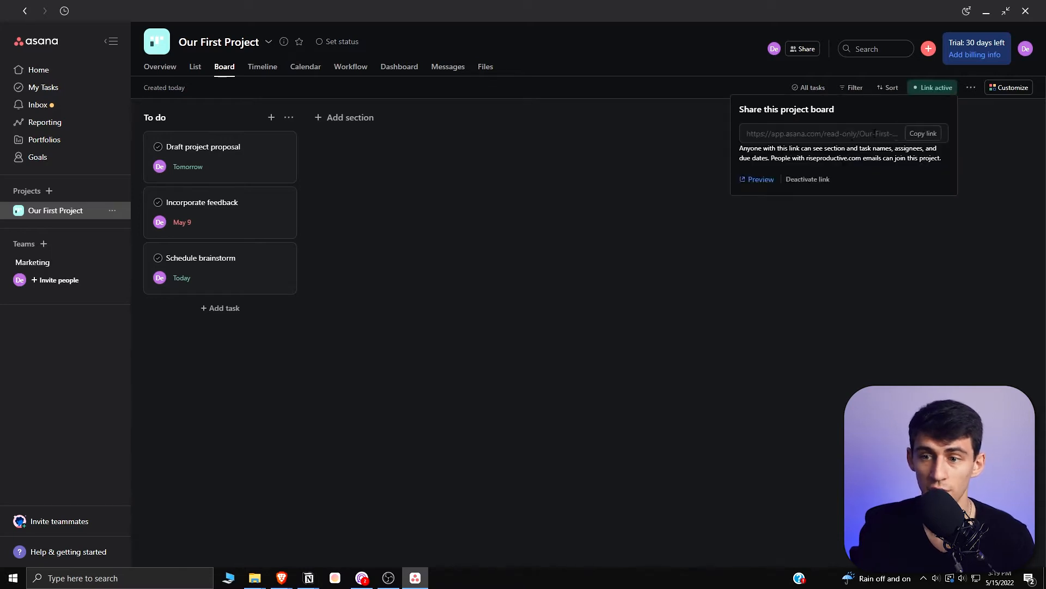
pyautogui.moveTo(906, 128)
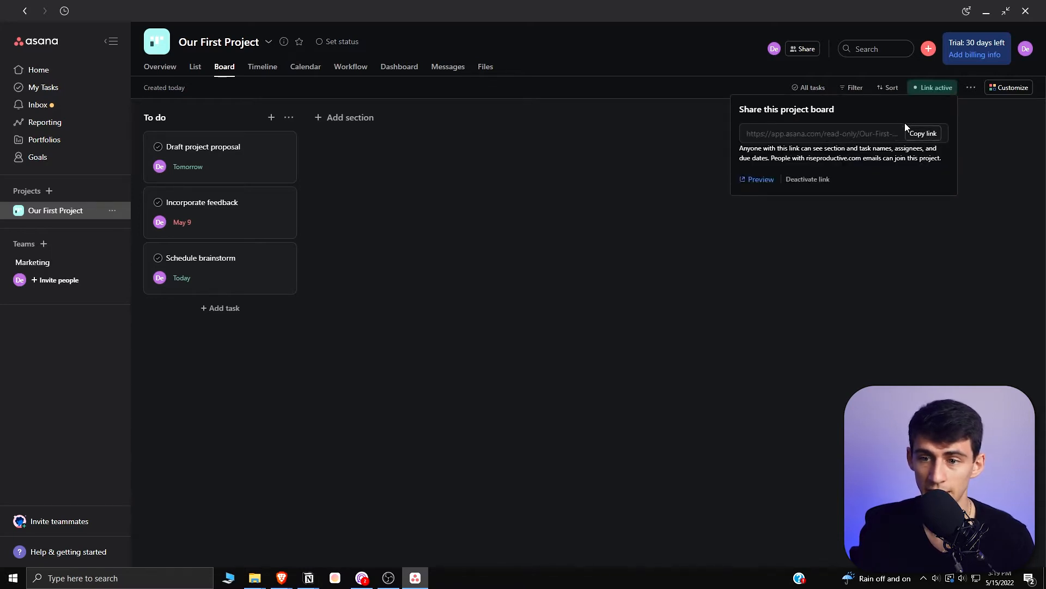
pyautogui.click(890, 87)
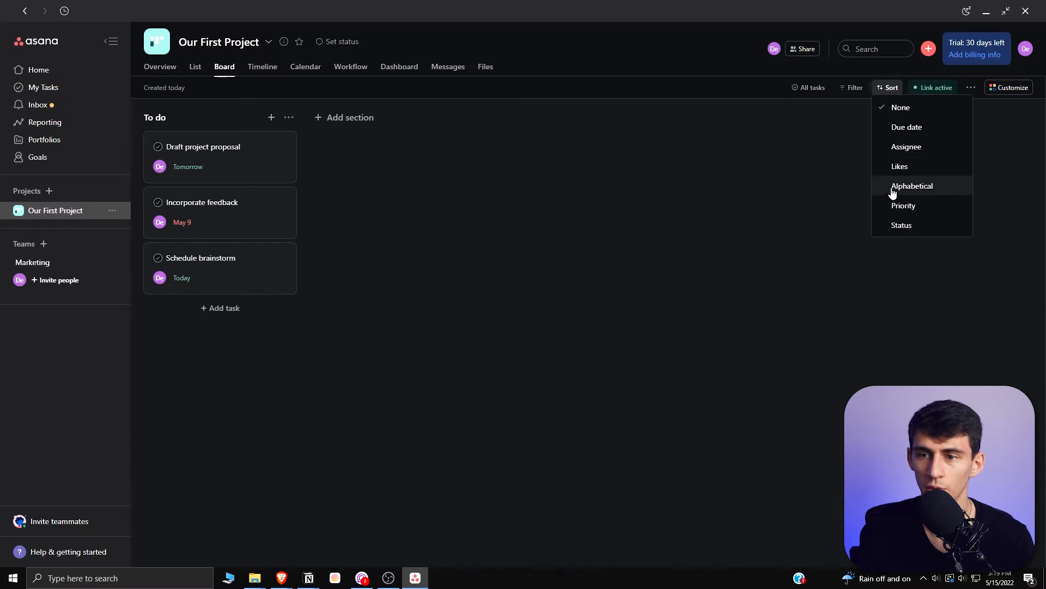
pyautogui.click(1010, 87)
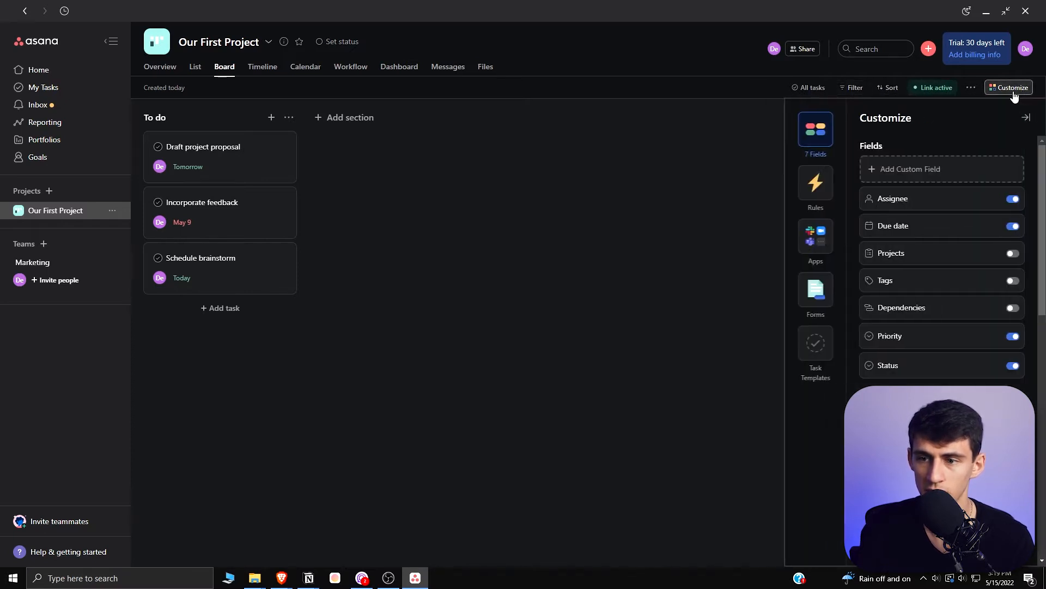
pyautogui.moveTo(830, 157)
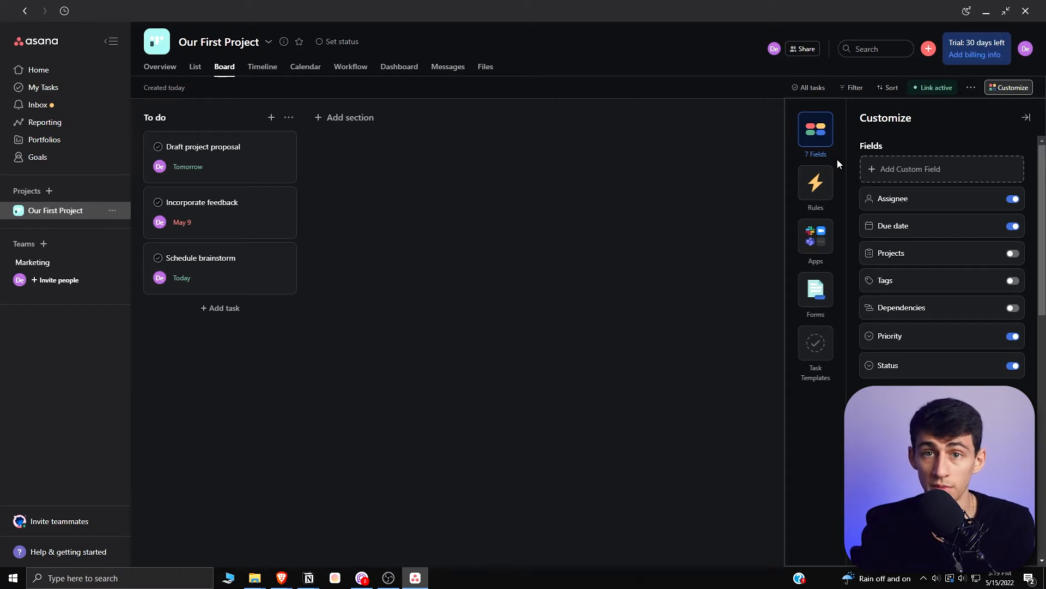
# Add the 'Due date is approaching → Move task to a certain section' rule.
pyautogui.click(816, 183)
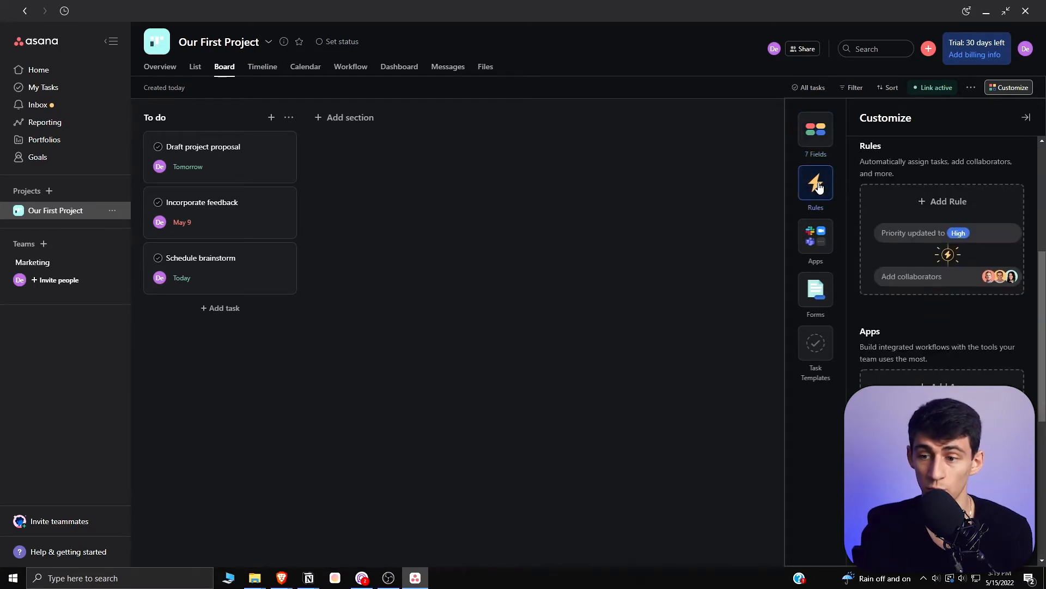
pyautogui.moveTo(937, 234)
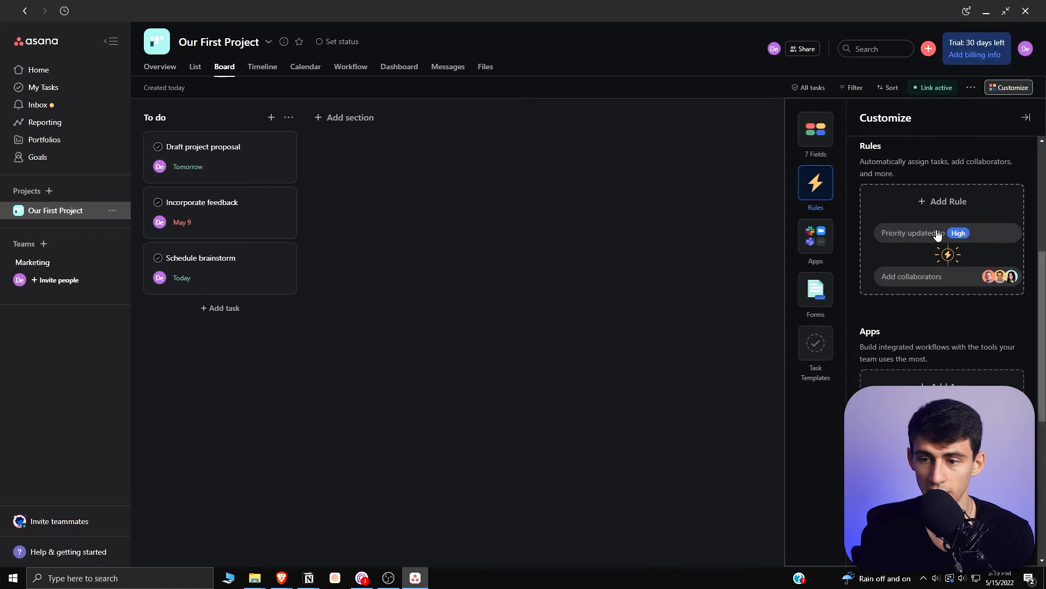
pyautogui.moveTo(852, 187)
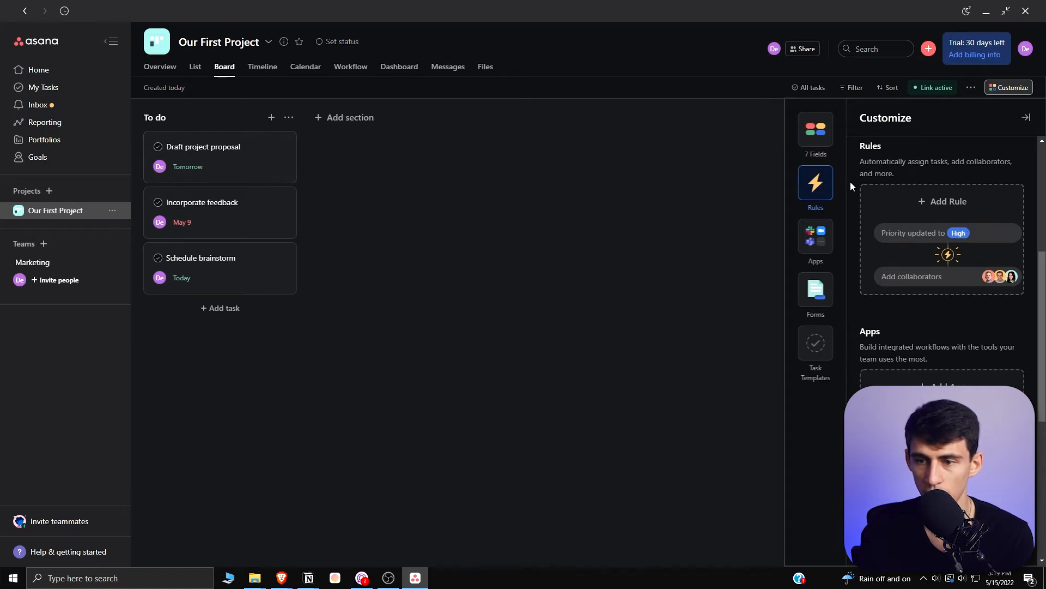
pyautogui.click(942, 200)
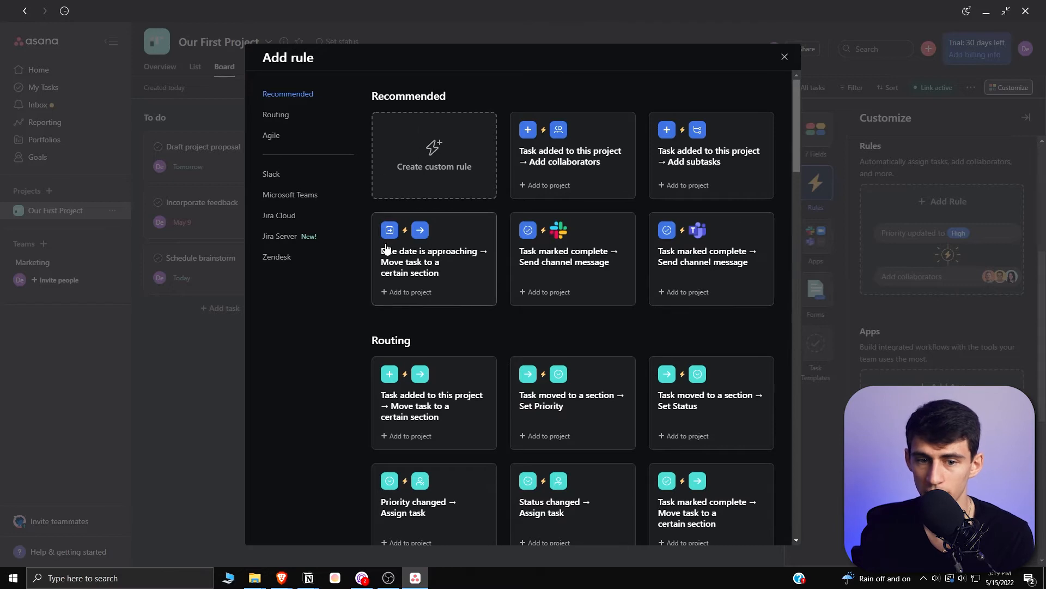
pyautogui.moveTo(432, 283)
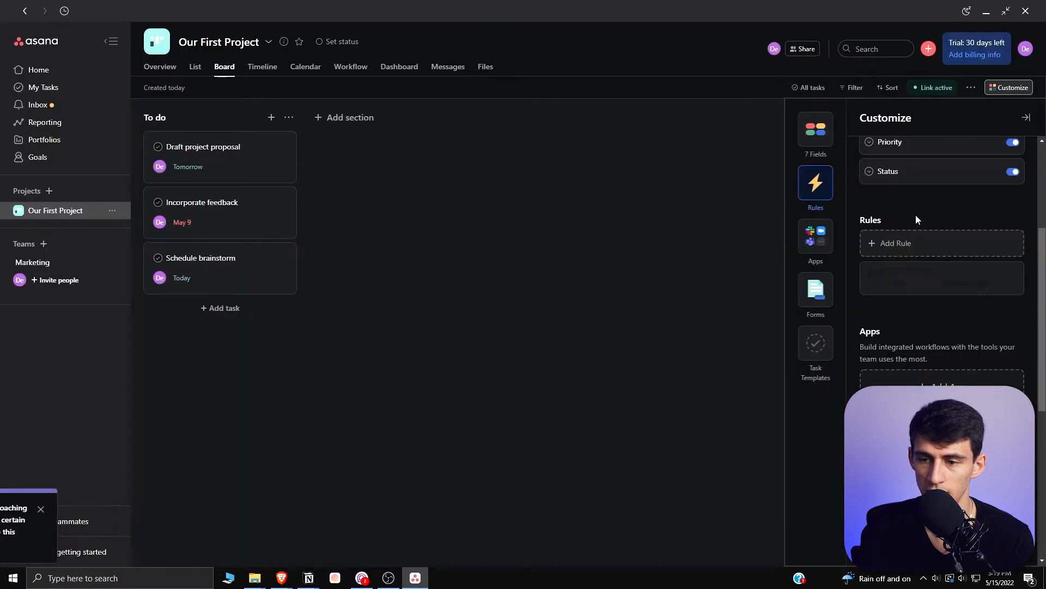
pyautogui.click(895, 243)
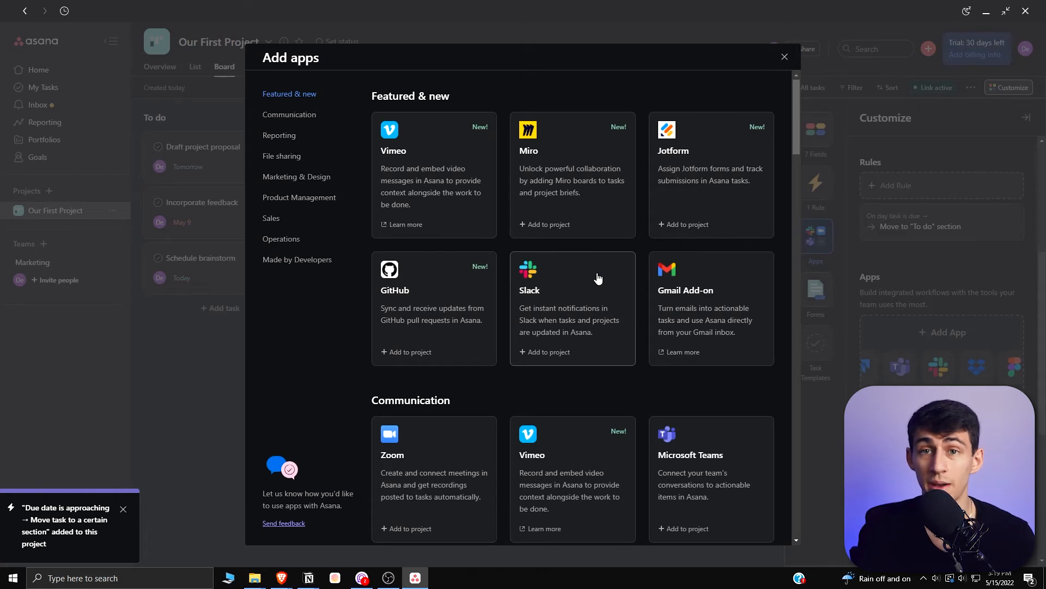
# Browse the Add apps catalogue back up to Featured & new and close it.
pyautogui.scroll(-3)
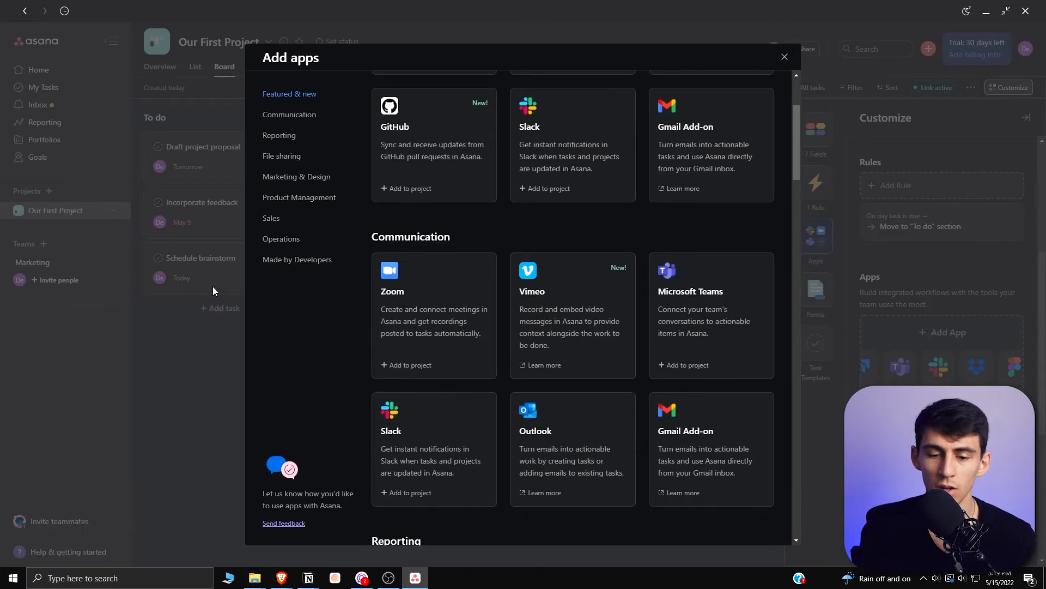
pyautogui.scroll(-3)
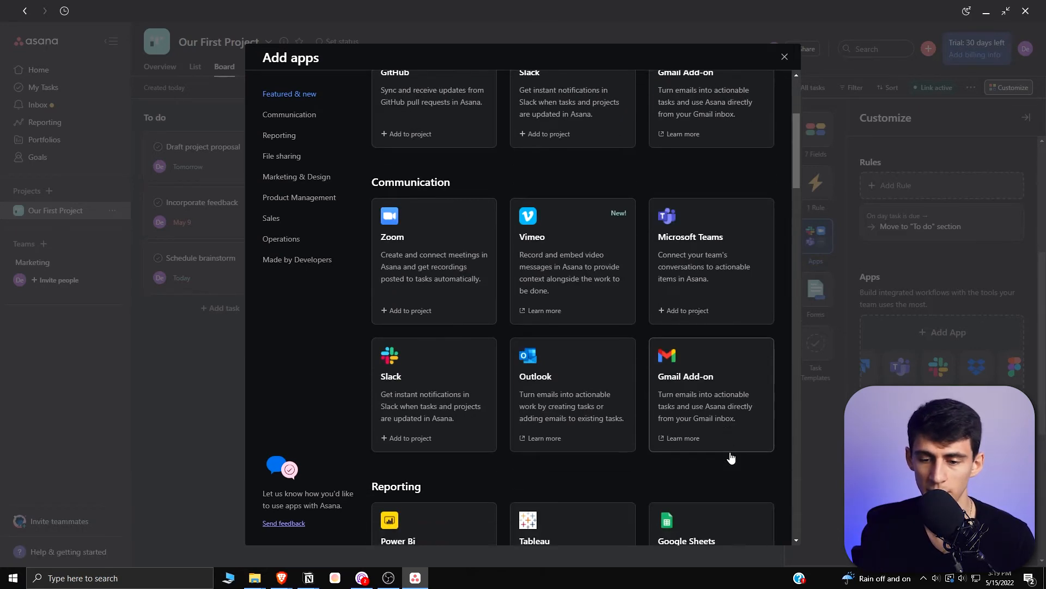
pyautogui.moveTo(292, 310)
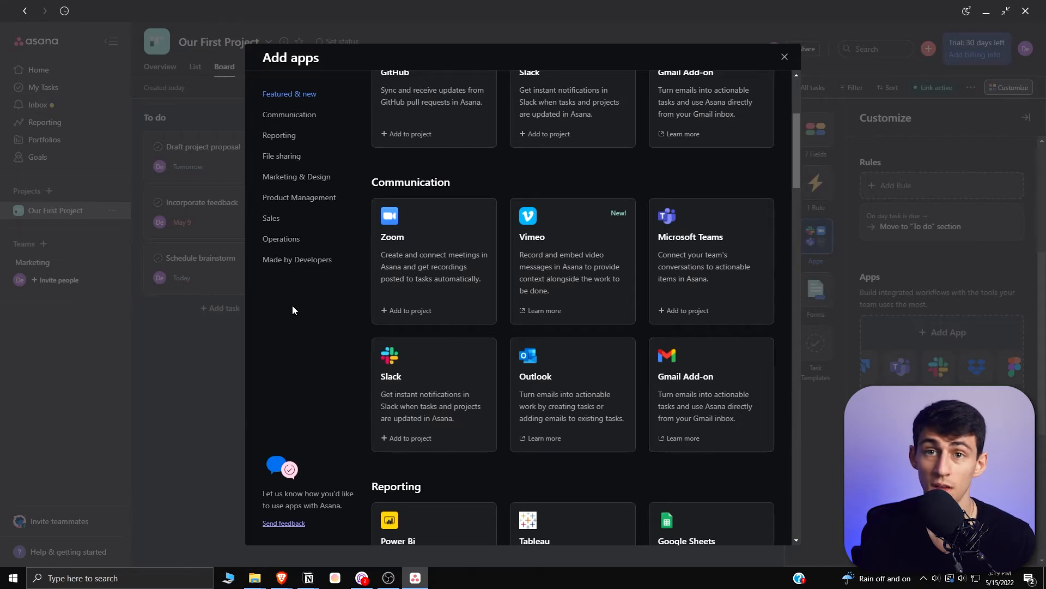
pyautogui.scroll(3)
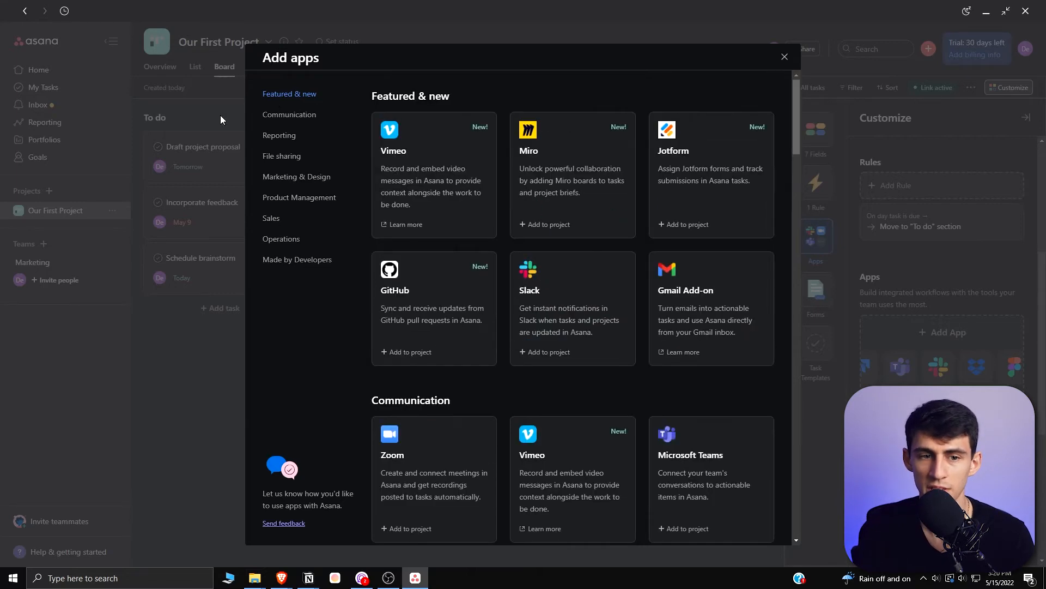
pyautogui.click(45, 122)
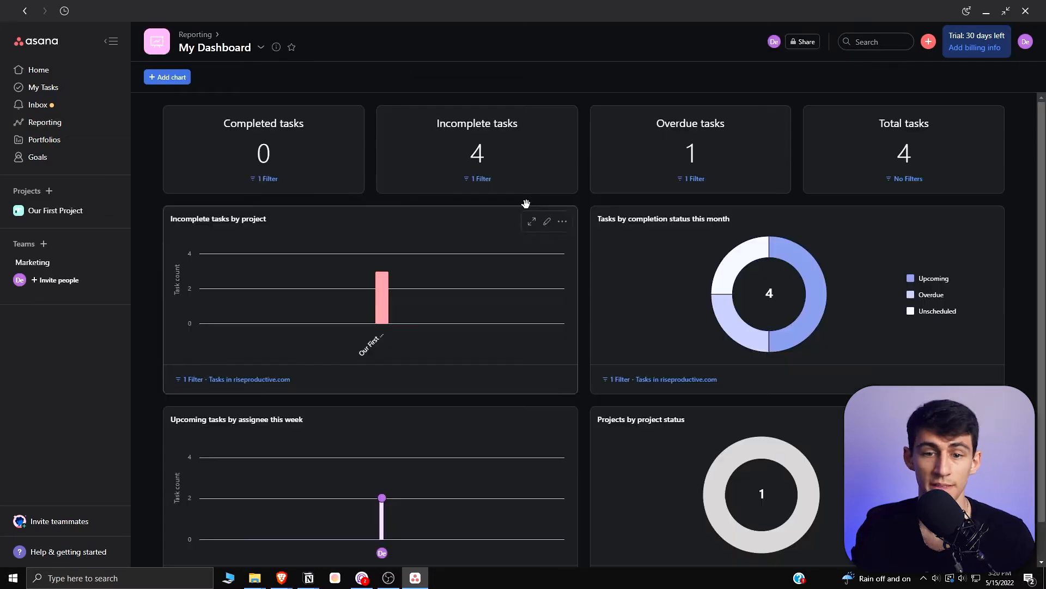
pyautogui.moveTo(517, 132)
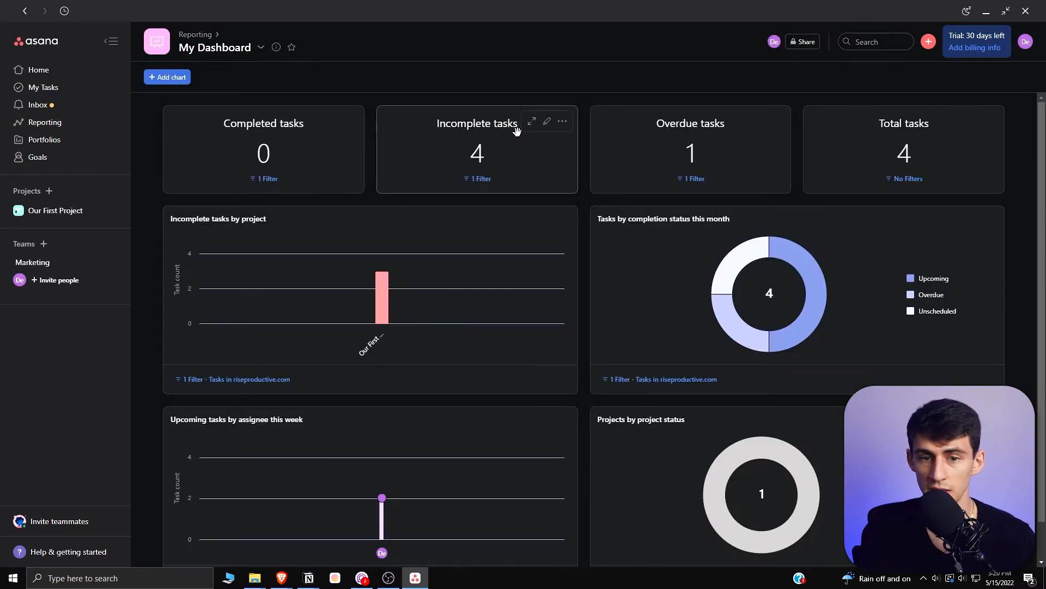
pyautogui.moveTo(788, 140)
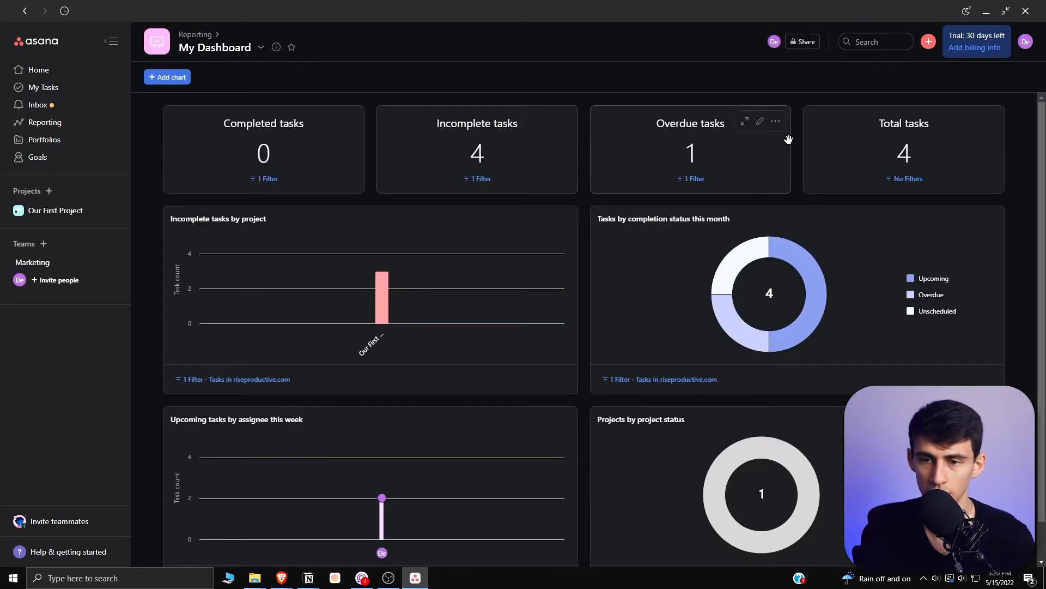
pyautogui.moveTo(555, 343)
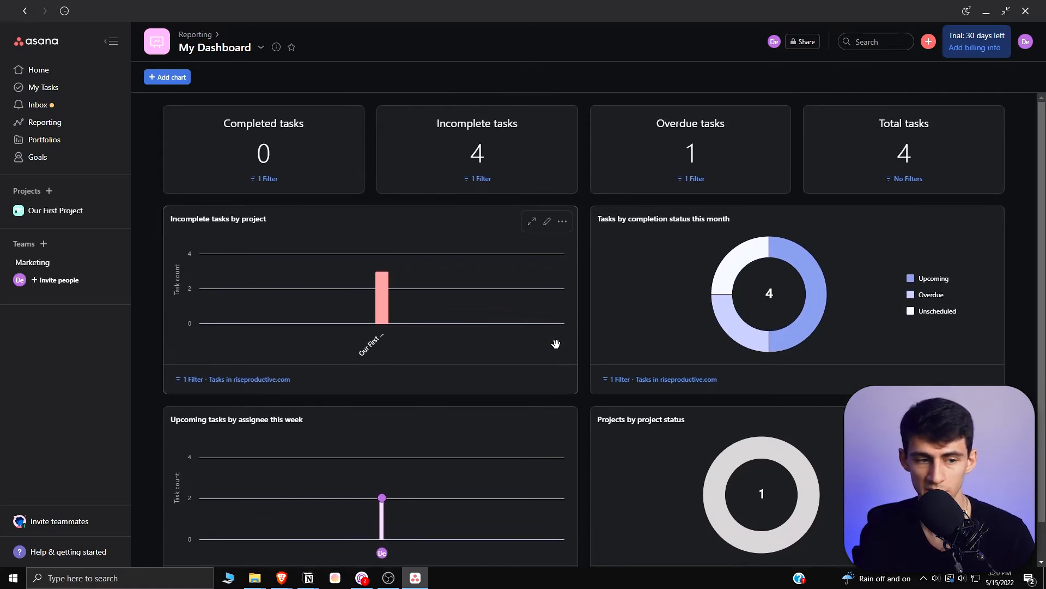
pyautogui.moveTo(557, 337)
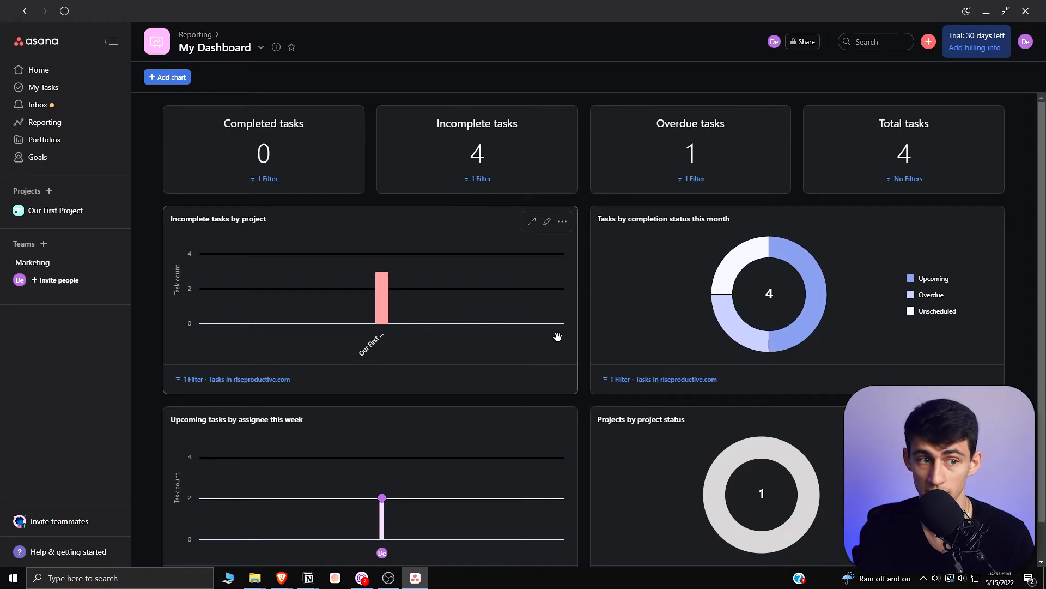
# Return to My Tasks grouped into New tasks, Do today and Do later.
pyautogui.click(42, 87)
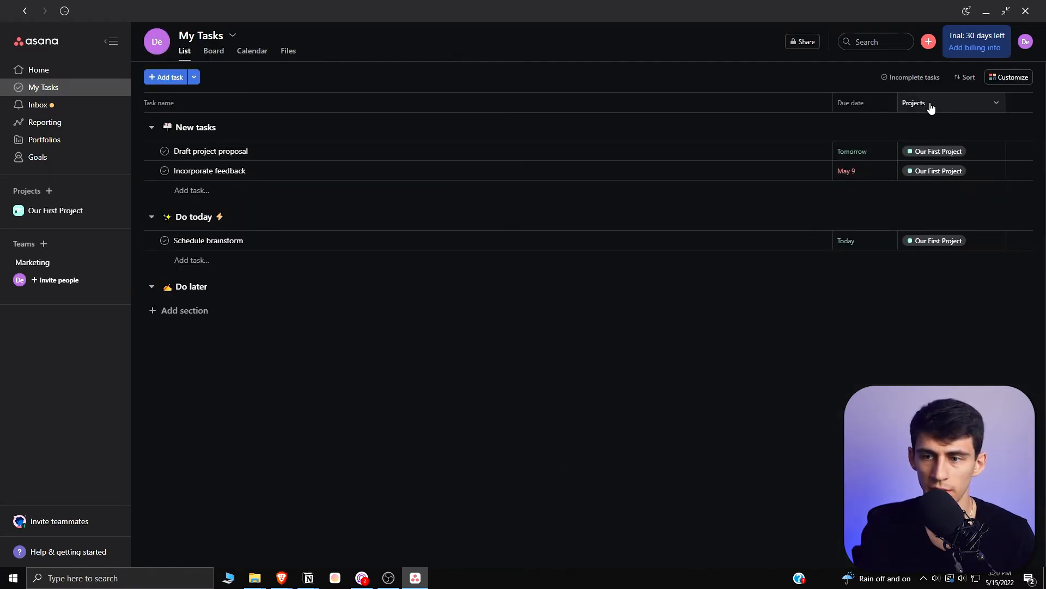
pyautogui.rightClick(486, 429)
pyautogui.write('todoist')
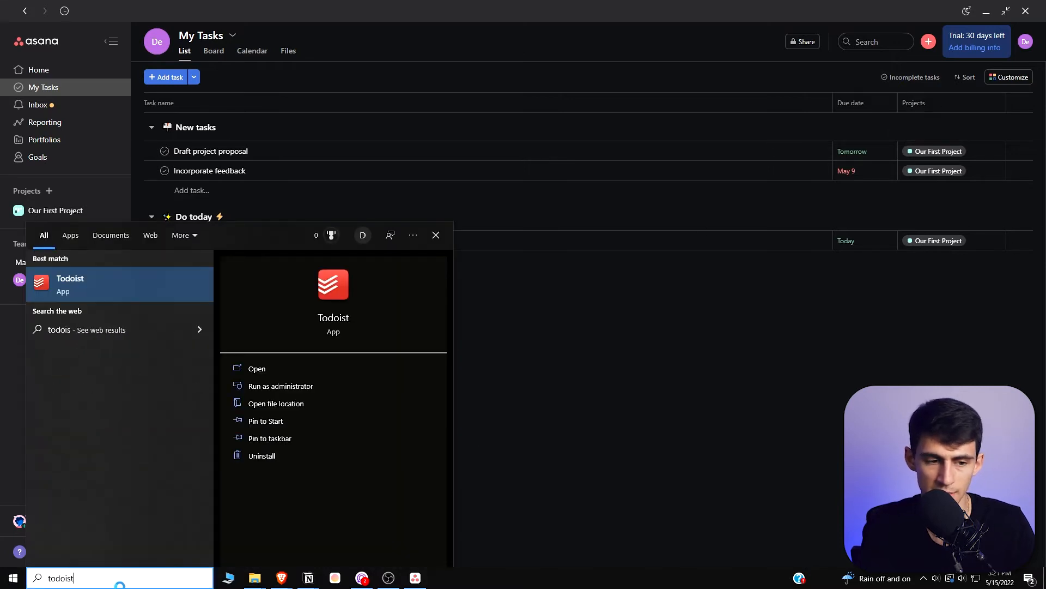
# Launch Todoist and start a new task under Side Hustle beginning 'This is a'.
pyautogui.click(256, 369)
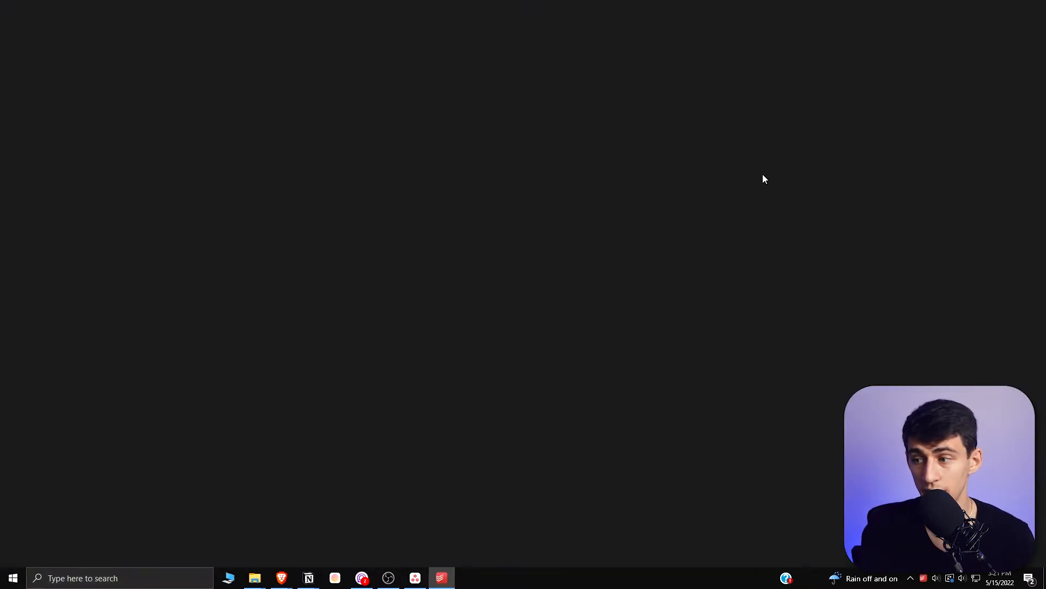
pyautogui.click(440, 578)
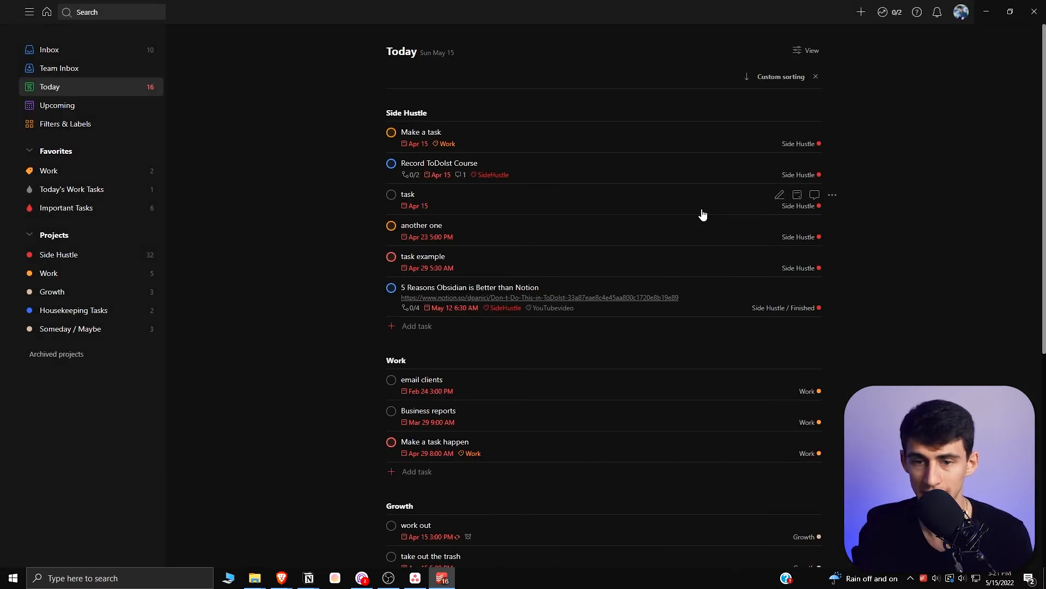
pyautogui.moveTo(350, 162)
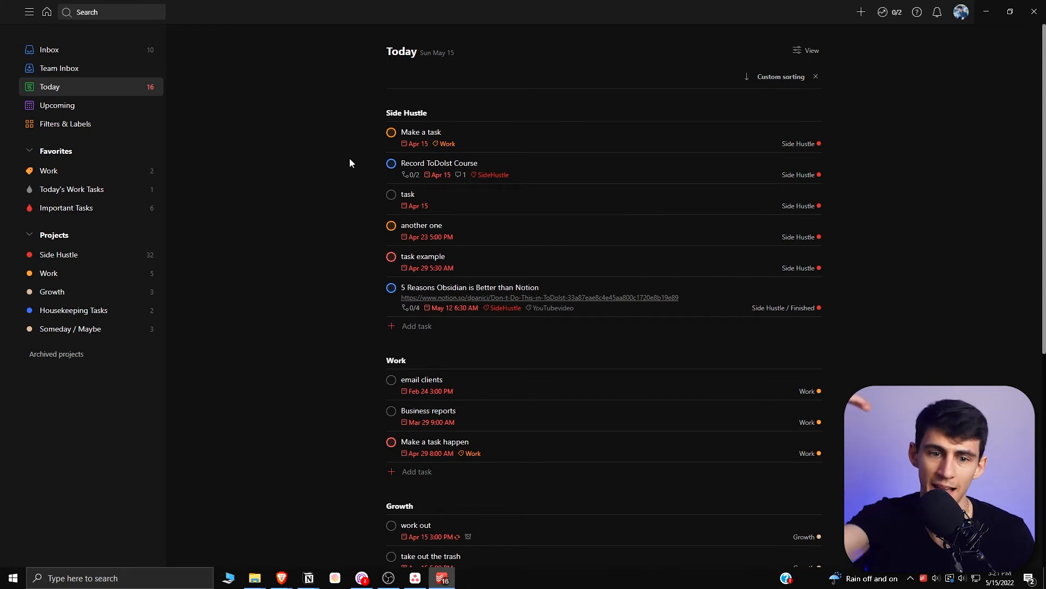
pyautogui.click(416, 326)
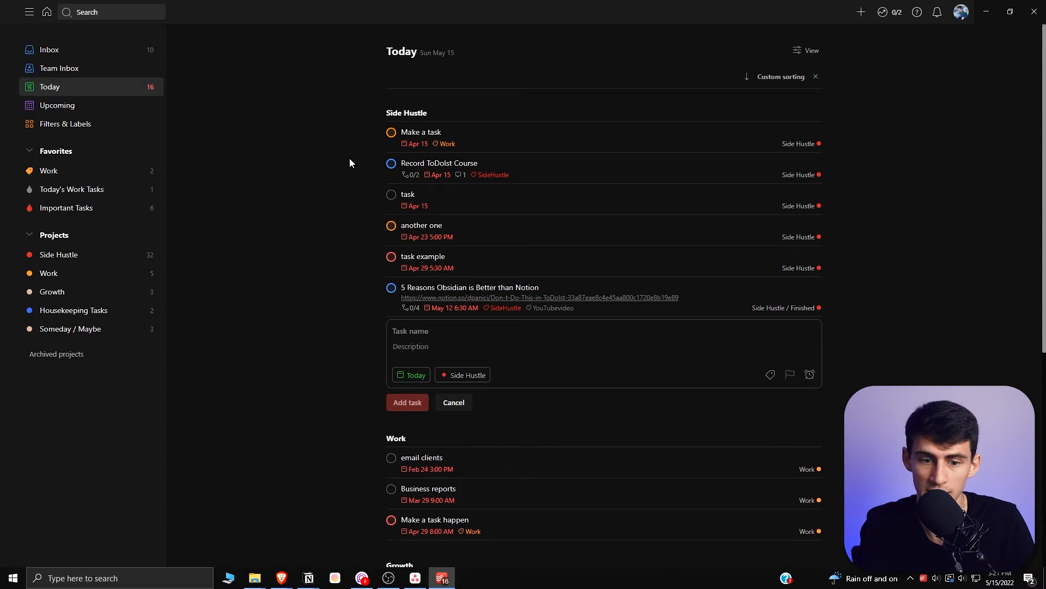
pyautogui.write('This is a')
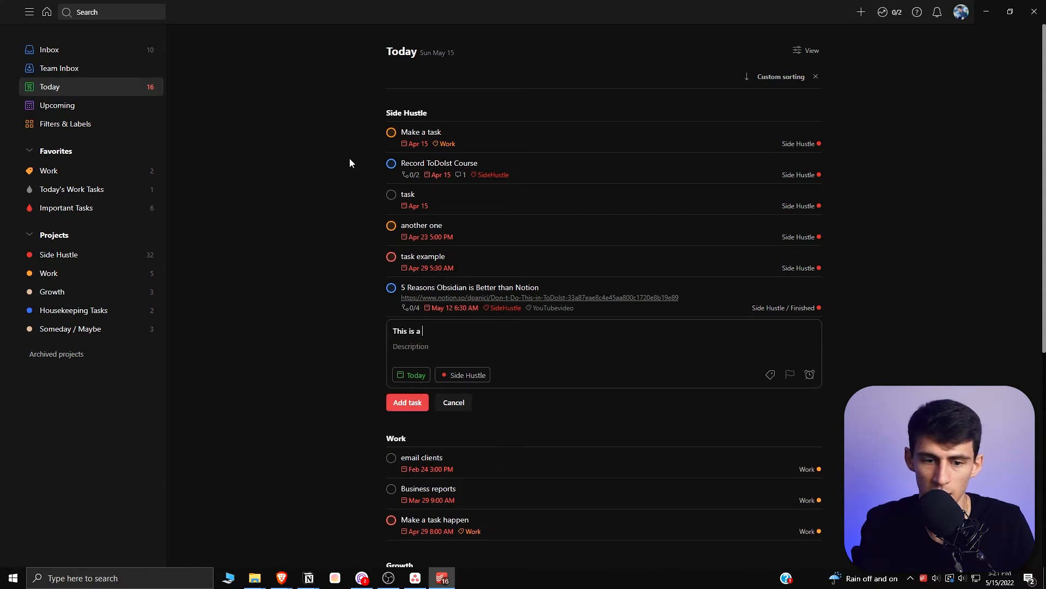
pyautogui.write('#Work task that is')
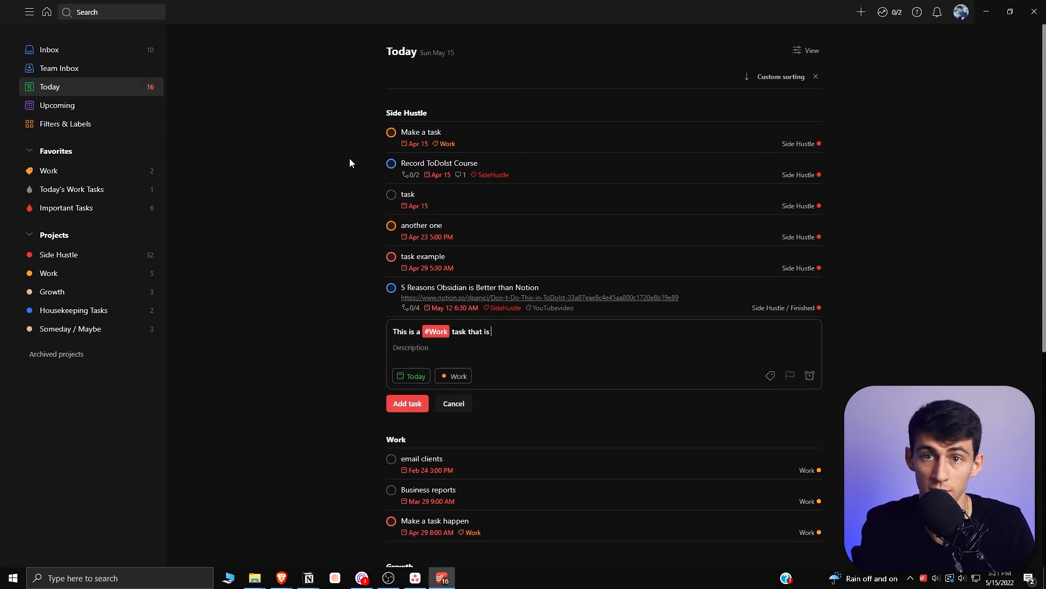
pyautogui.write("for a @YouTubevideo that I'm recording")
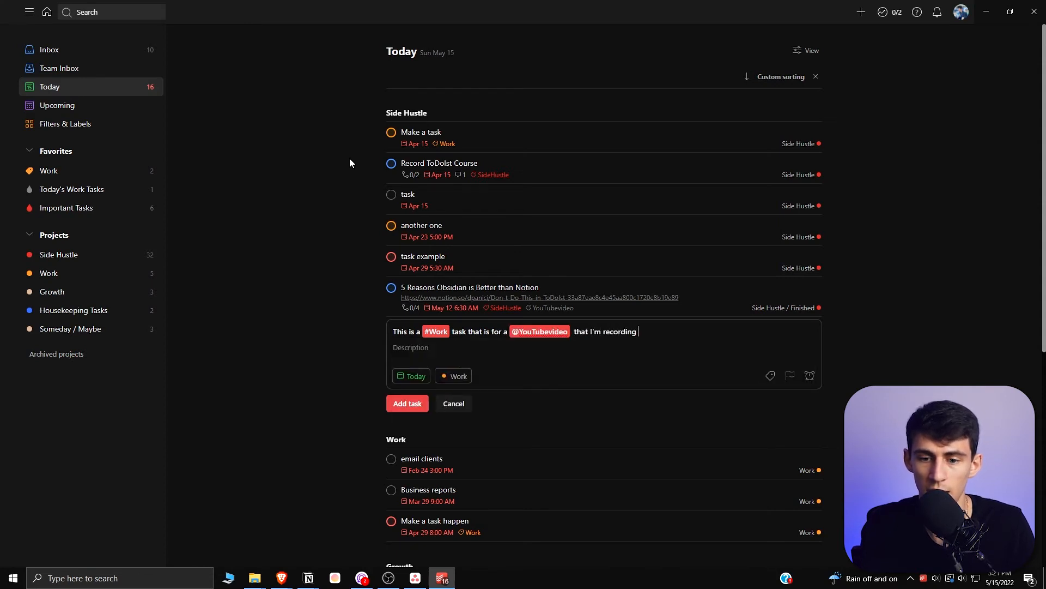
pyautogui.write('at 5pm')
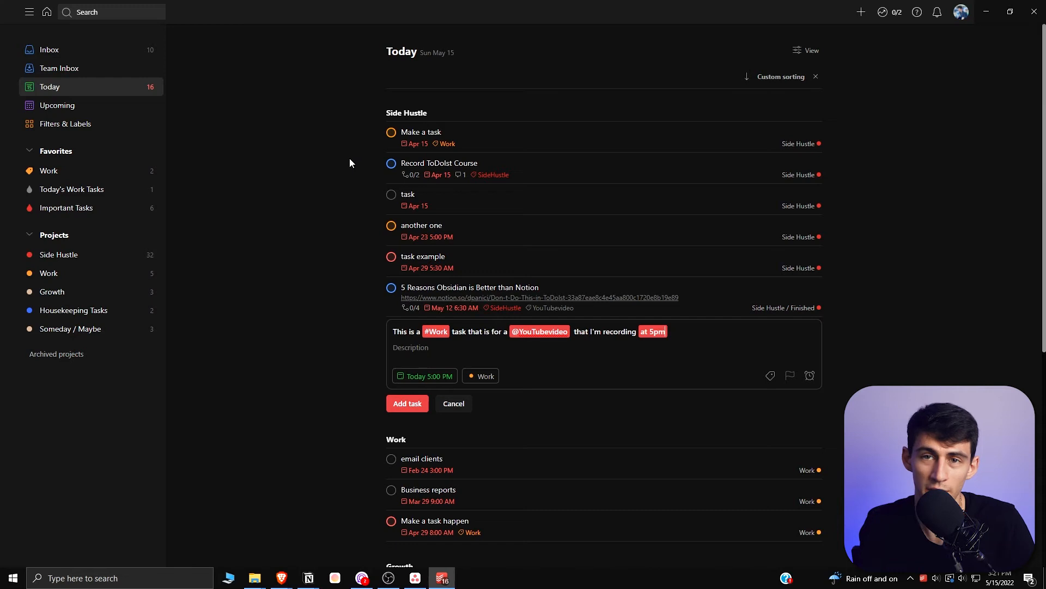
pyautogui.moveTo(357, 167)
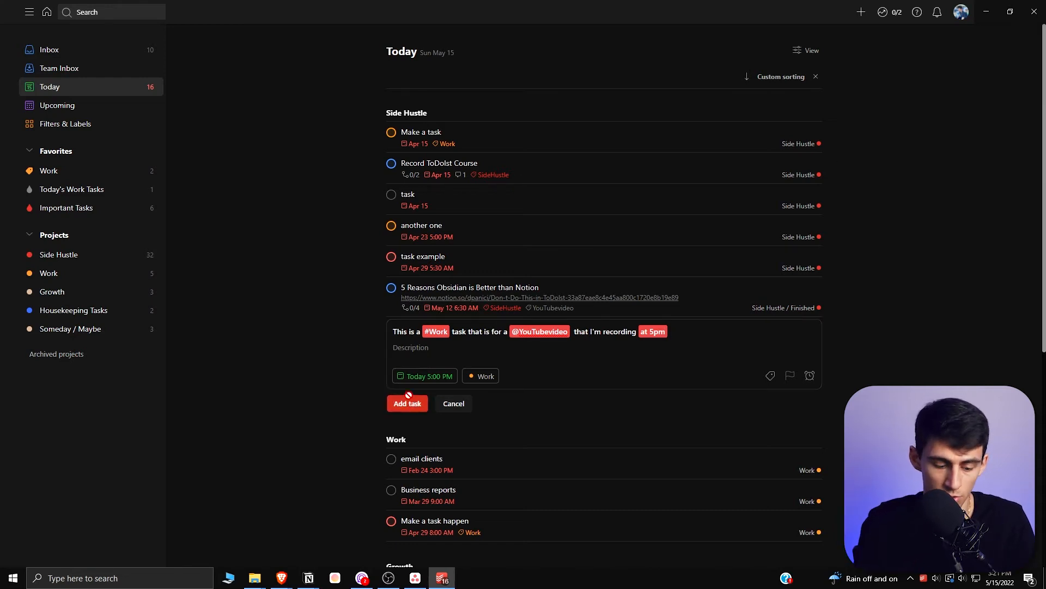
pyautogui.click(406, 403)
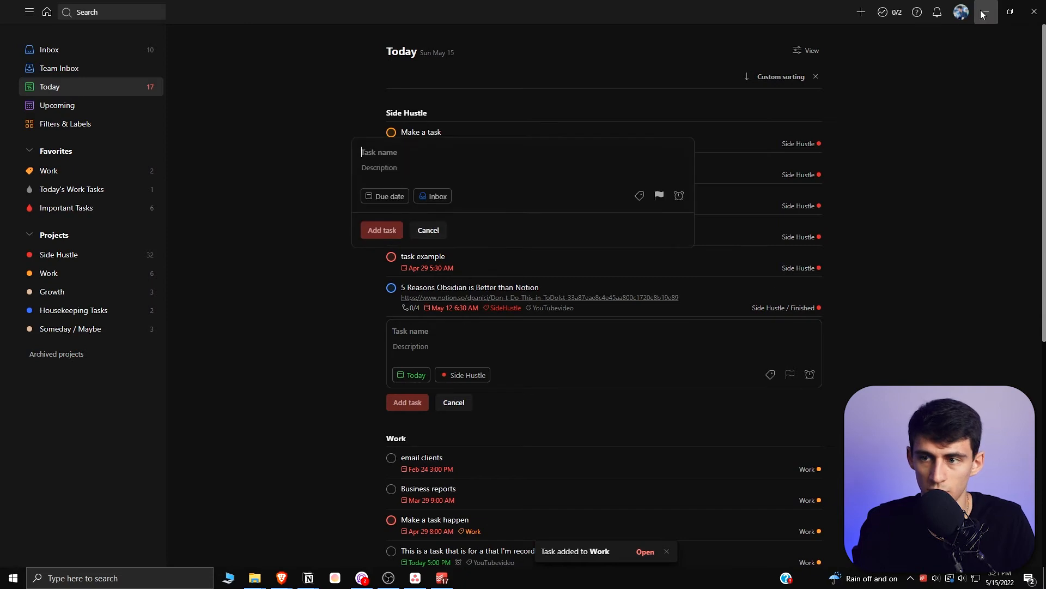
# Use Quick Add to create 'make a task' due today at 3pm in the Work project.
pyautogui.click(415, 578)
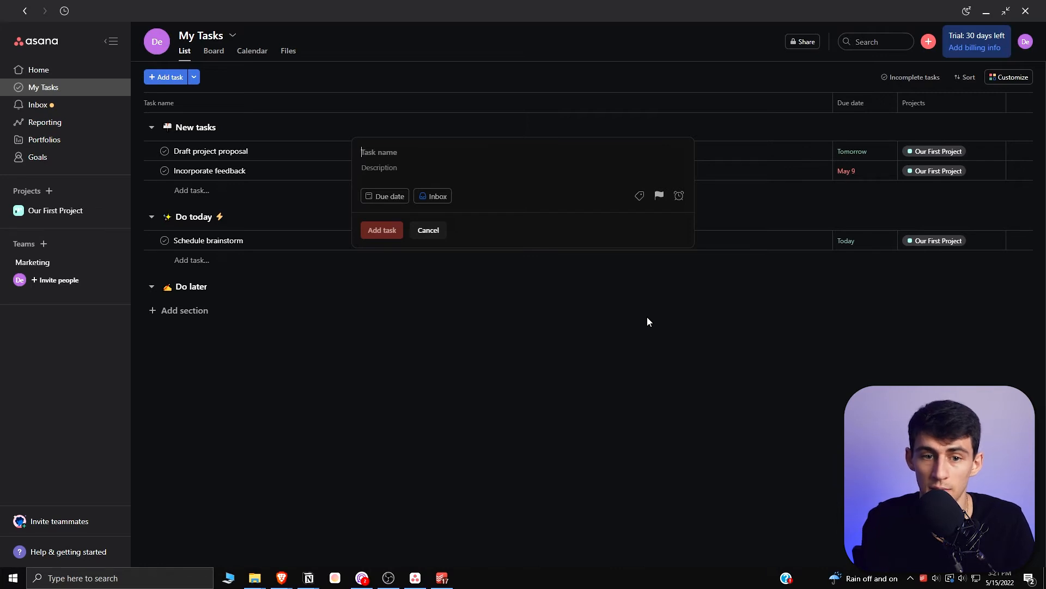
pyautogui.write('make a task at 3pm today')
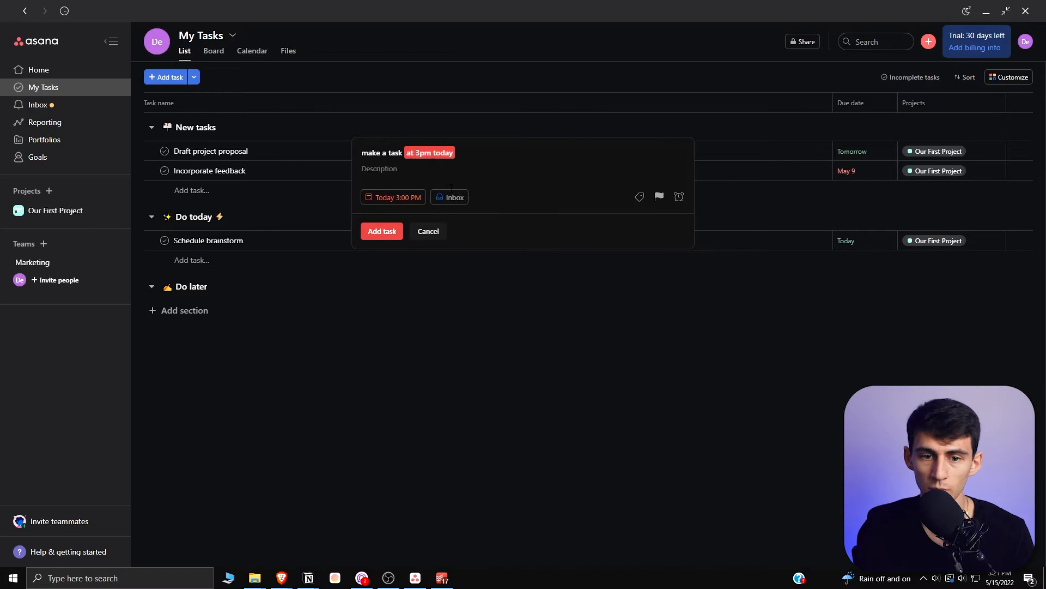
pyautogui.write('/Side Hustle Inbox')
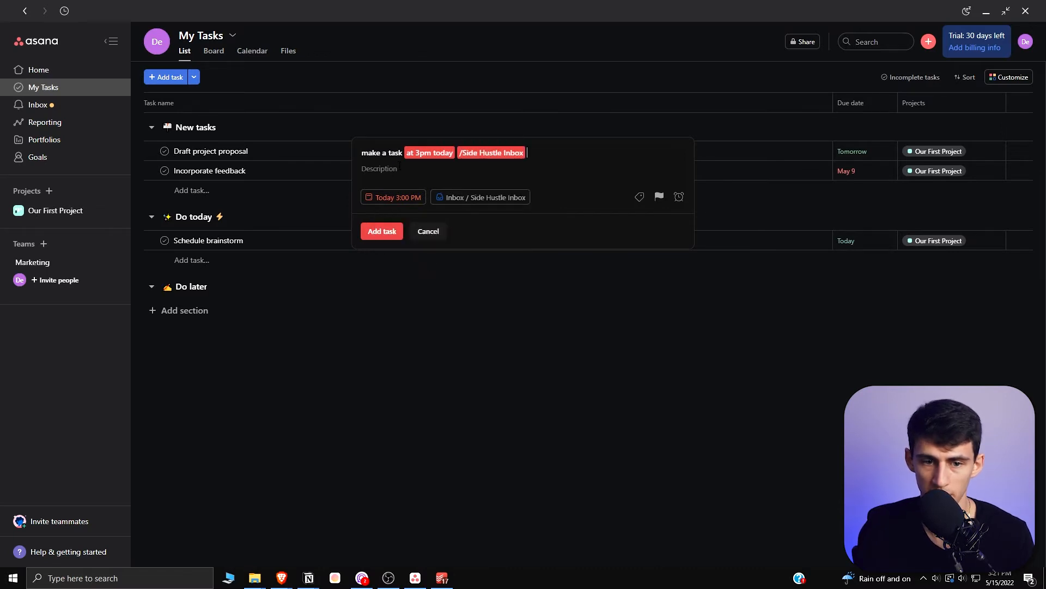
pyautogui.click(480, 197)
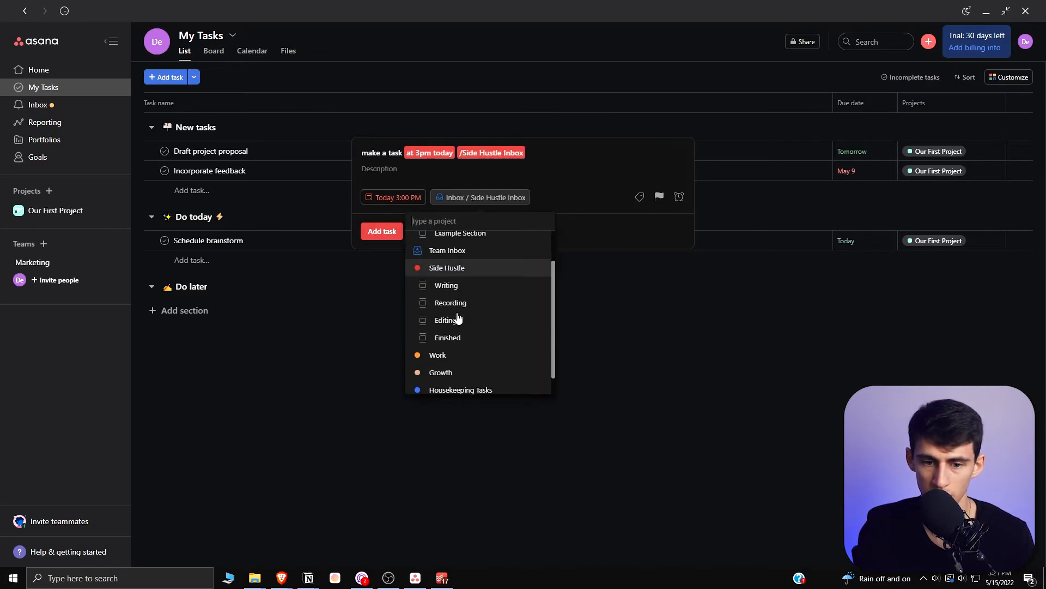
pyautogui.click(438, 354)
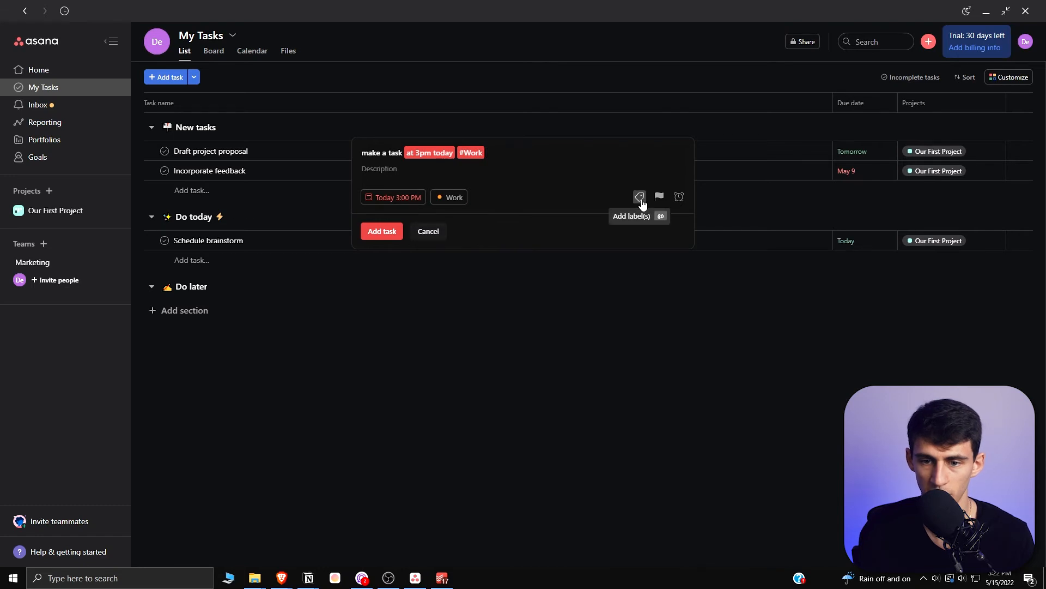
pyautogui.click(659, 197)
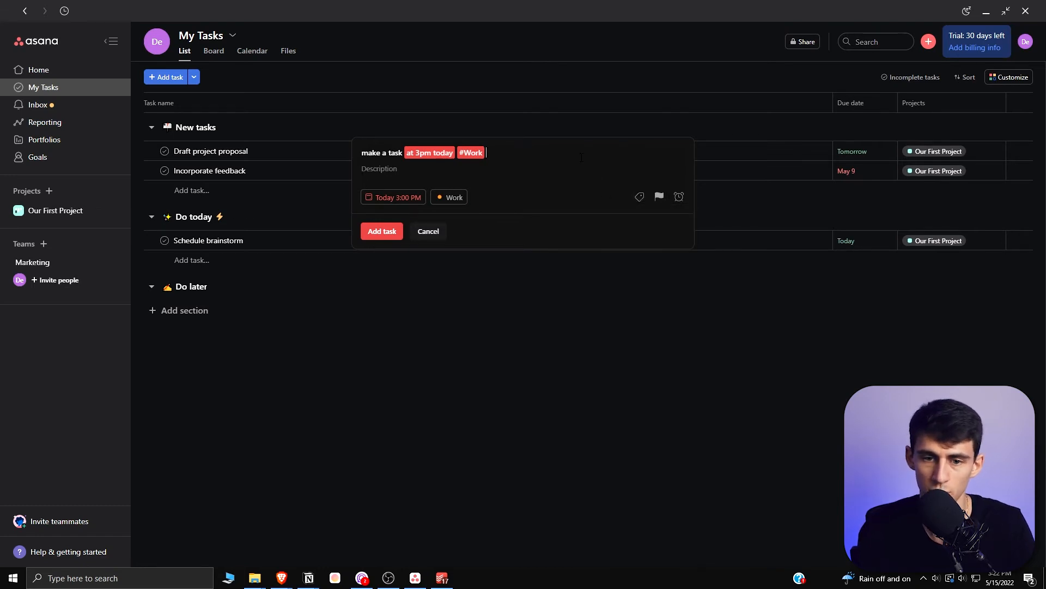
pyautogui.write('p2')
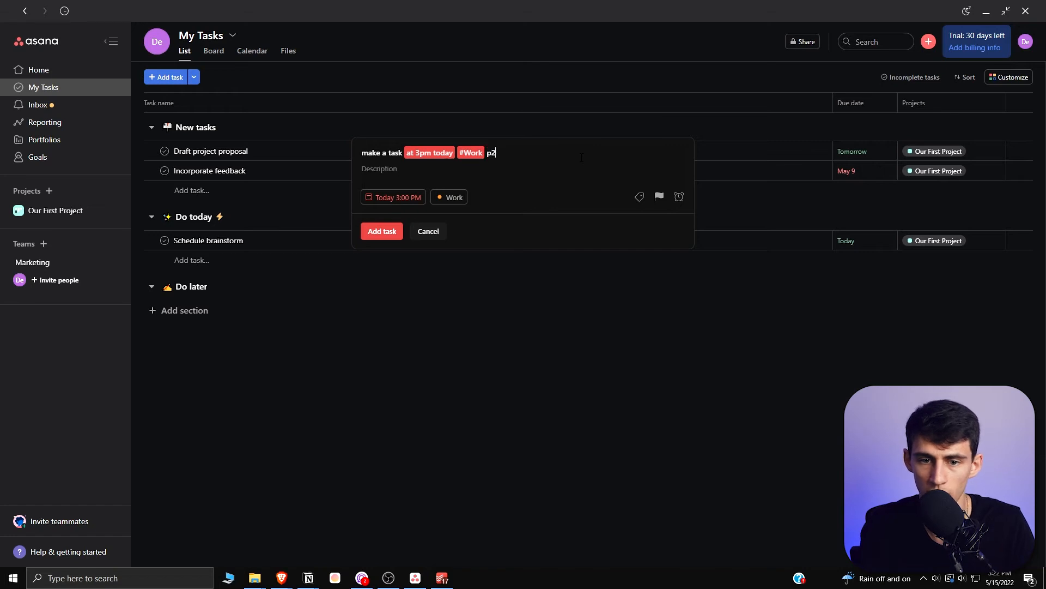
pyautogui.click(442, 578)
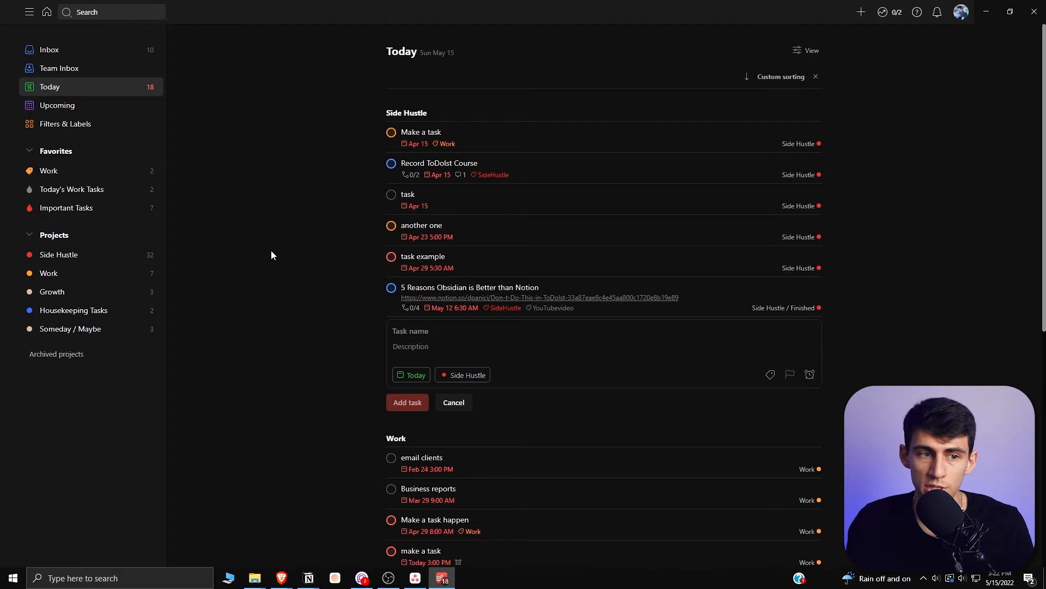
pyautogui.moveTo(185, 91)
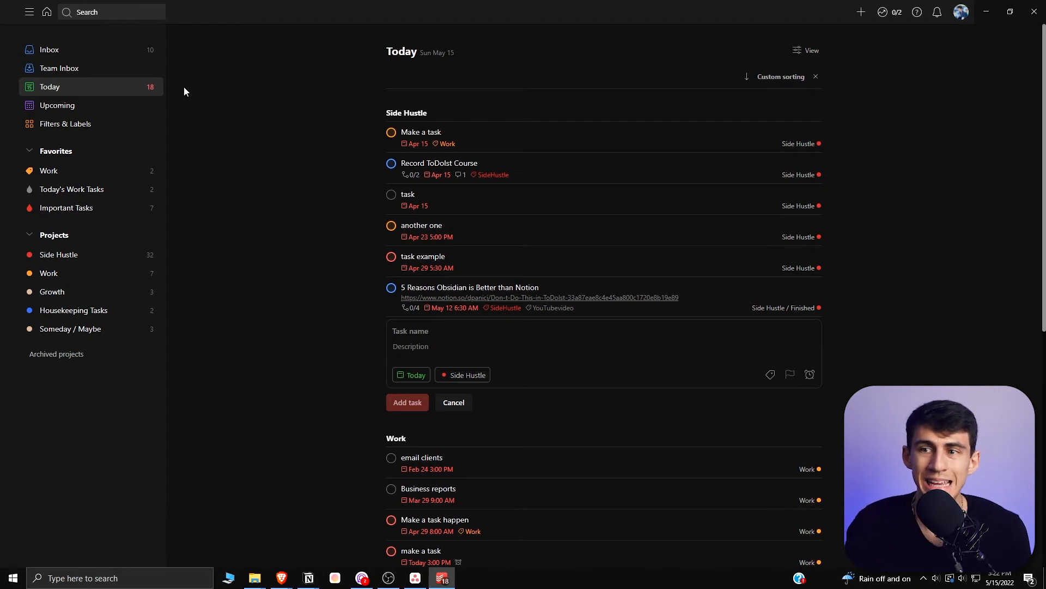
# Review the Group by options in the Today view's sorting menu without changing them.
pyautogui.click(414, 577)
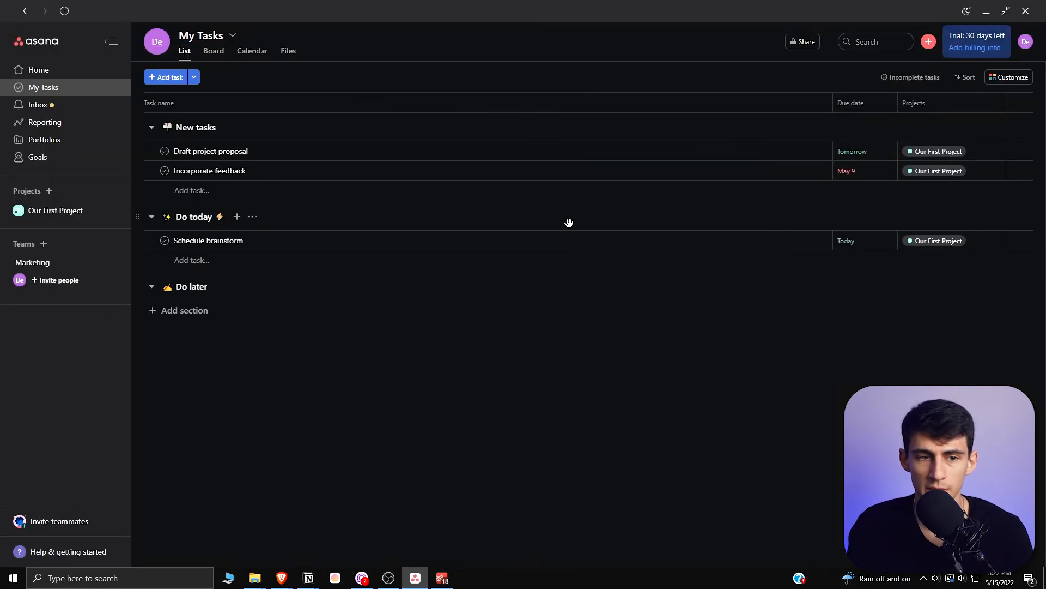
pyautogui.click(442, 578)
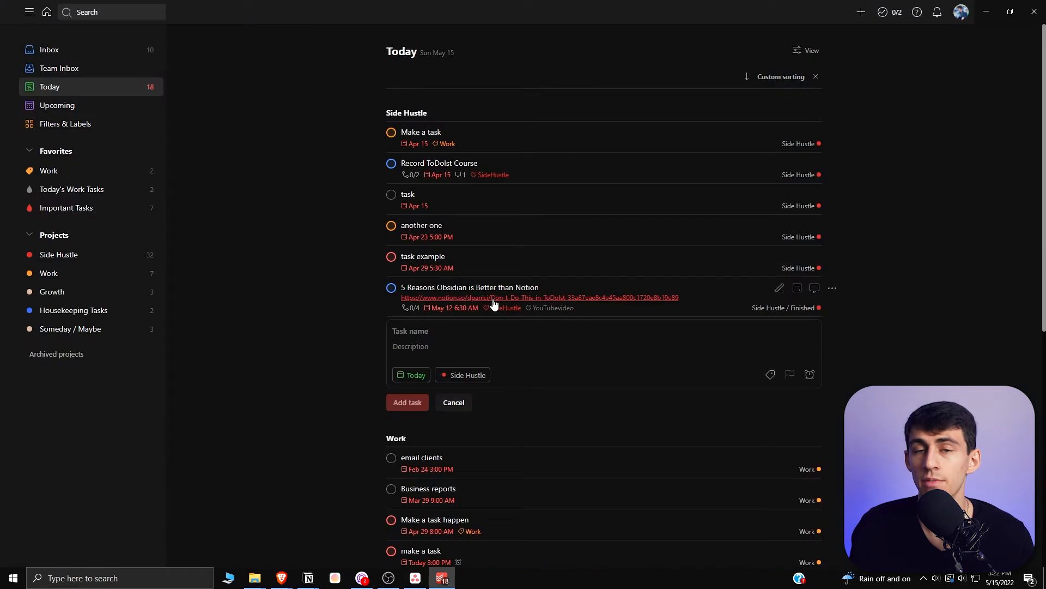
pyautogui.click(810, 50)
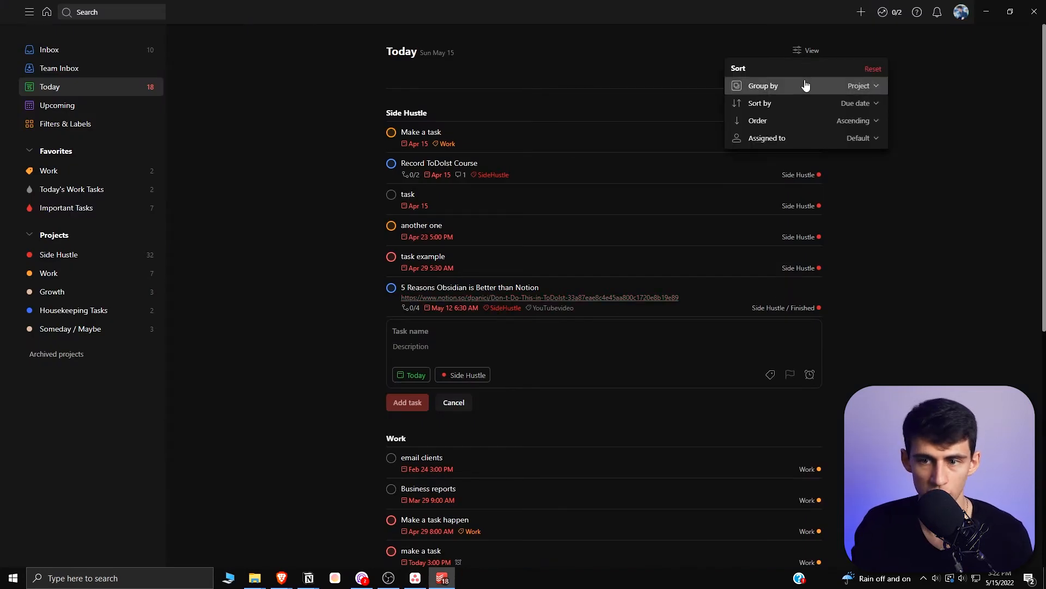
pyautogui.click(861, 85)
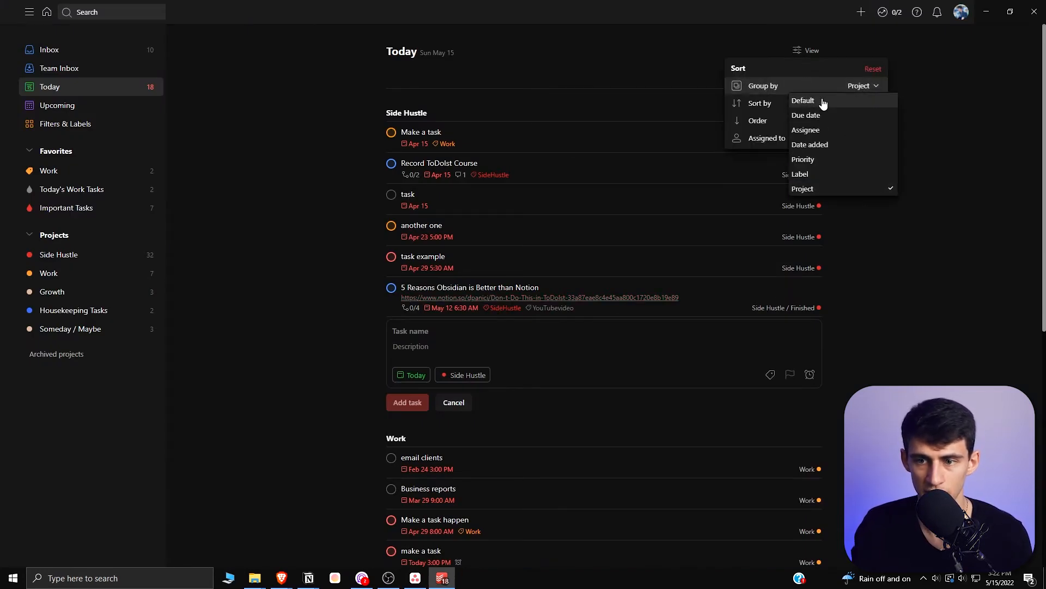
pyautogui.click(805, 115)
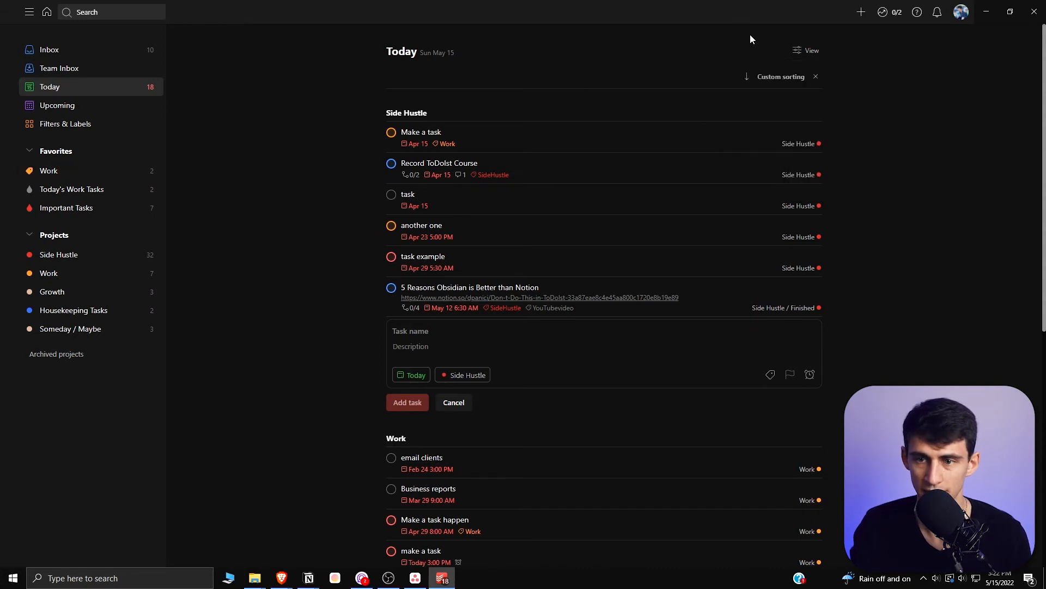
# Discard the unfinished new task and switch to the Side Hustle project.
pyautogui.click(453, 402)
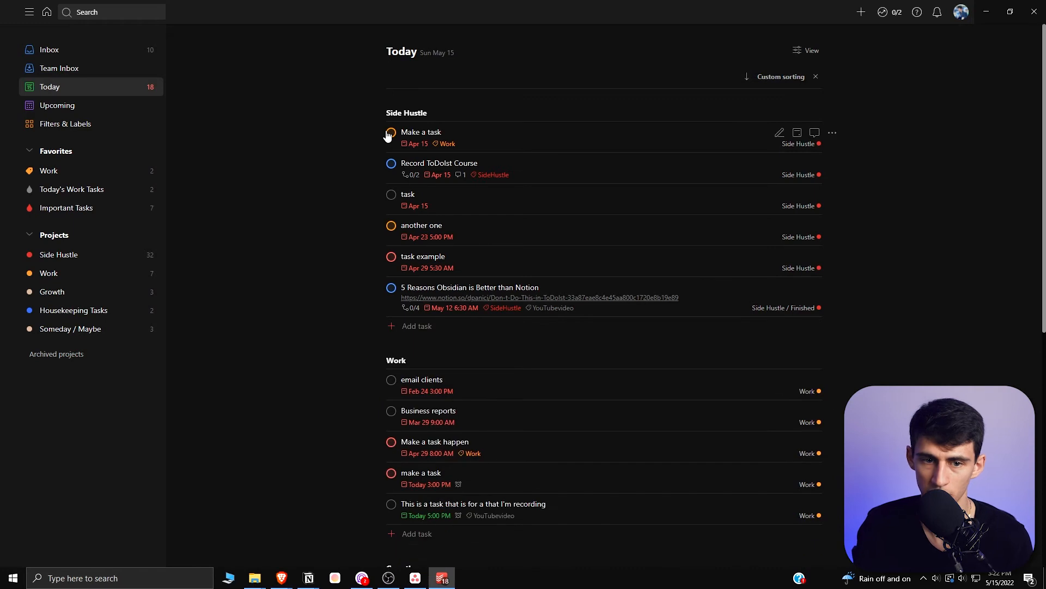
pyautogui.scroll(-3)
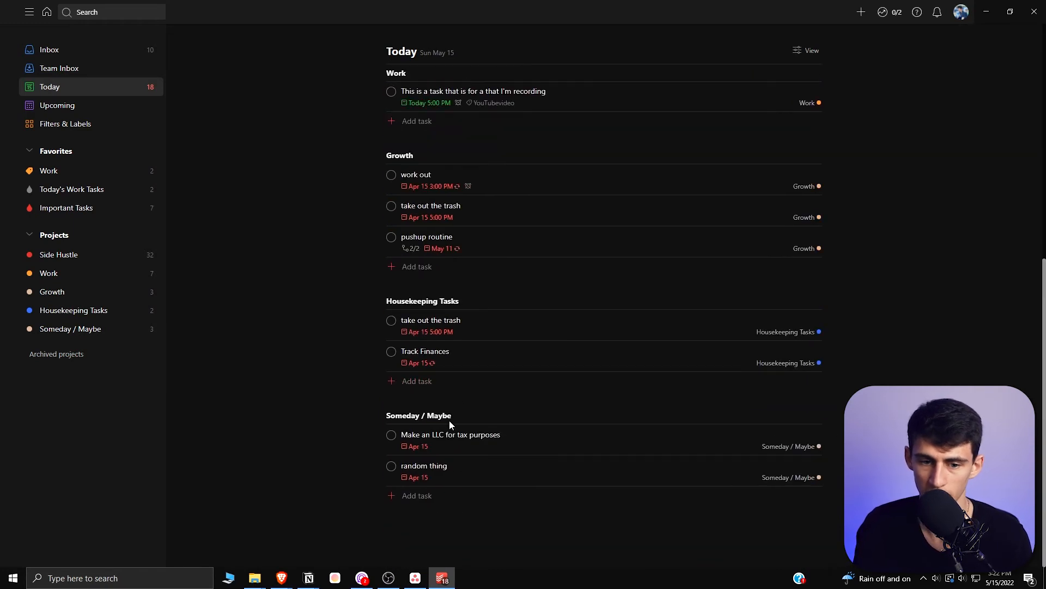
pyautogui.click(810, 50)
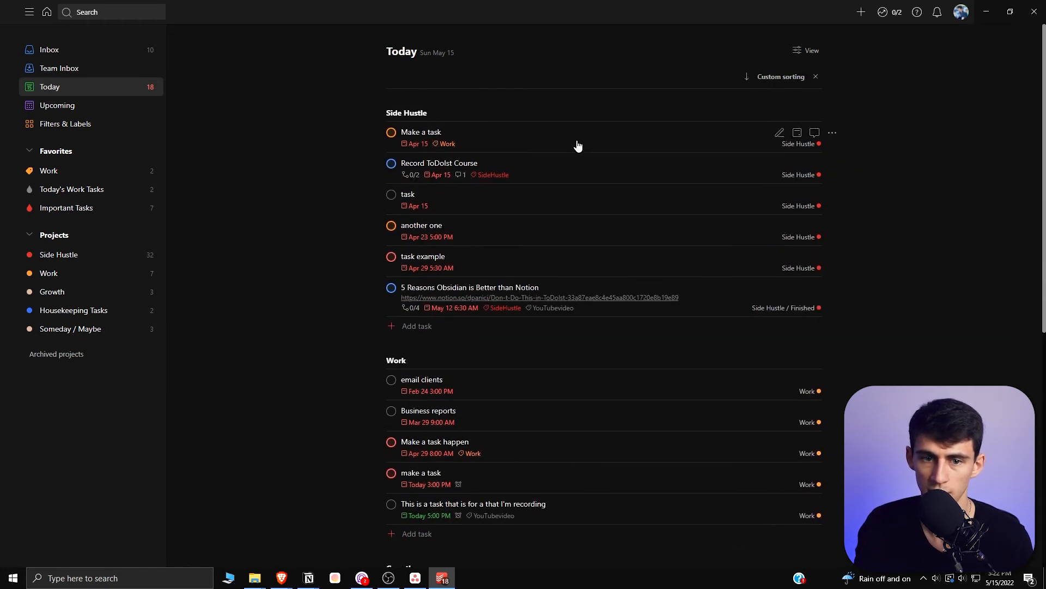
pyautogui.click(59, 255)
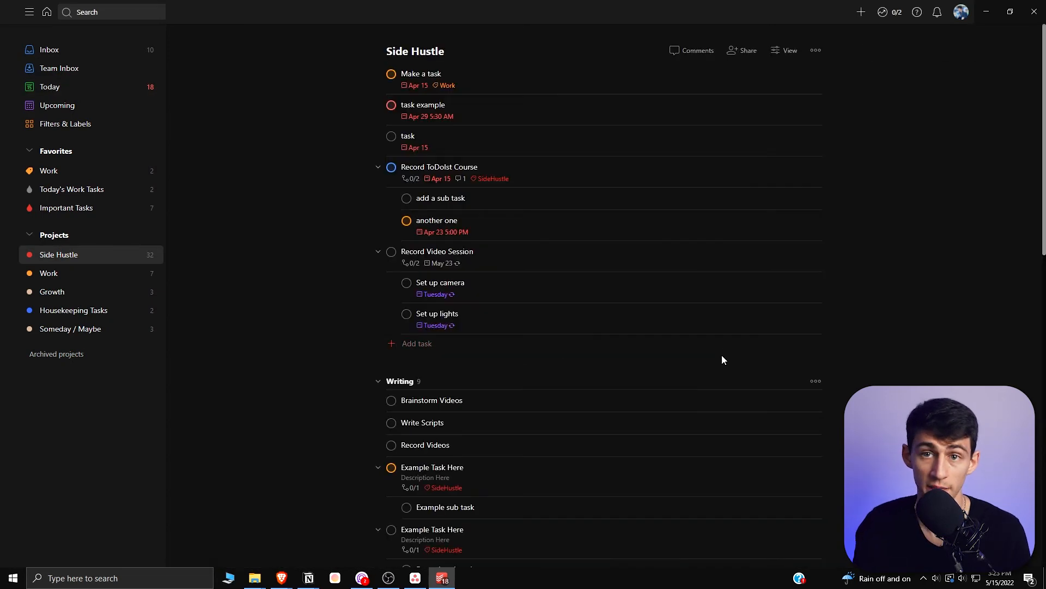
pyautogui.moveTo(77, 214)
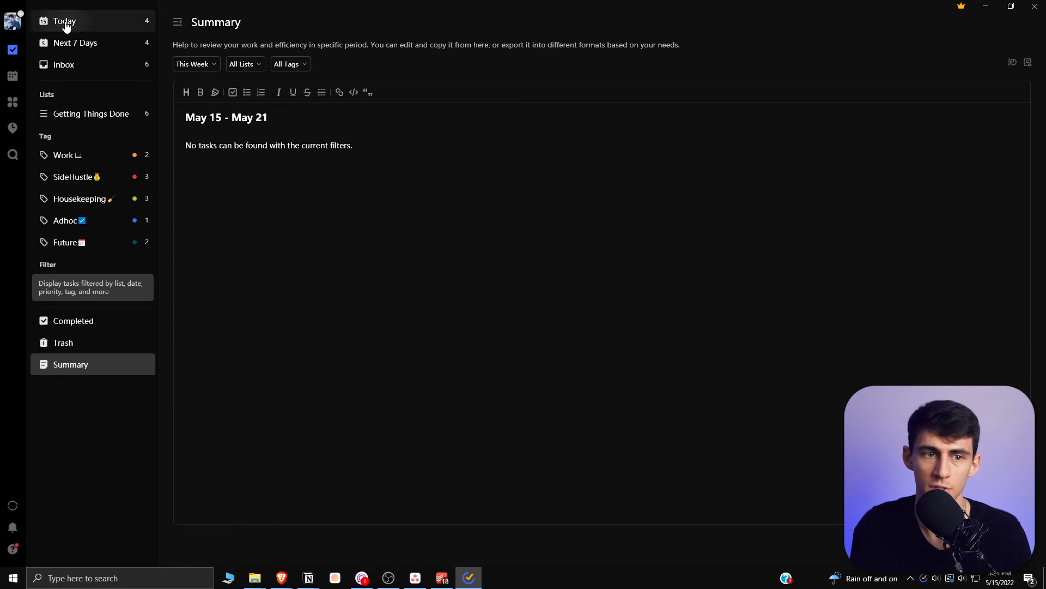
# Show TickTick's Today view, the Habit tracker, then the Eisenhower Matrix quadrants.
pyautogui.click(64, 21)
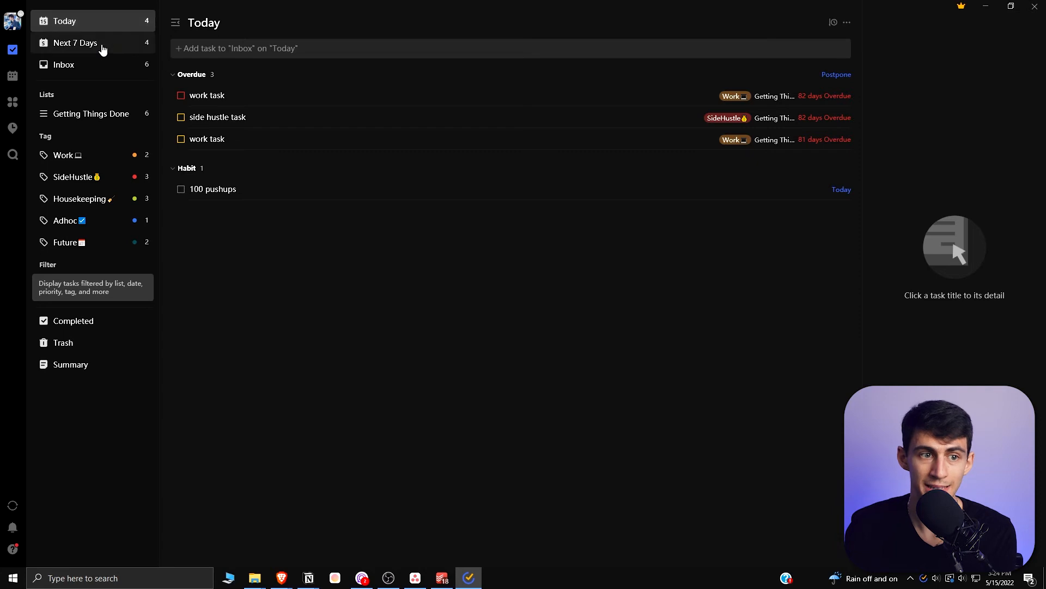
pyautogui.moveTo(64, 155)
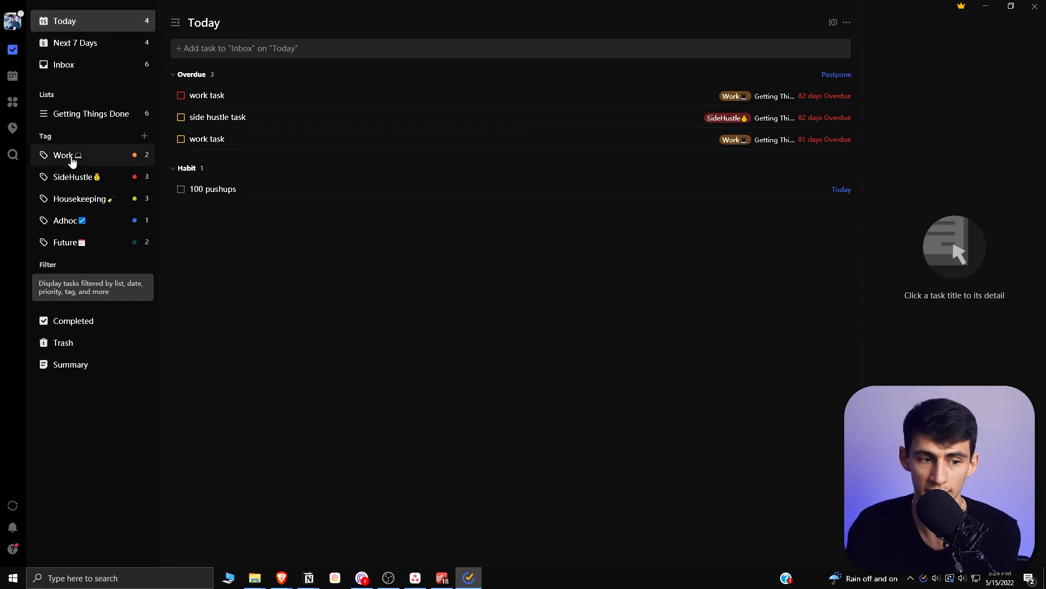
pyautogui.moveTo(260, 302)
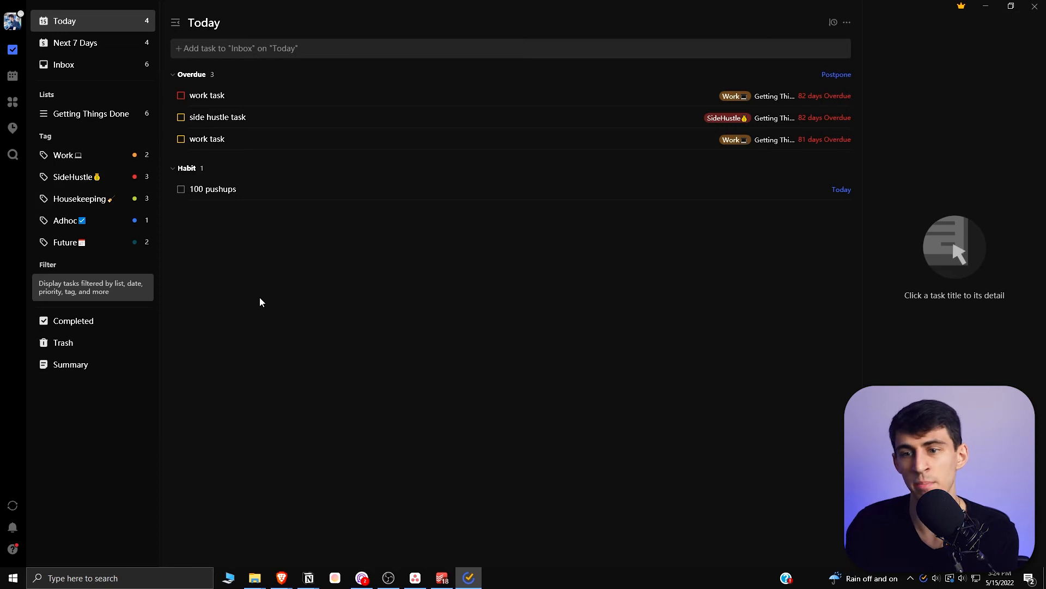
pyautogui.moveTo(285, 320)
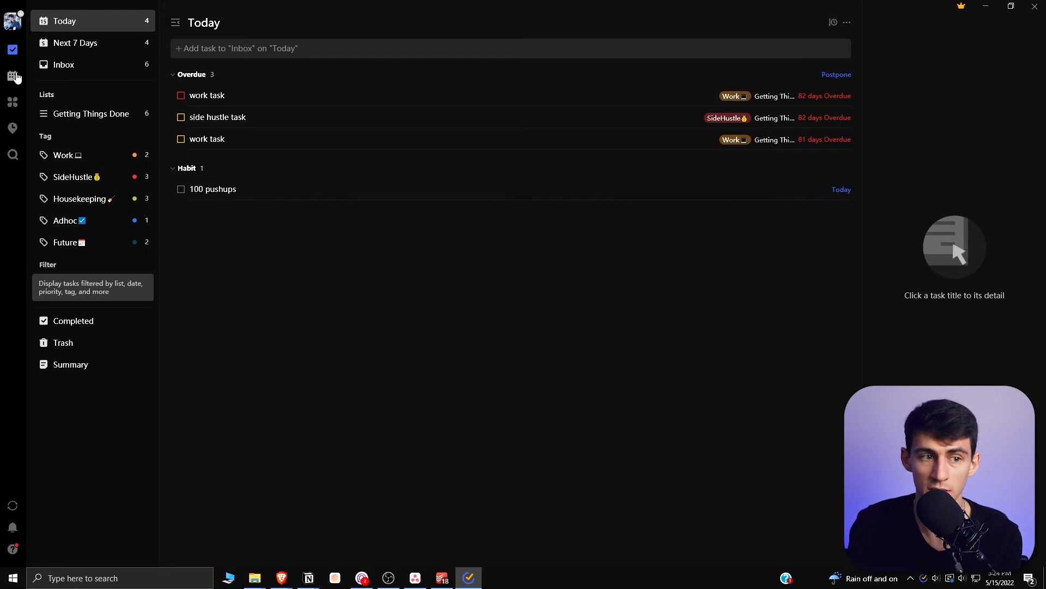
pyautogui.click(12, 76)
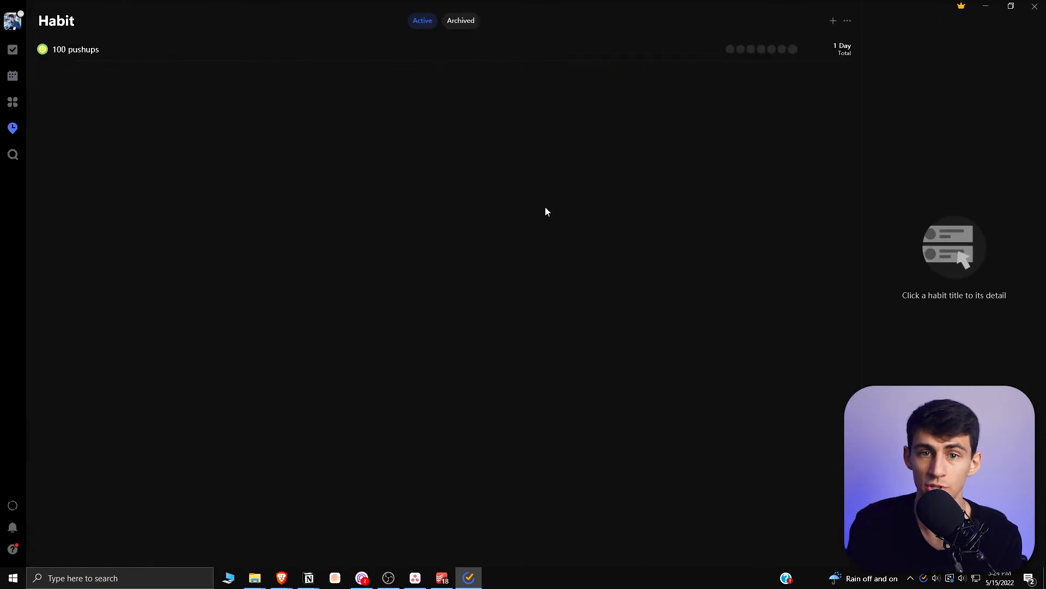
pyautogui.click(12, 102)
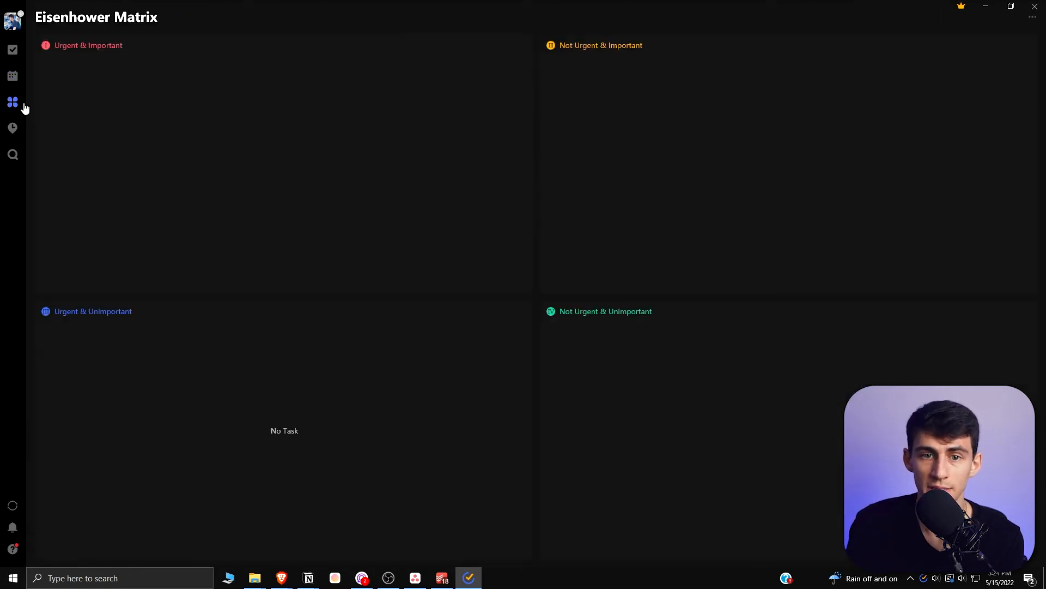
pyautogui.click(12, 101)
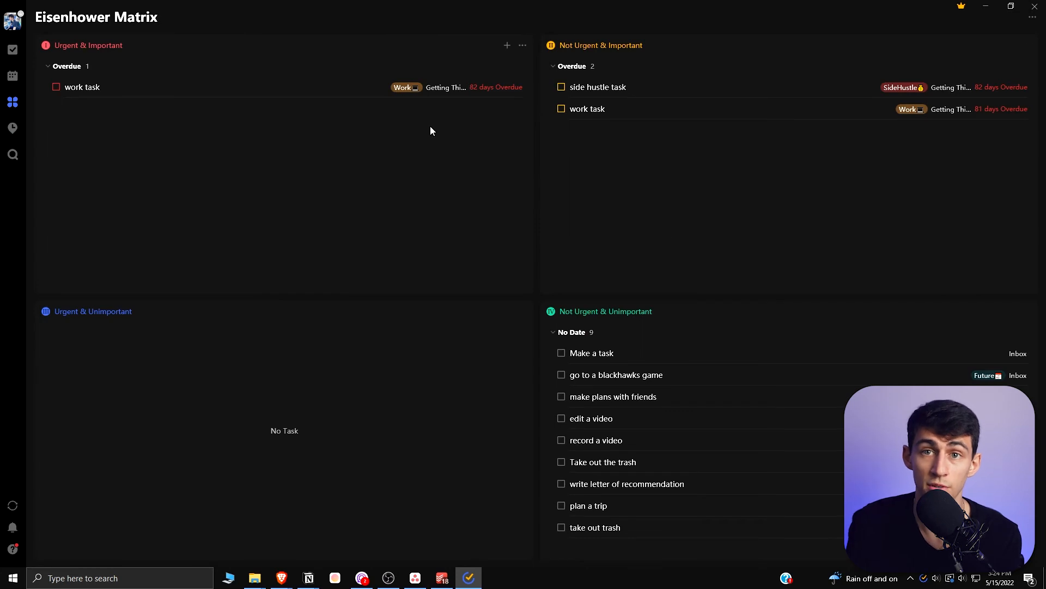
pyautogui.moveTo(13, 153)
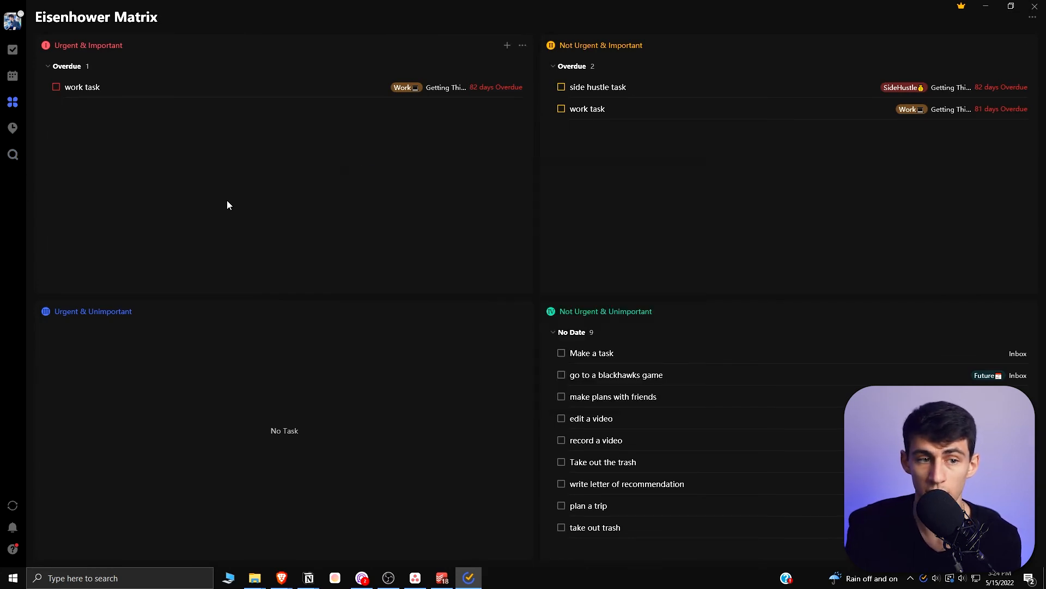
pyautogui.moveTo(13, 504)
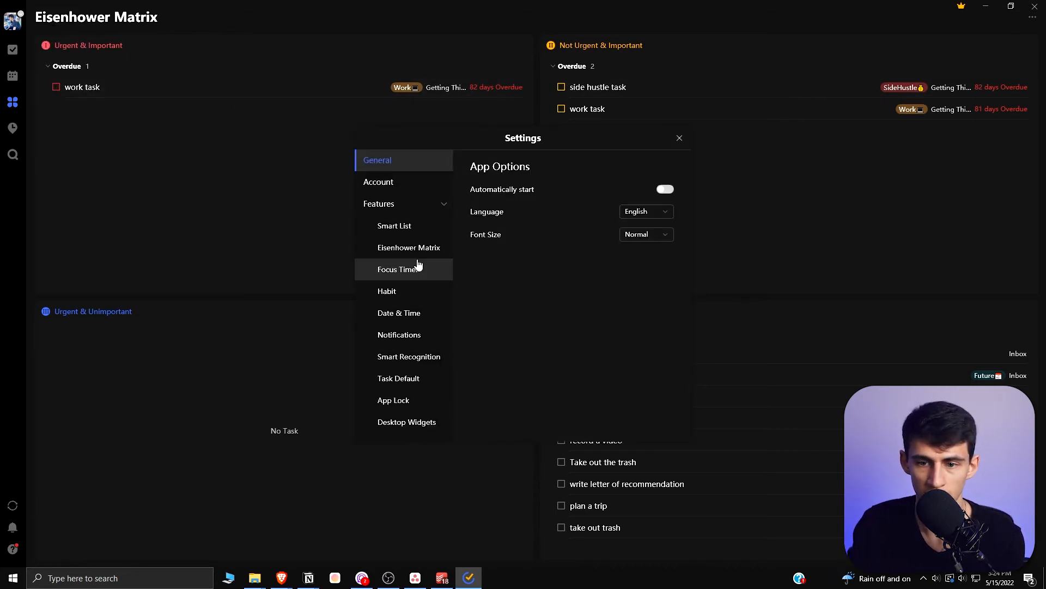
# Review the Focus Timer settings and shortcut, close Settings, and show the 100 pushups habit.
pyautogui.click(399, 269)
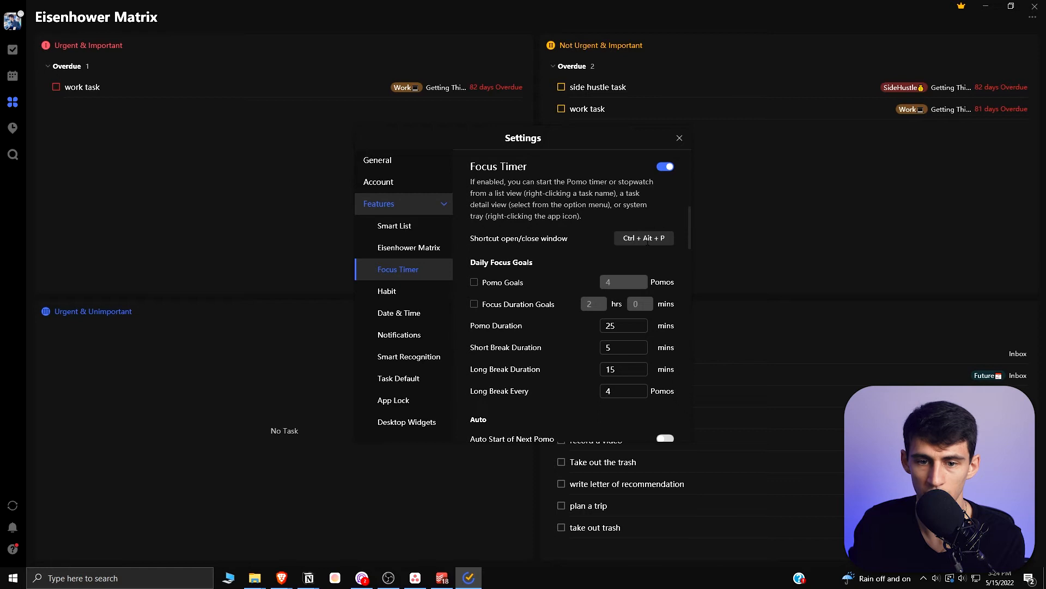
pyautogui.click(643, 237)
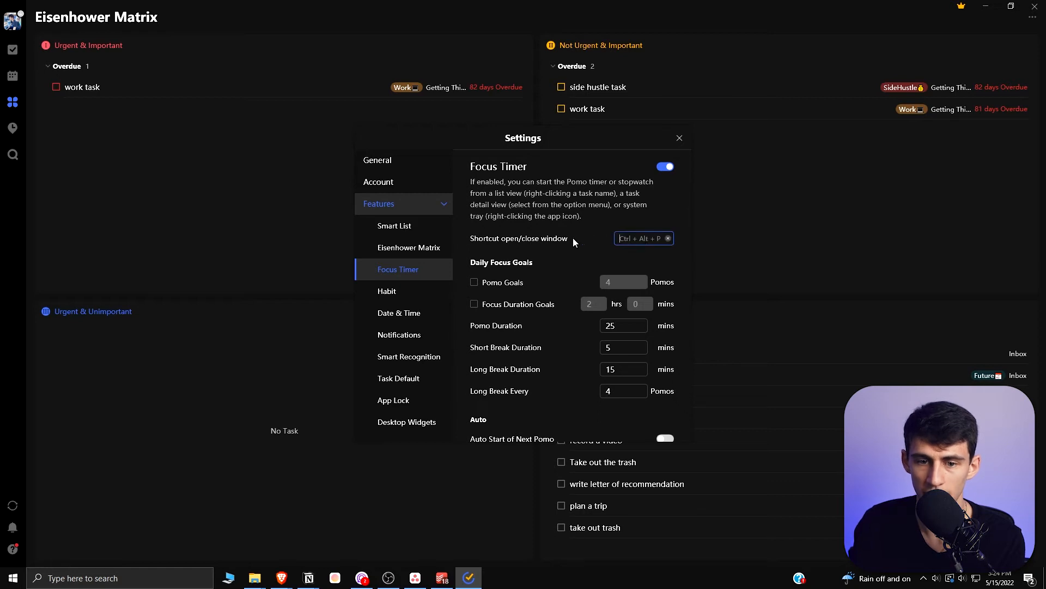
pyautogui.click(679, 139)
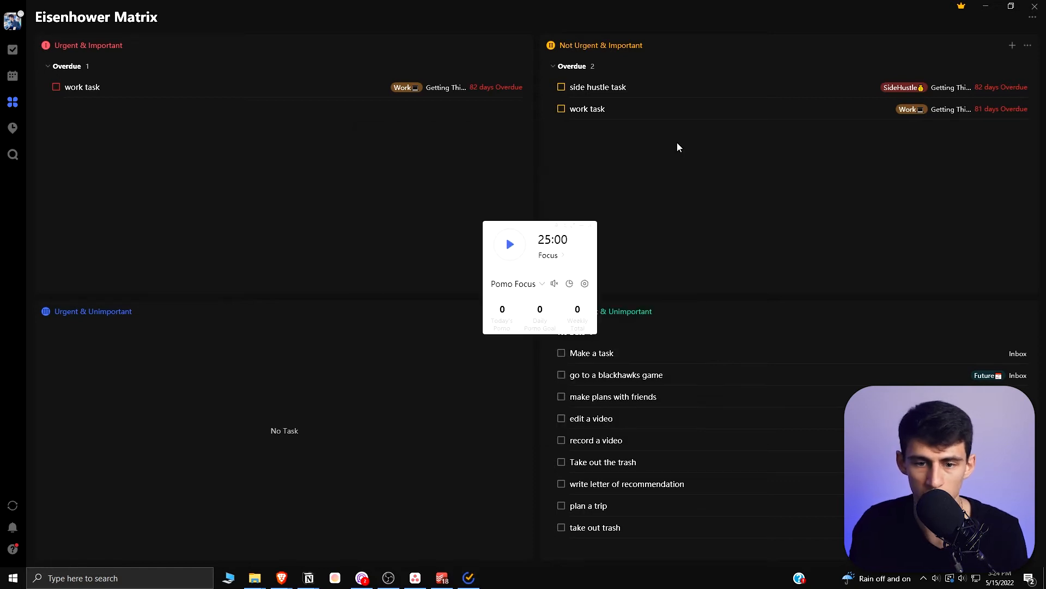
pyautogui.moveTo(538, 222)
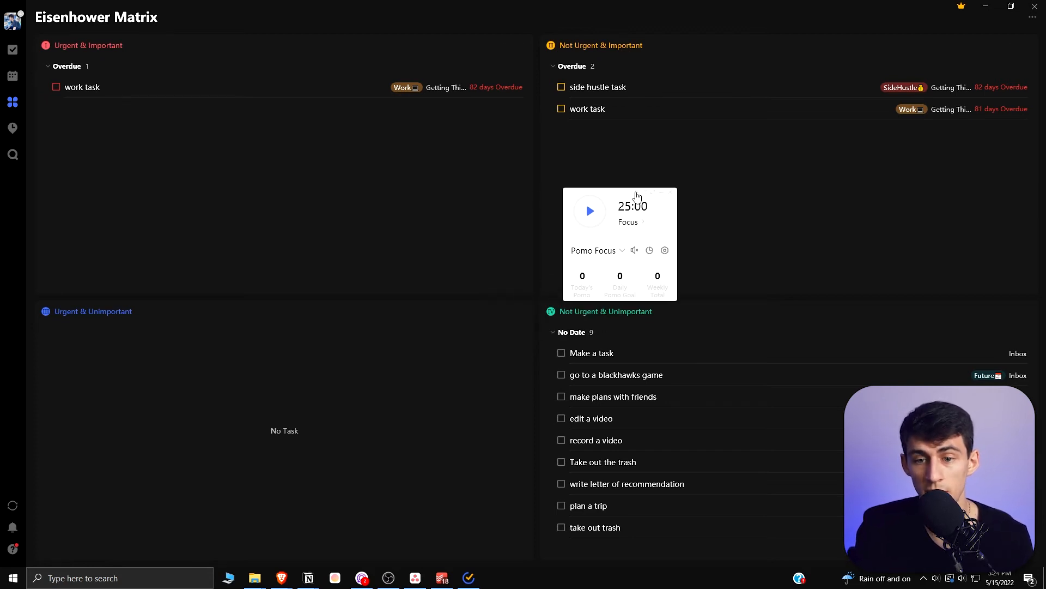
pyautogui.moveTo(599, 231)
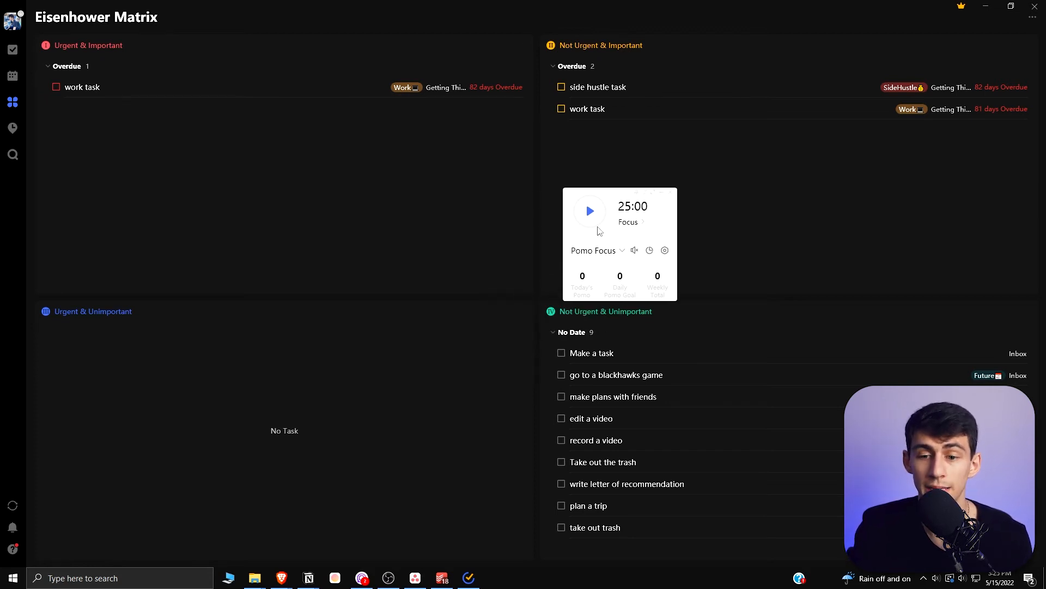
pyautogui.click(12, 128)
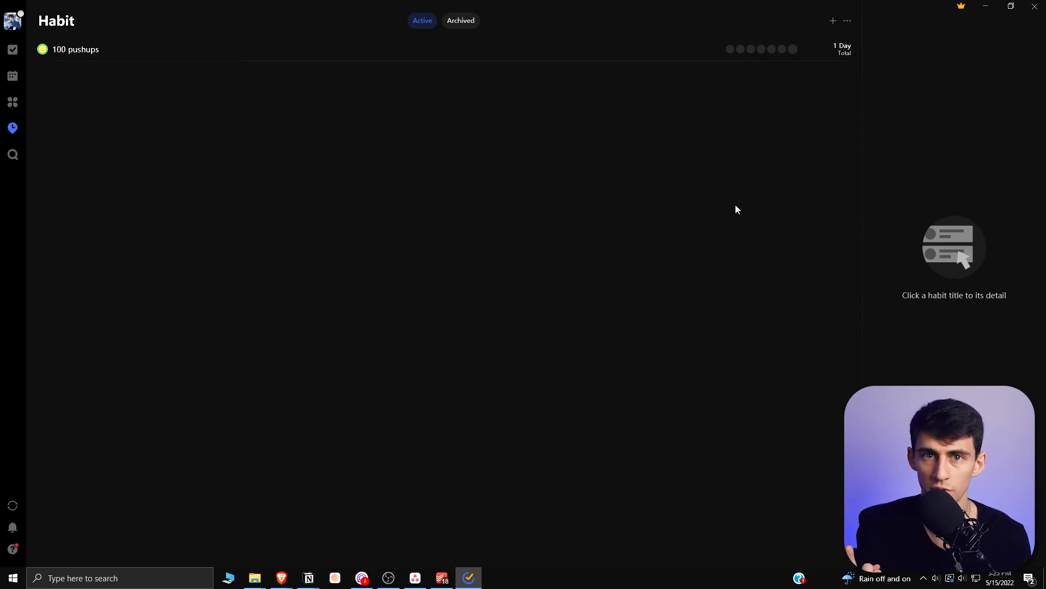
pyautogui.moveTo(157, 166)
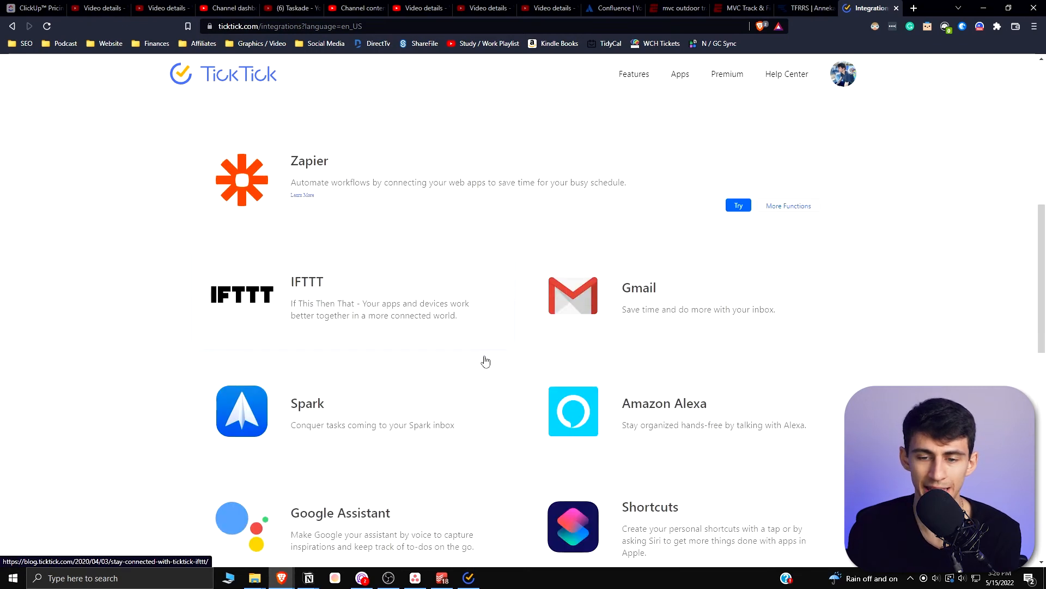
pyautogui.moveTo(459, 241)
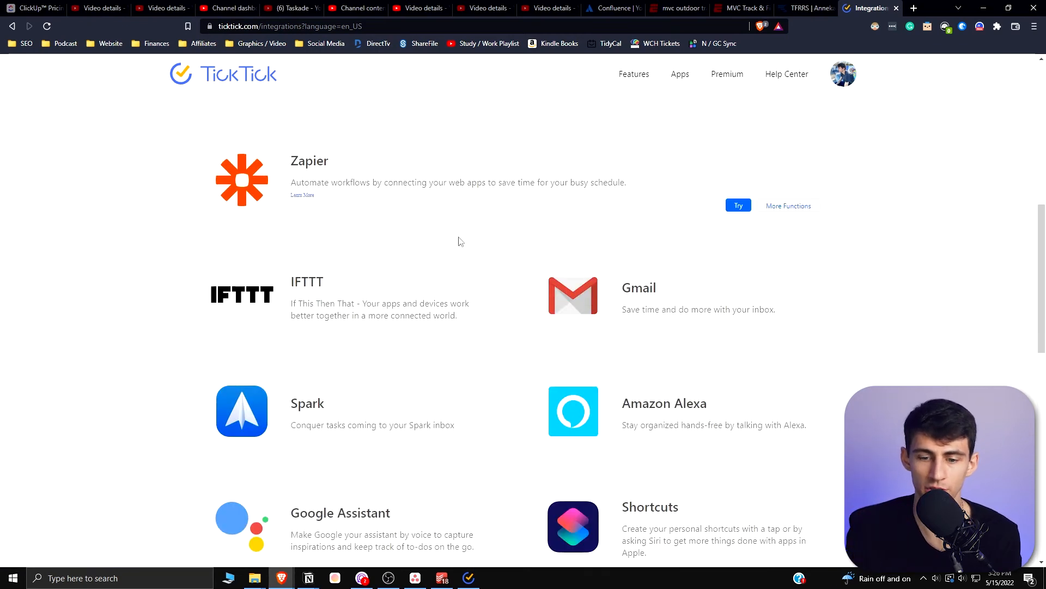
# Browse TickTick's Integrations page listing Zapier, IFTTT, Gmail, Alexa, Outlook and Slack.
pyautogui.scroll(-3)
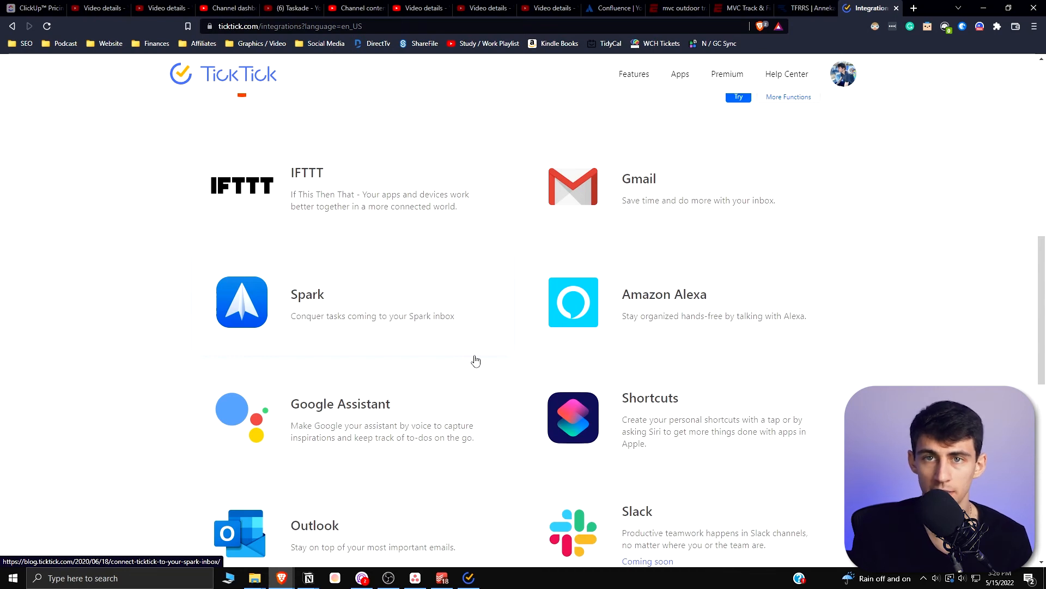
pyautogui.scroll(3)
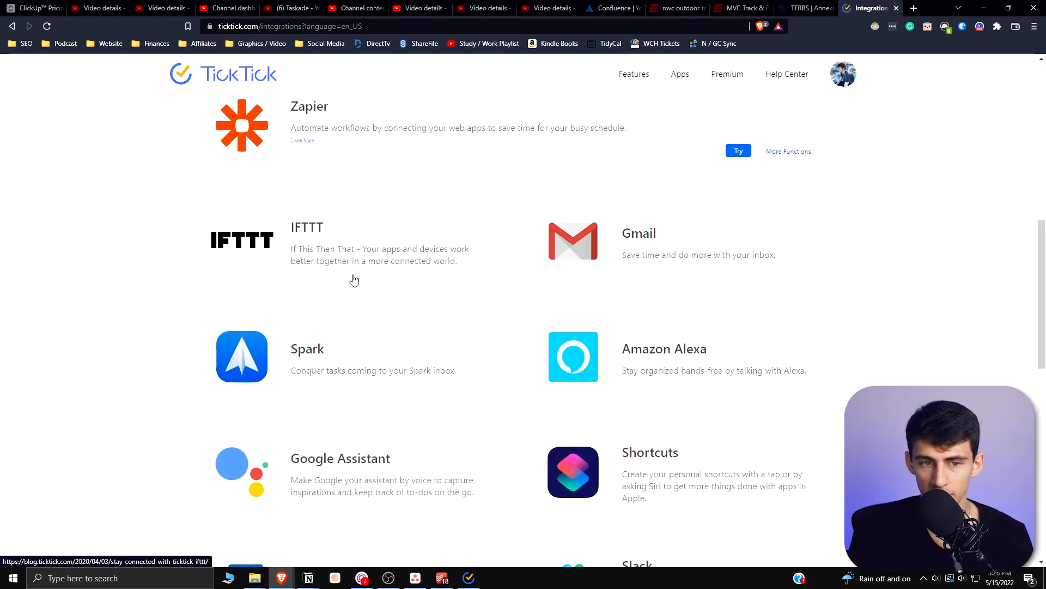
pyautogui.scroll(-3)
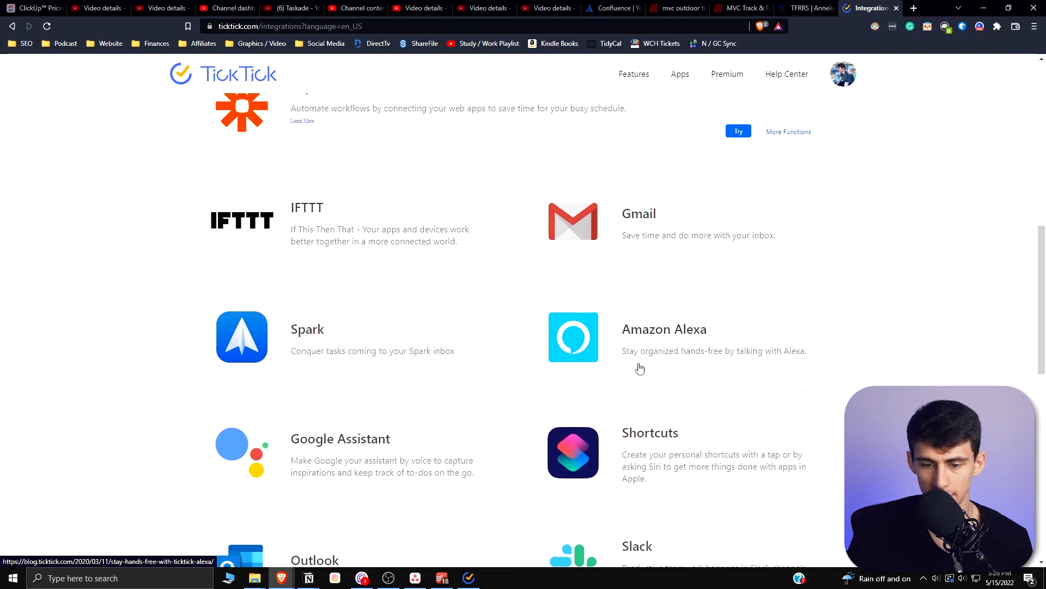
pyautogui.scroll(-3)
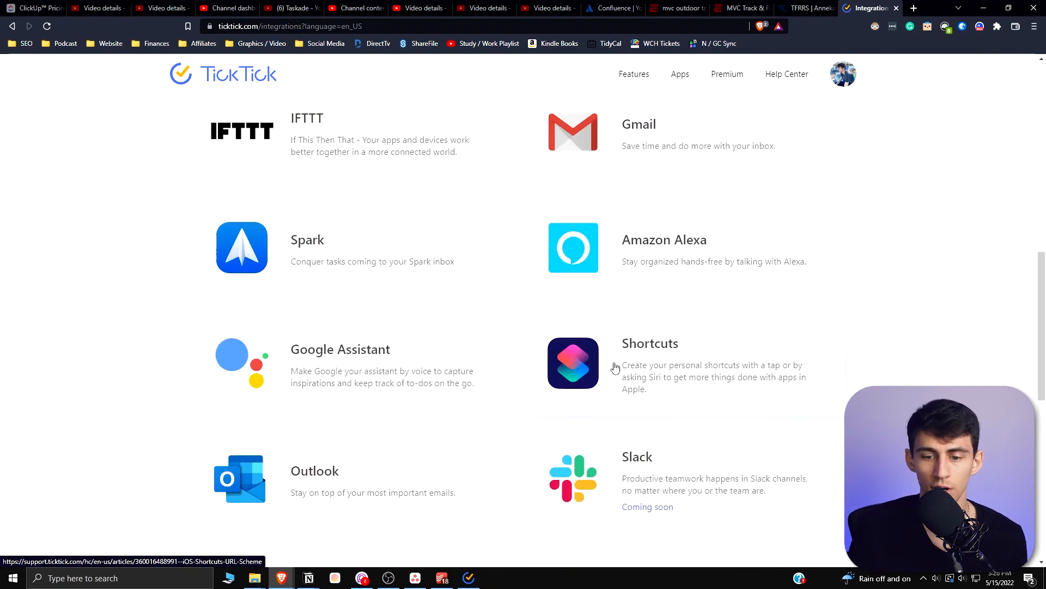
pyautogui.moveTo(617, 355)
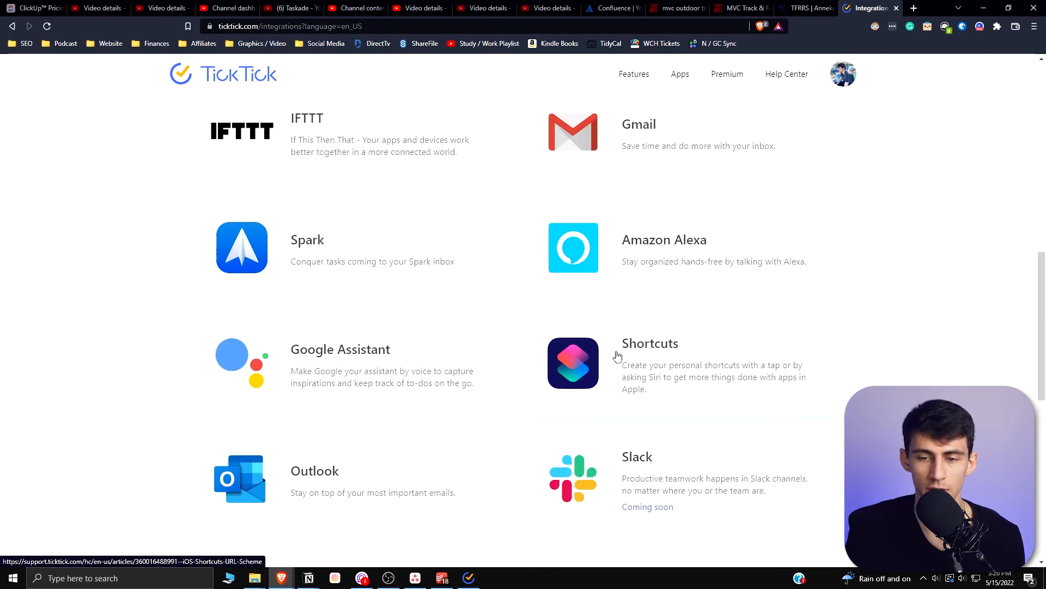
pyautogui.scroll(-3)
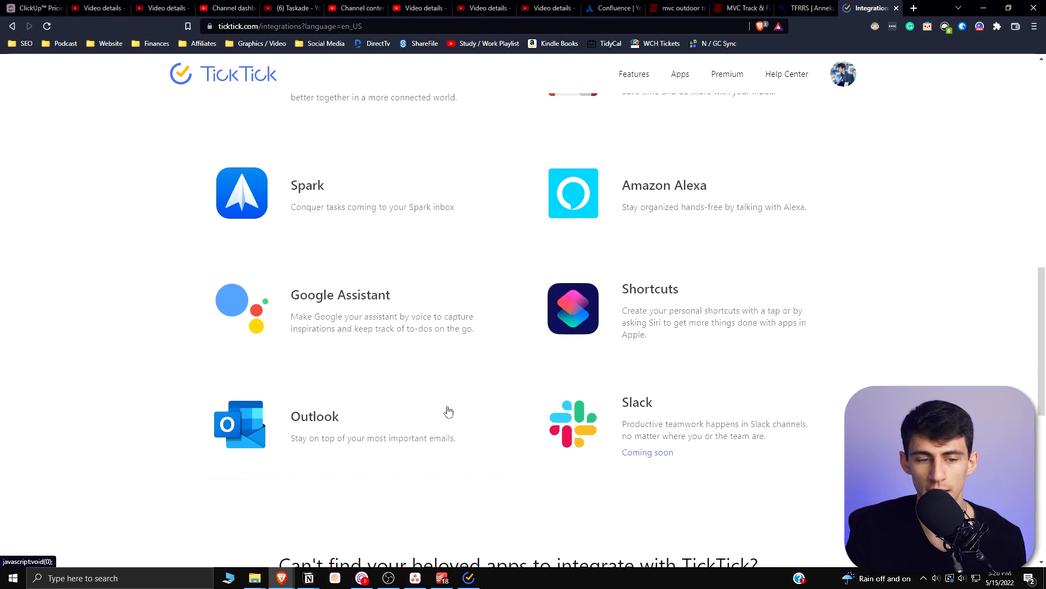
pyautogui.scroll(3)
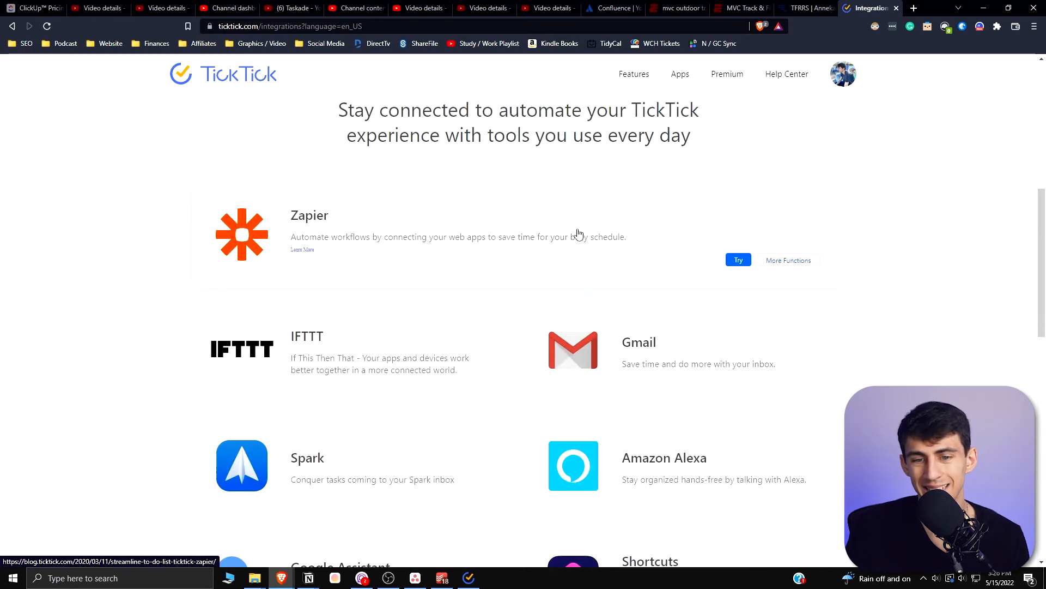
pyautogui.scroll(-3)
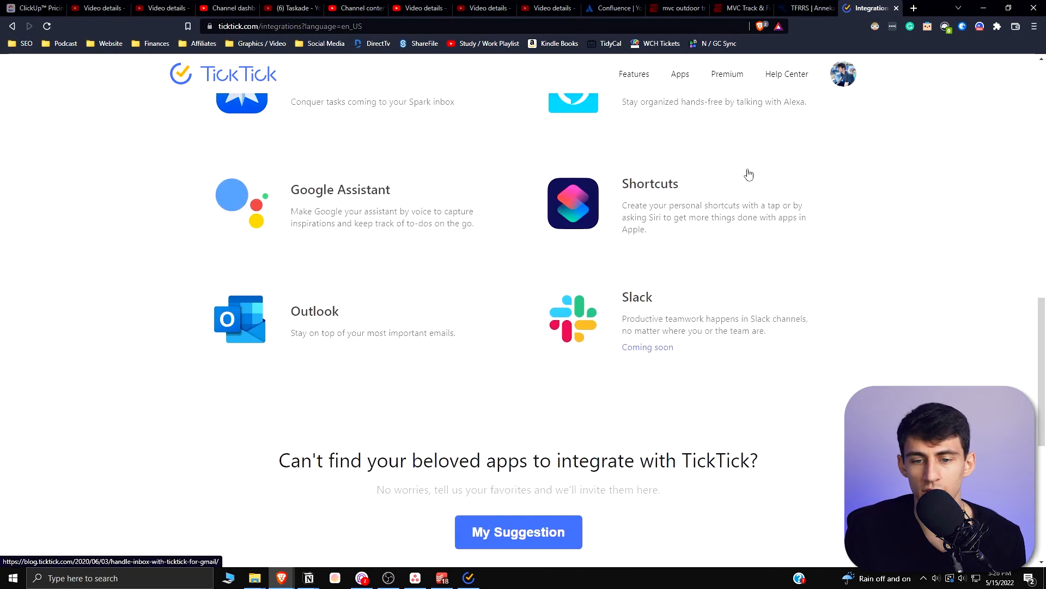
pyautogui.scroll(3)
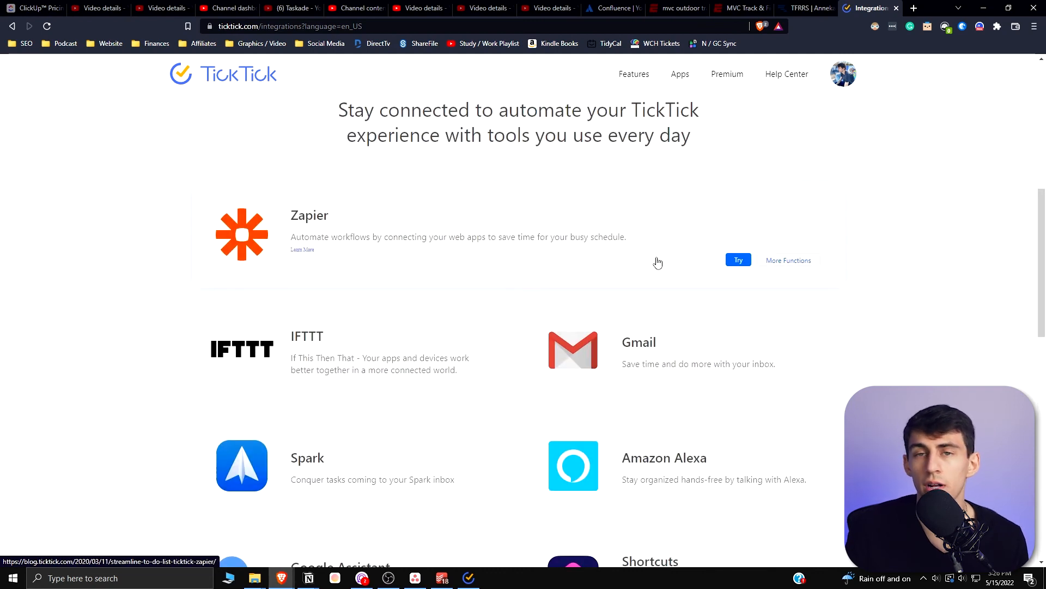
pyautogui.click(914, 7)
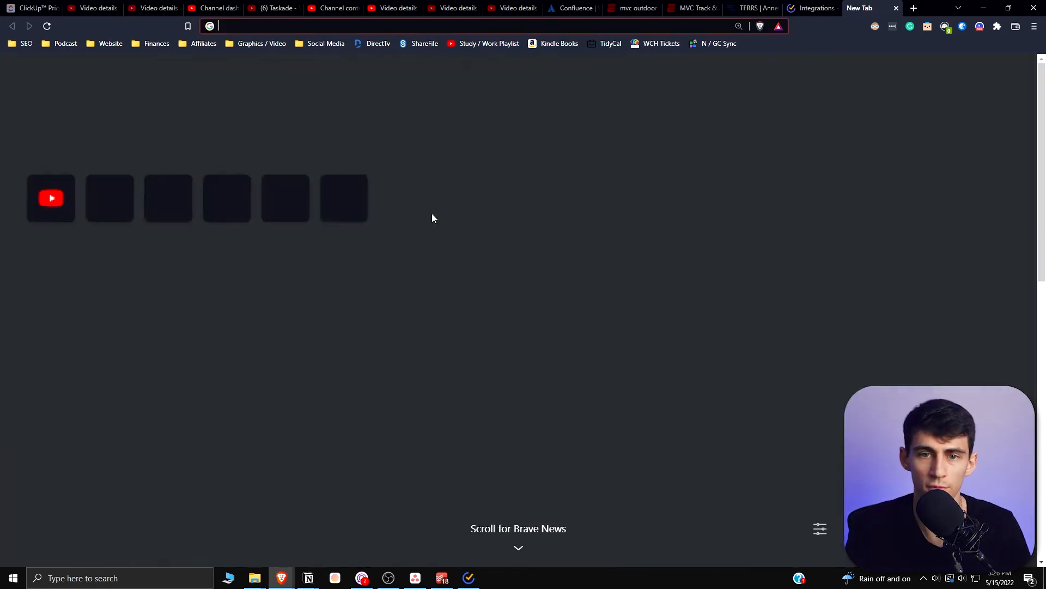
pyautogui.click(816, 8)
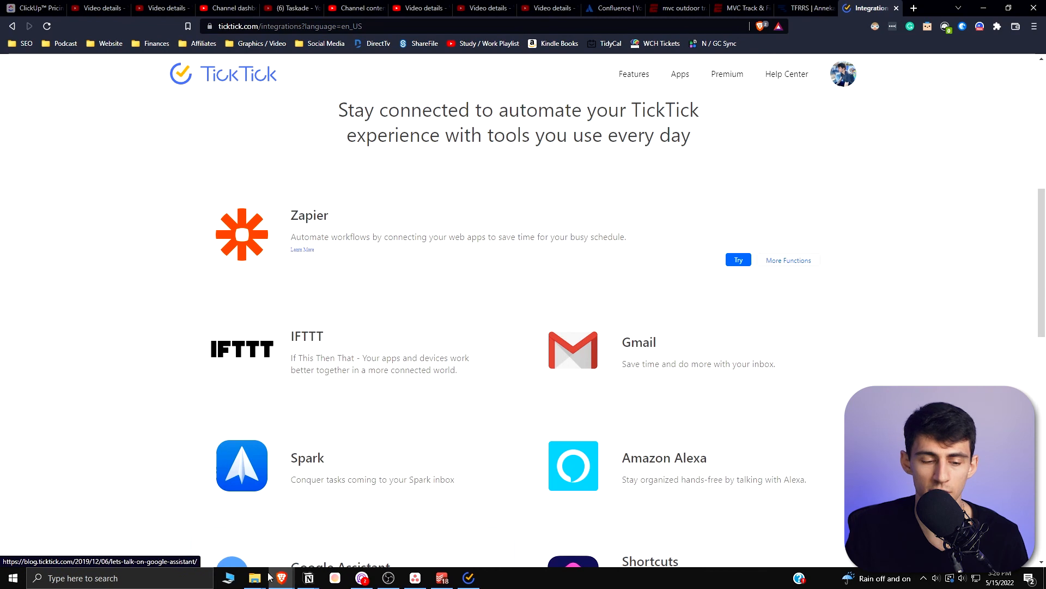
# Show Todoist's Integrations settings from the account menu, scrolling down to Google Calendar sync.
pyautogui.click(467, 577)
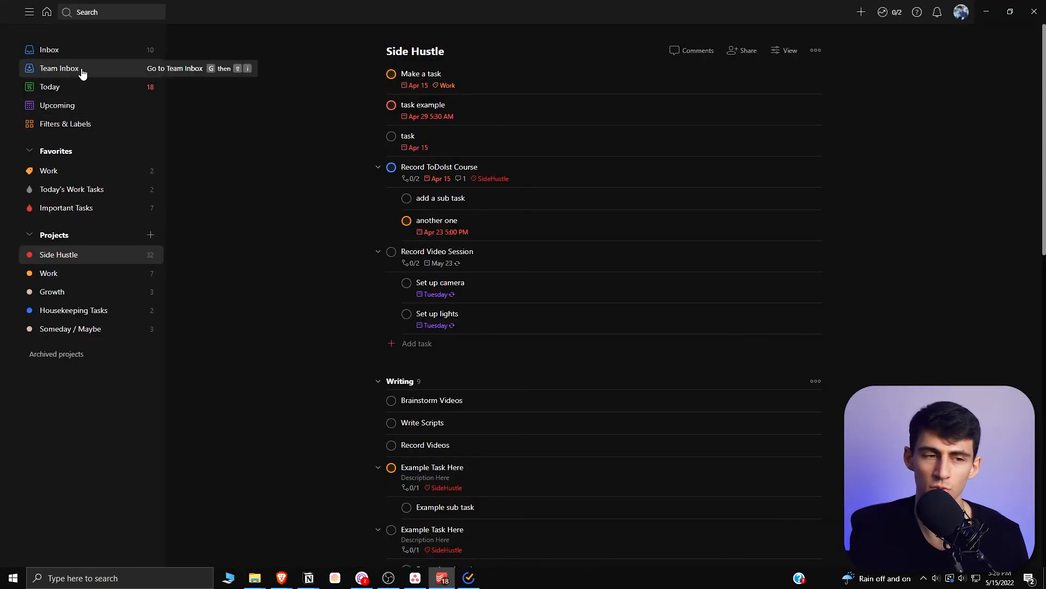
pyautogui.moveTo(28, 12)
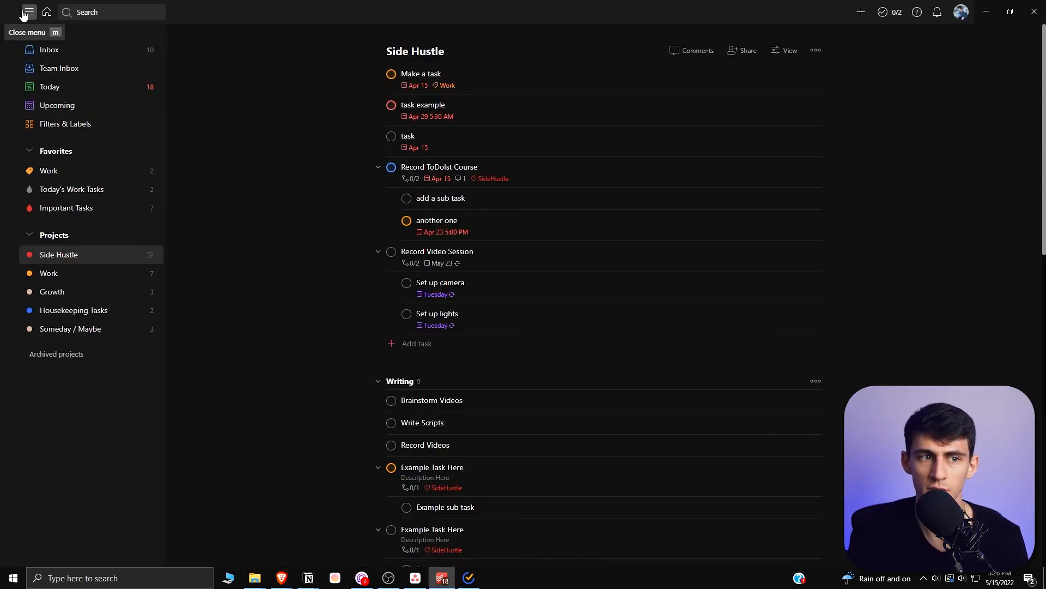
pyautogui.click(960, 12)
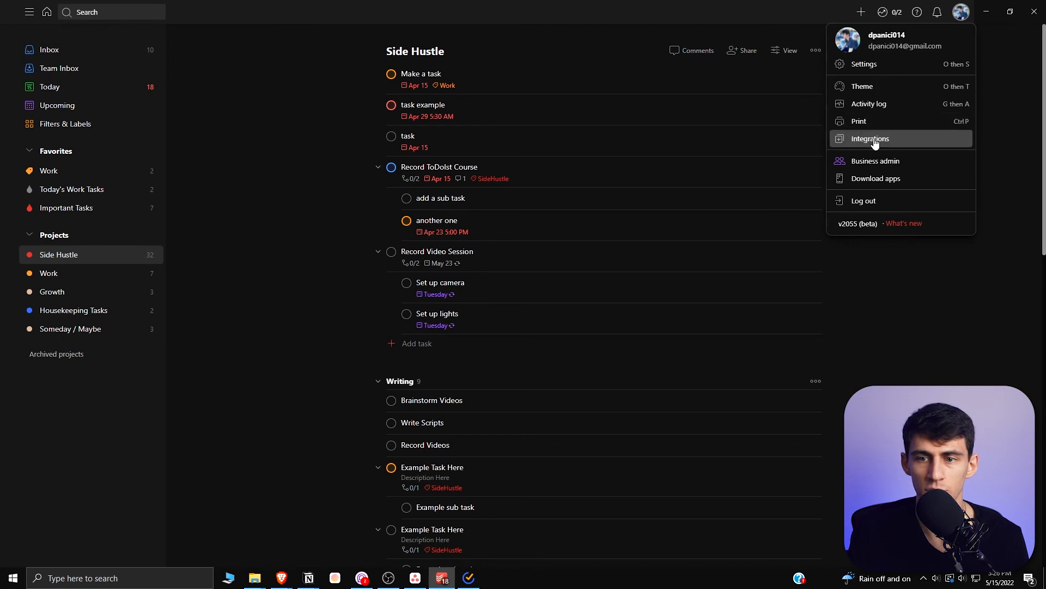
pyautogui.click(868, 139)
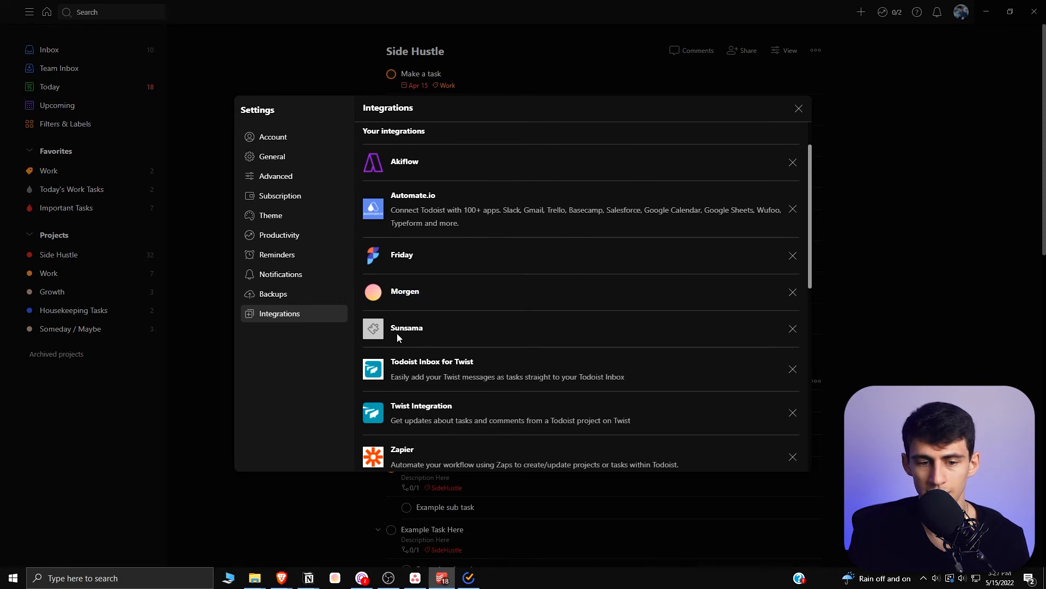
pyautogui.scroll(-3)
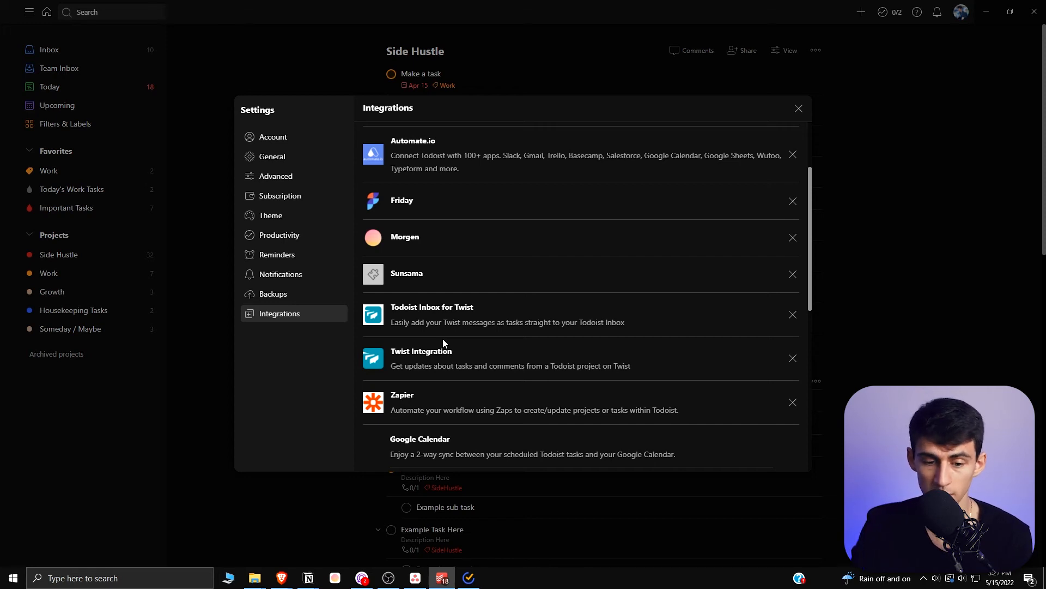
pyautogui.scroll(-3)
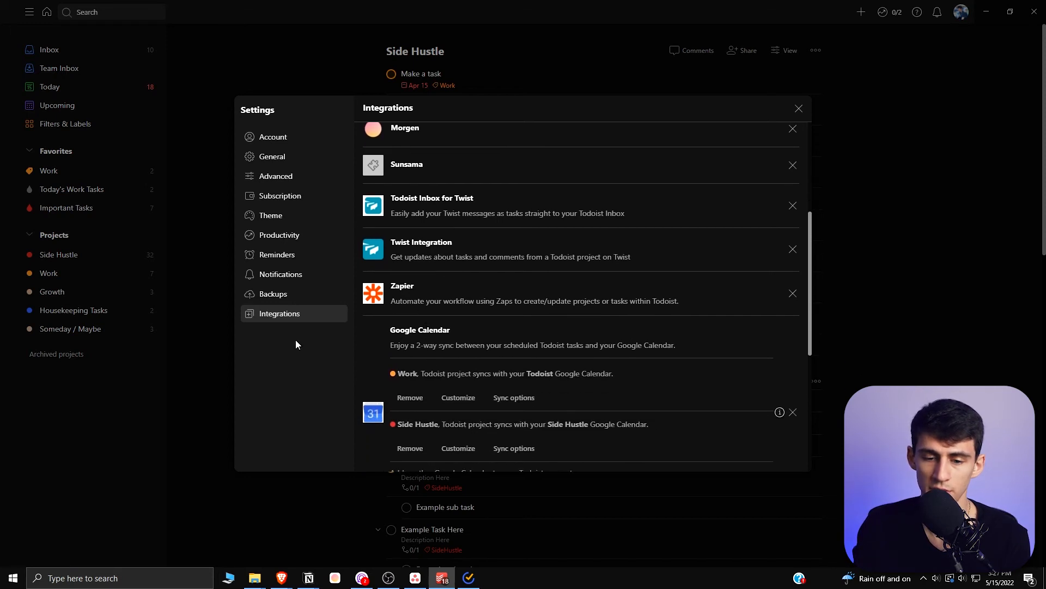
pyautogui.moveTo(391, 487)
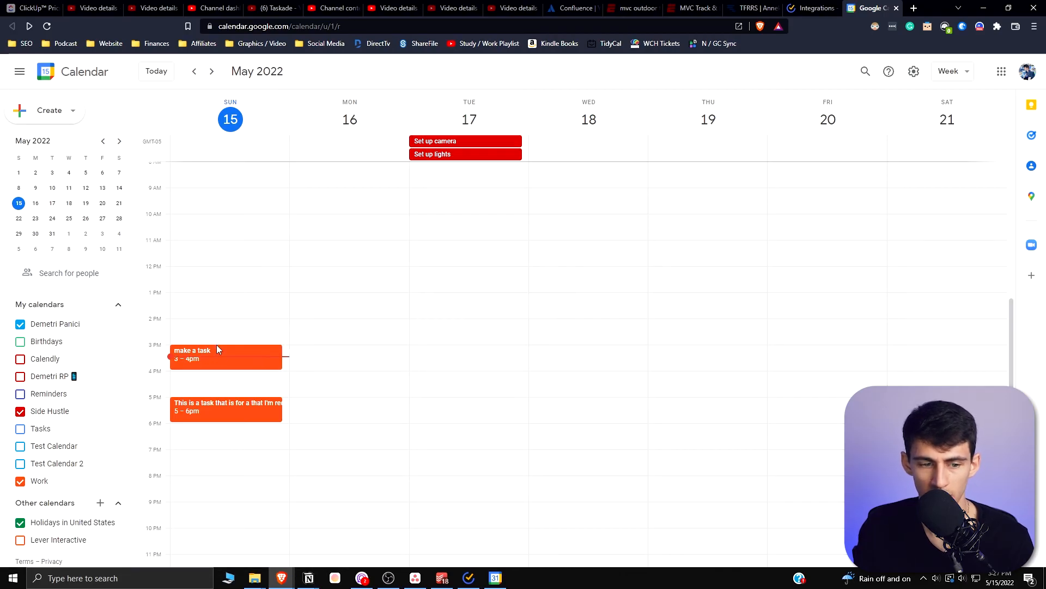
# Show details of the synced 'make a task' event in Google Calendar's week view.
pyautogui.click(201, 353)
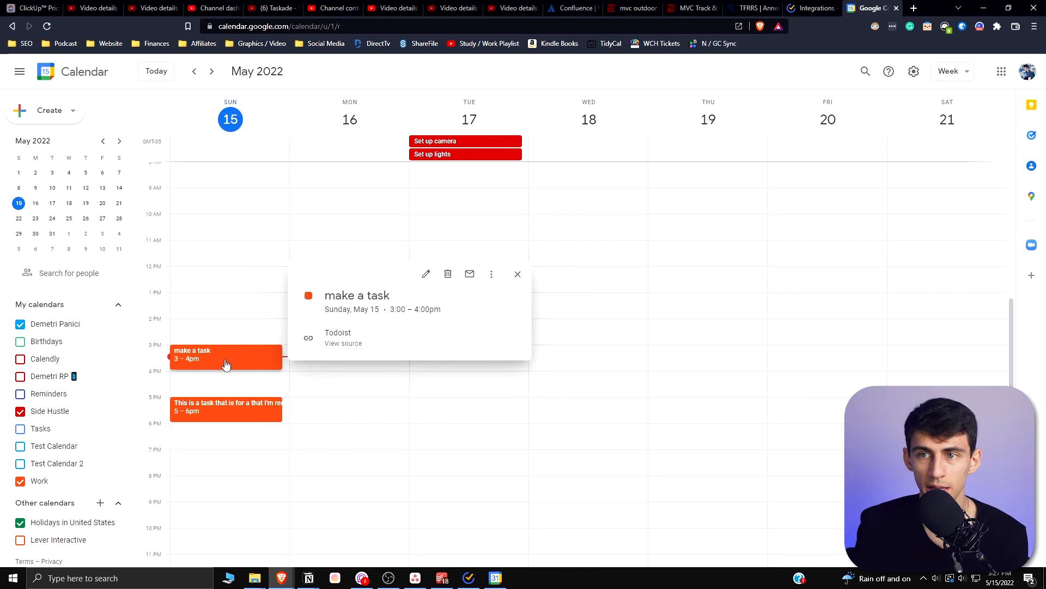
pyautogui.moveTo(333, 354)
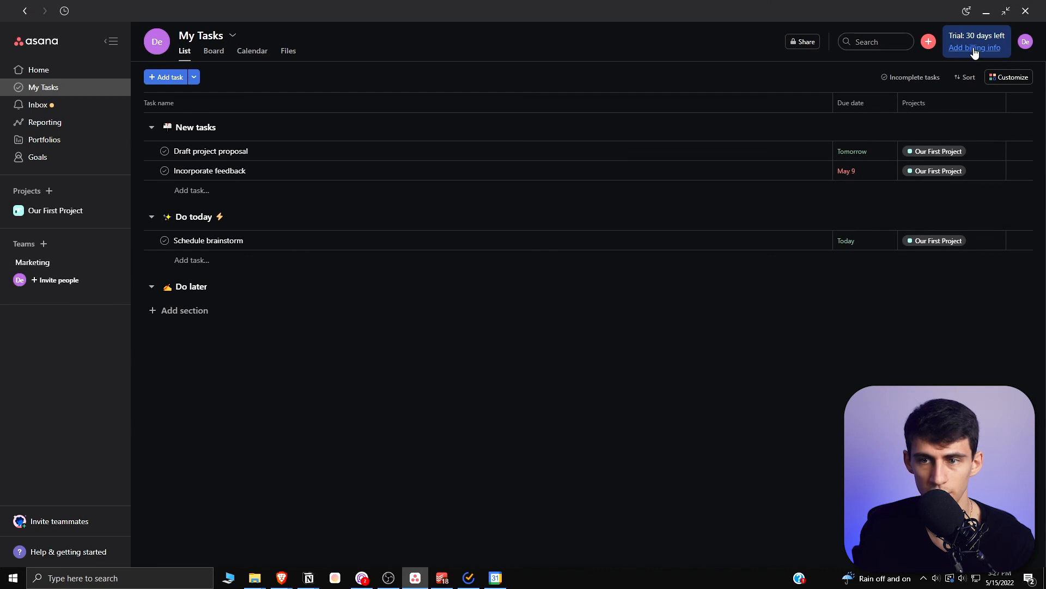
# Browse Asana's apps catalogue (Microsoft Teams, Okta, Google Calendar), then return to Todoist's integrations.
pyautogui.click(1026, 42)
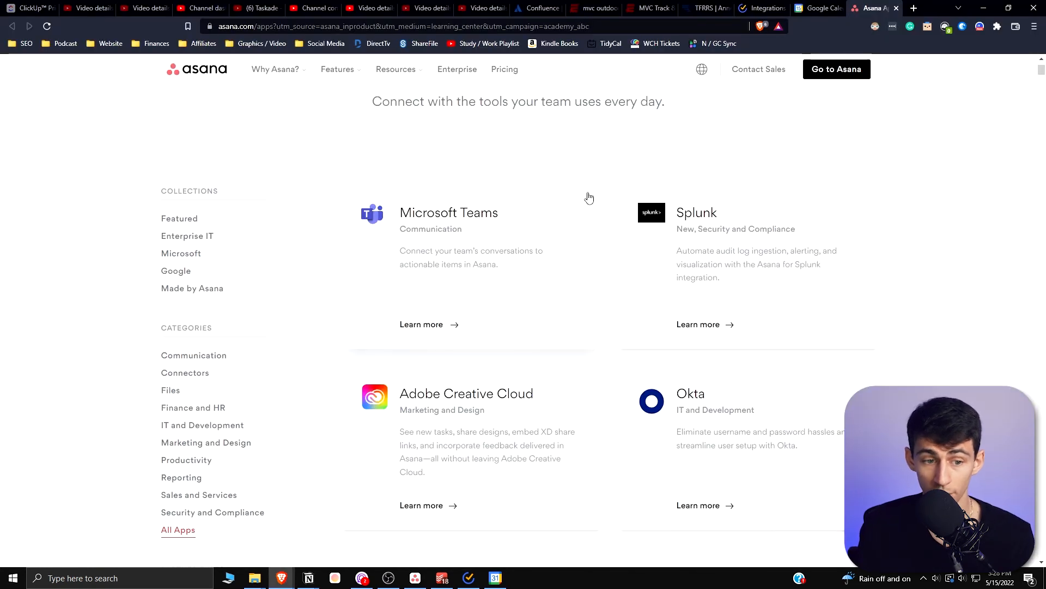
pyautogui.scroll(-3)
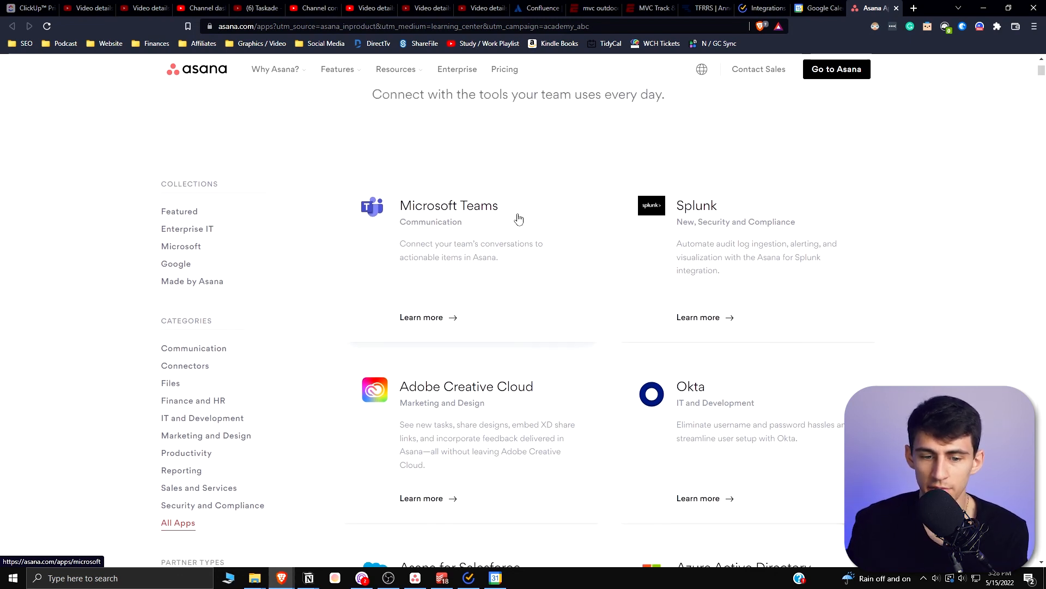
pyautogui.scroll(-3)
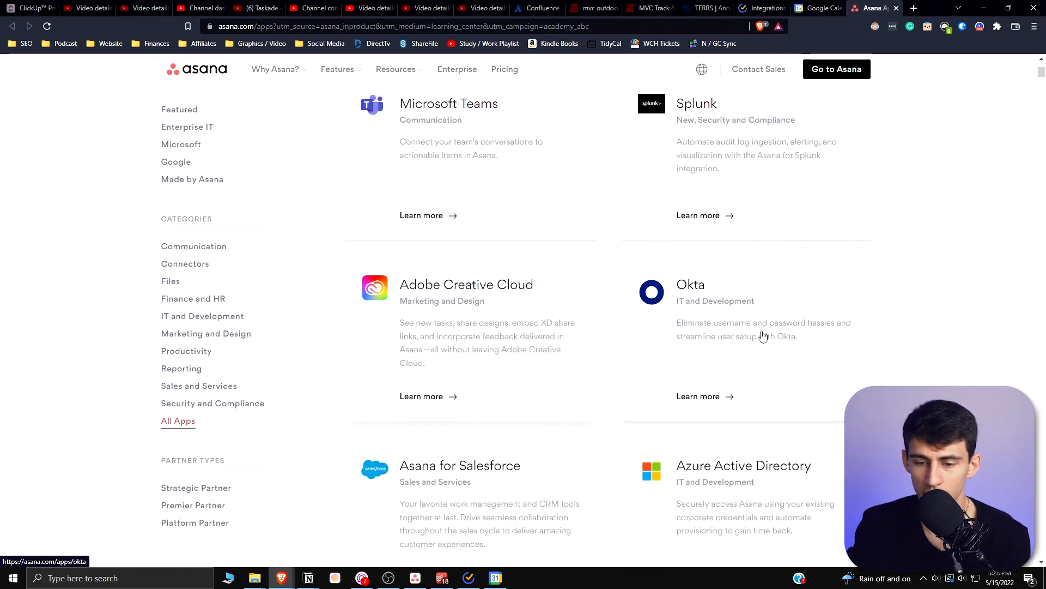
pyautogui.moveTo(776, 337)
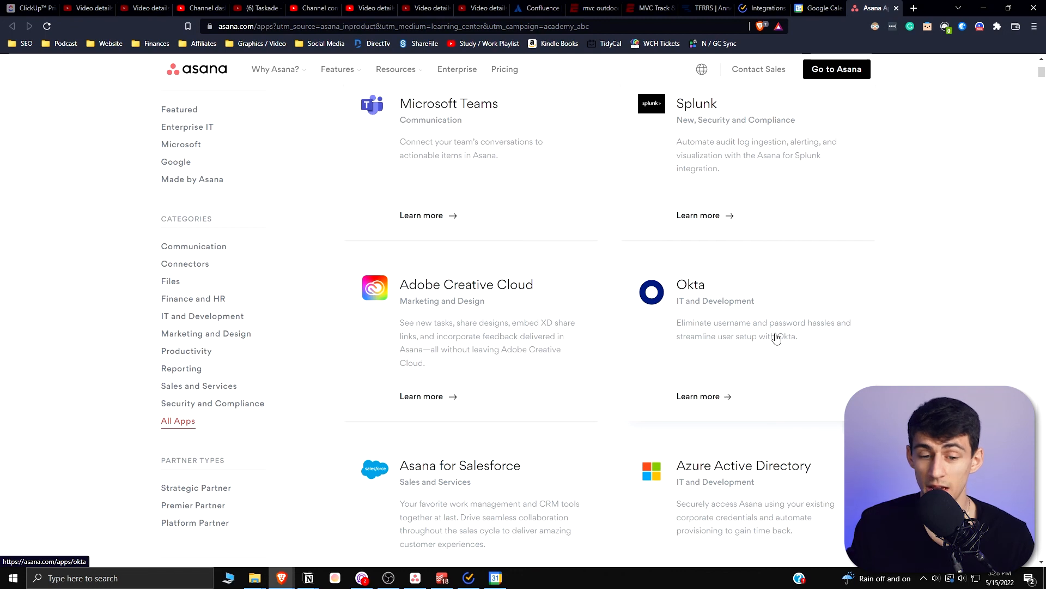
pyautogui.scroll(3)
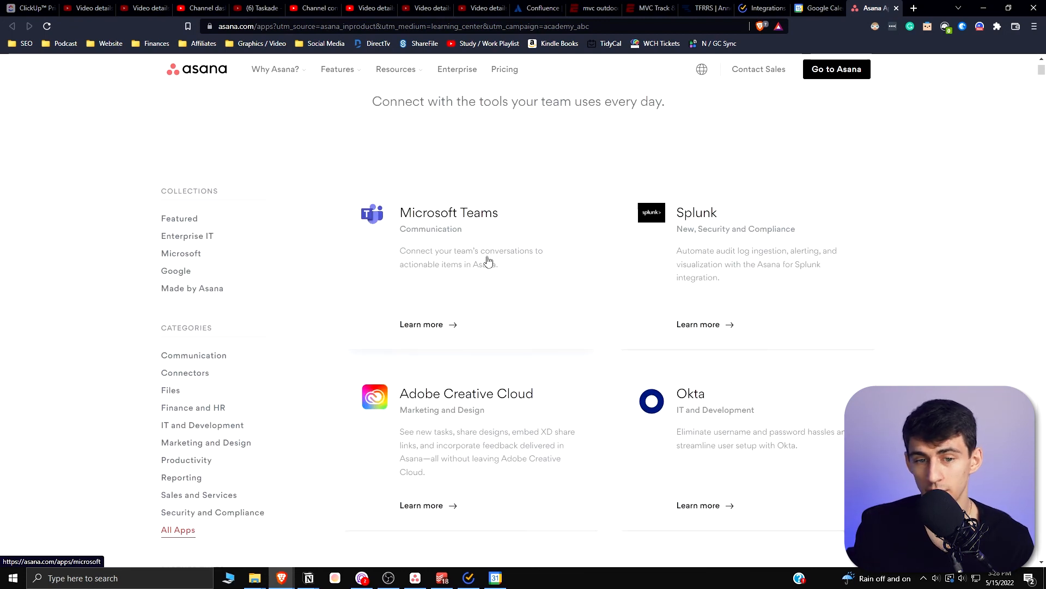
pyautogui.scroll(-3)
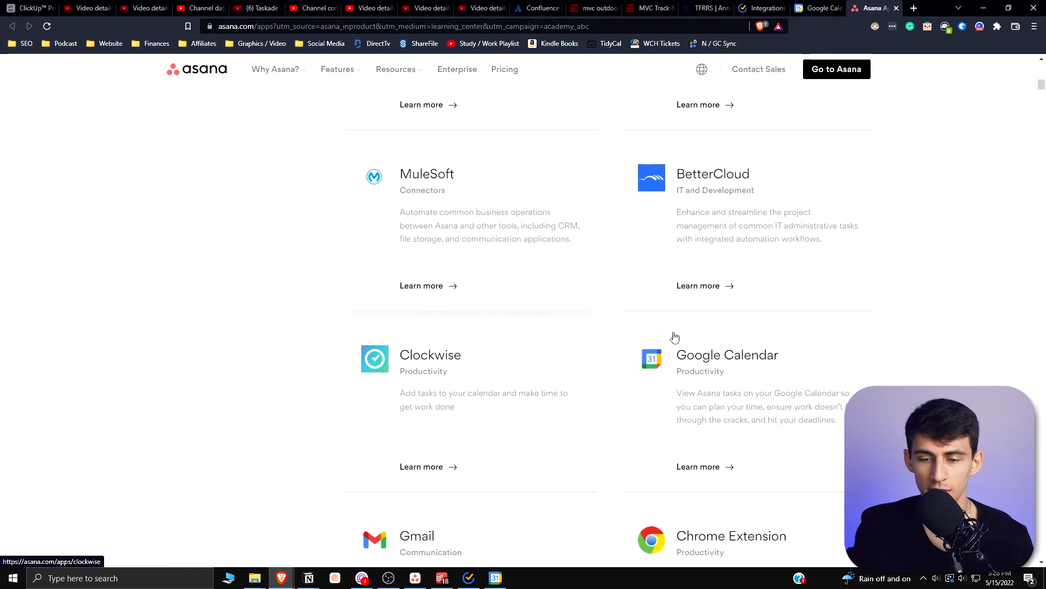
pyautogui.moveTo(751, 323)
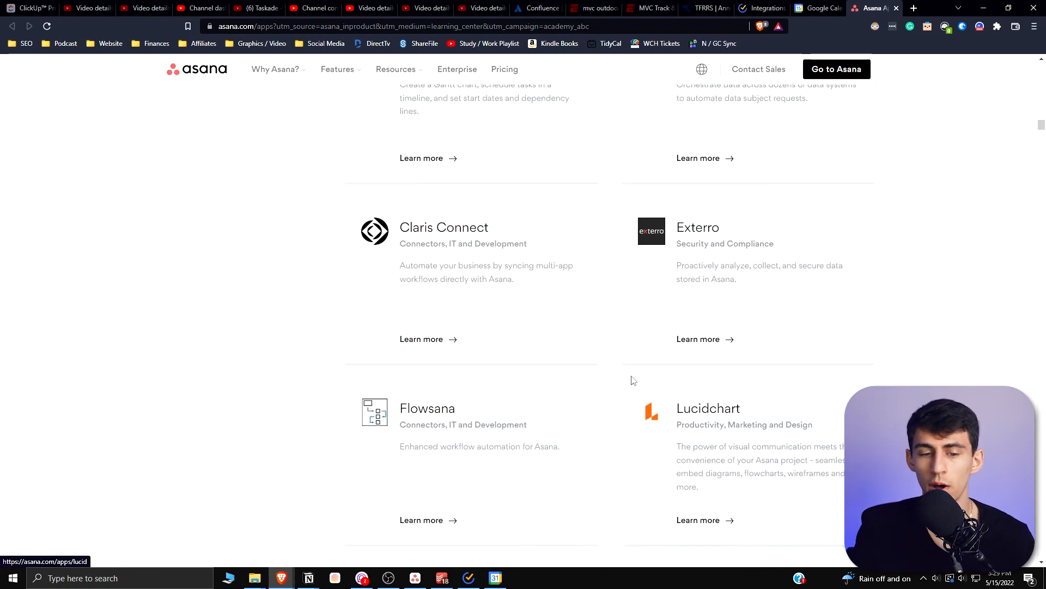
pyautogui.scroll(-3)
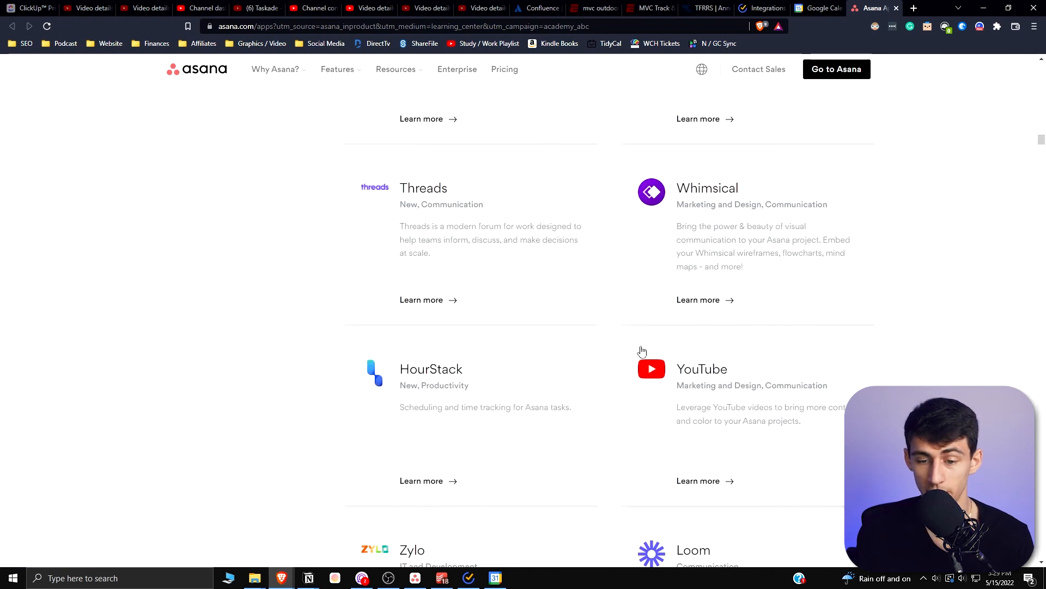
pyautogui.scroll(3)
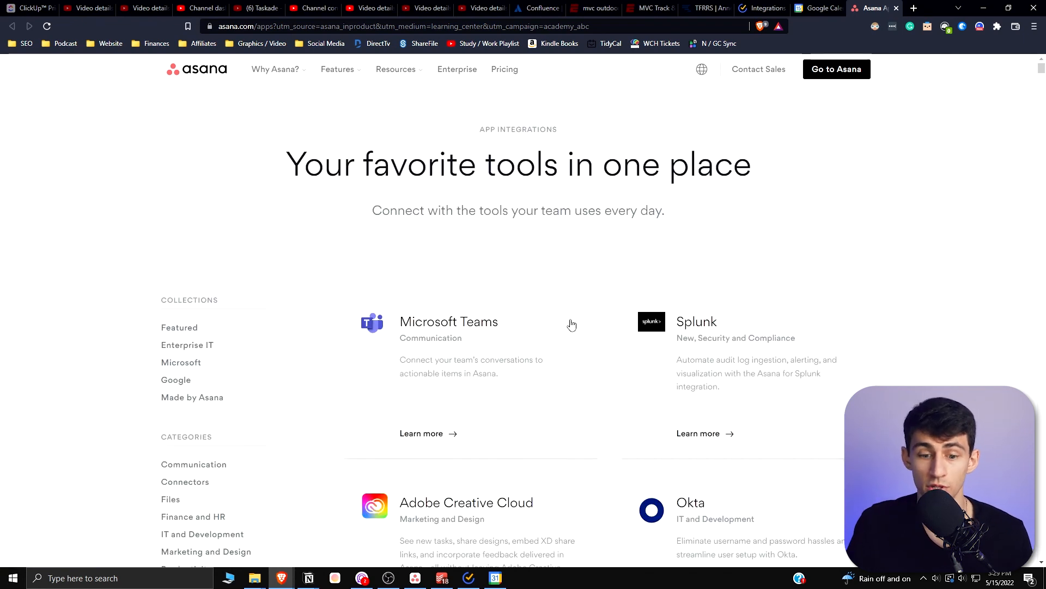
pyautogui.click(442, 577)
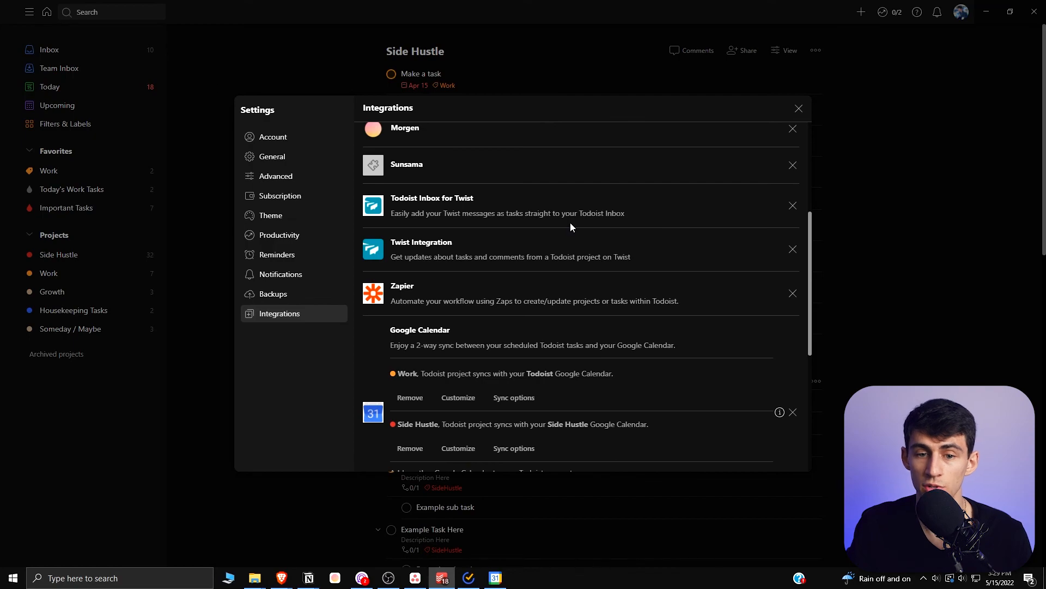